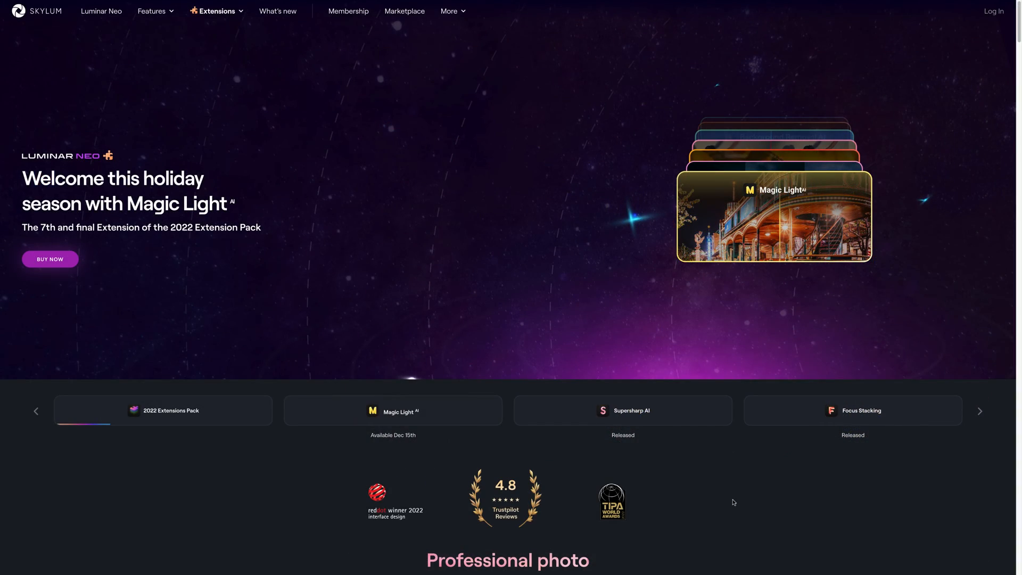
Step: Return from the Skylum Magic Light banner to the Luminar Neo catalog with the fireplace photo
{"action": "left_click", "coordinate": [393, 411]}
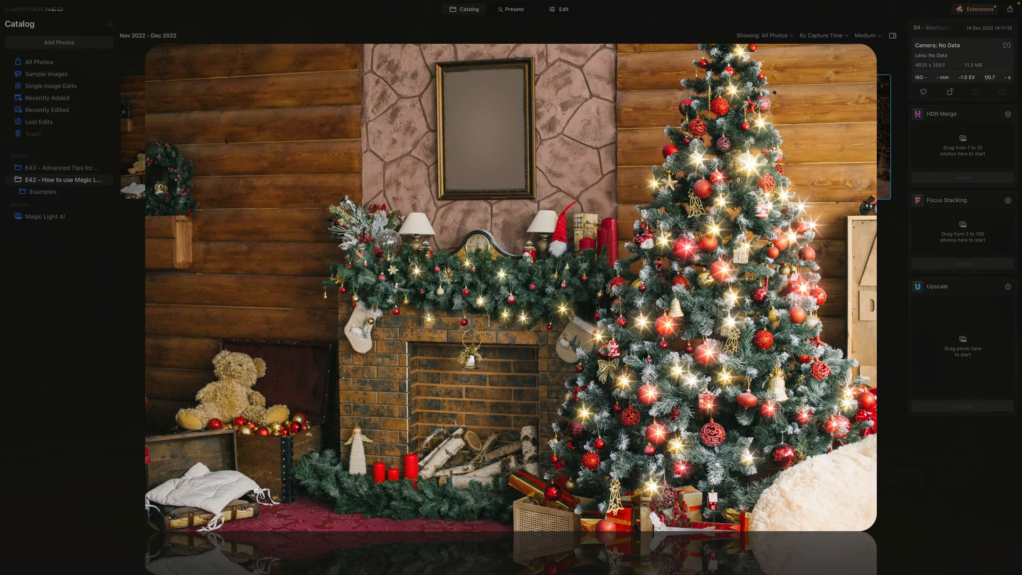
Step: Bring up the Skylum extensions purchase page listing Magic Light at £39.00
{"action": "left_click", "coordinate": [973, 8]}
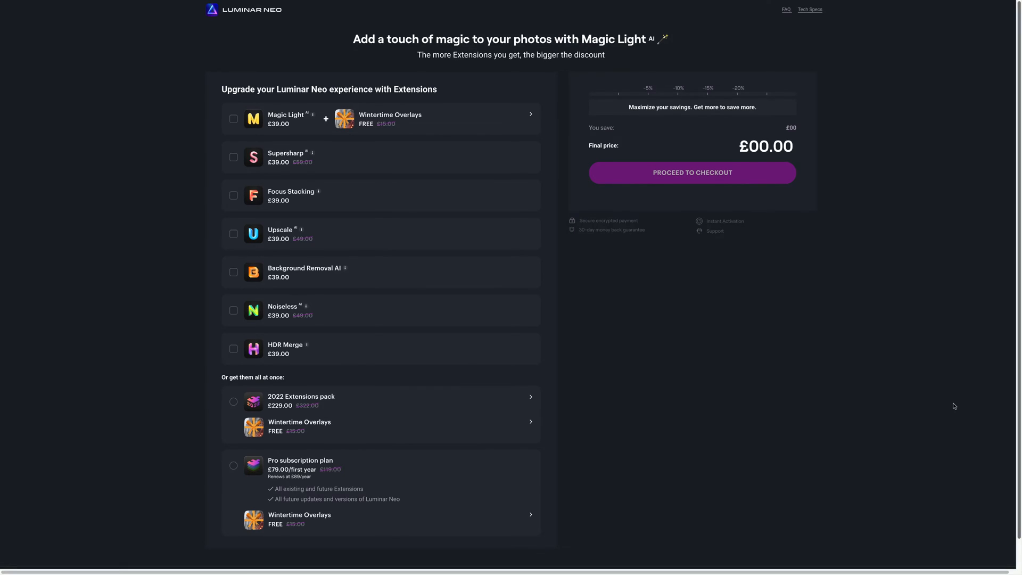
Step: Compare prices for Magic Light alone, the 2022 Extensions pack and the Pro subscription plan
{"action": "left_click", "coordinate": [233, 119]}
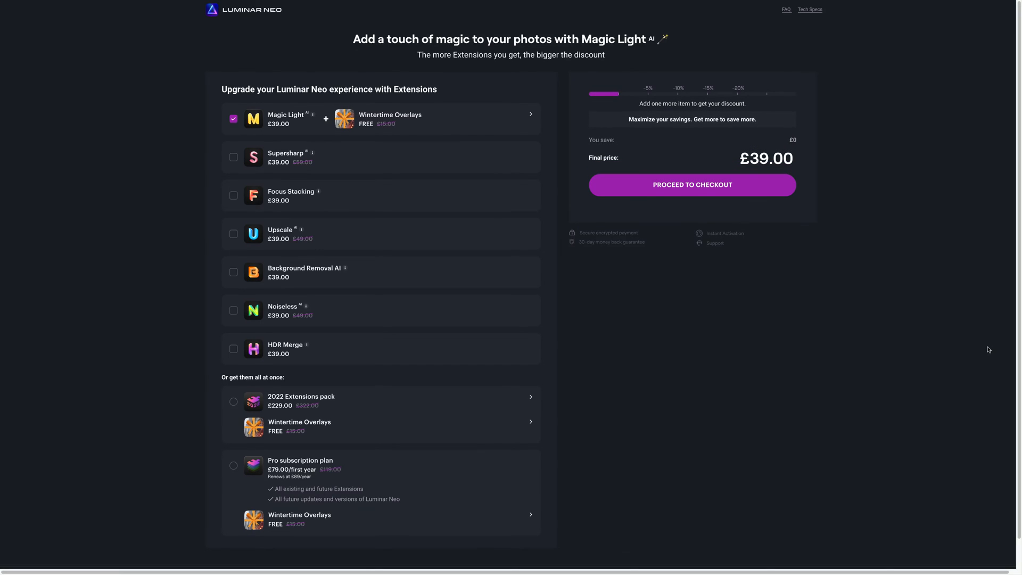
{"action": "left_click", "coordinate": [233, 401]}
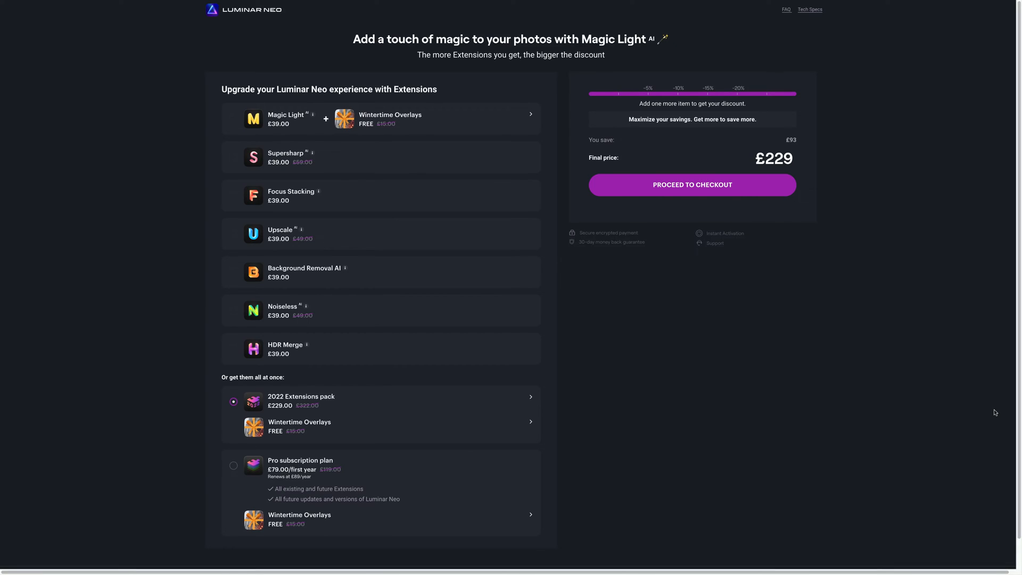
{"action": "left_click", "coordinate": [233, 465]}
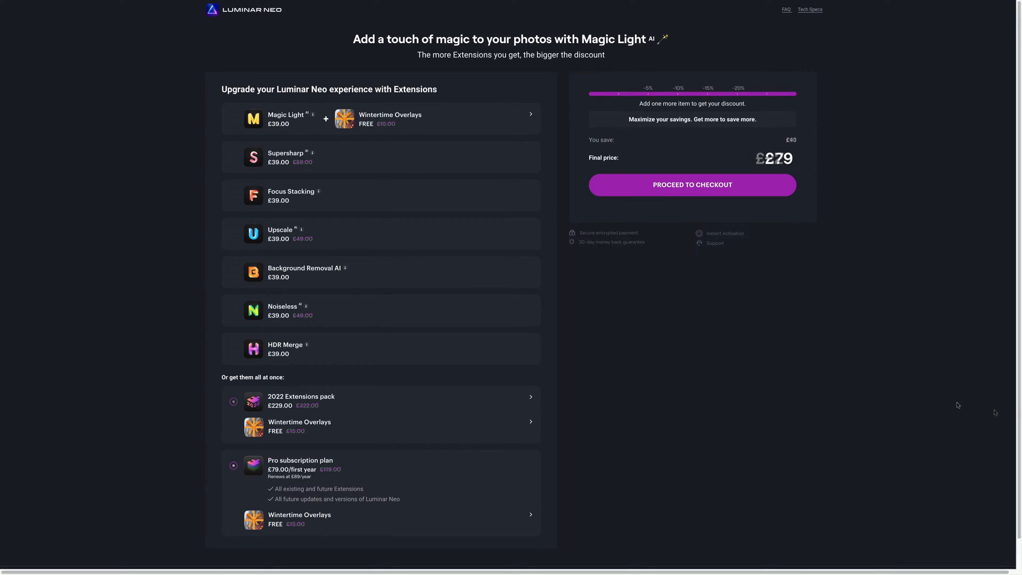
{"action": "left_click", "coordinate": [232, 465]}
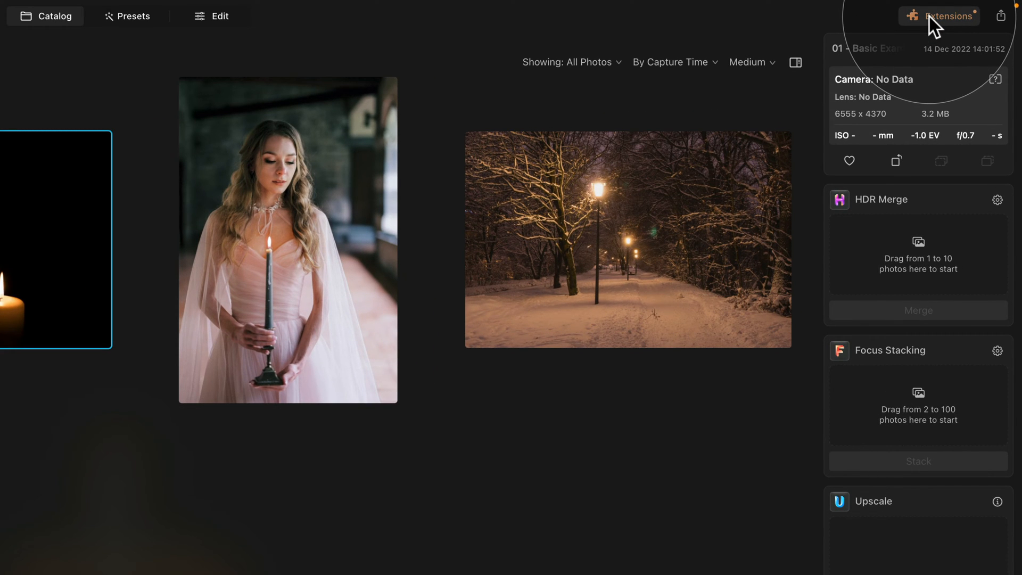
{"action": "left_click", "coordinate": [942, 15]}
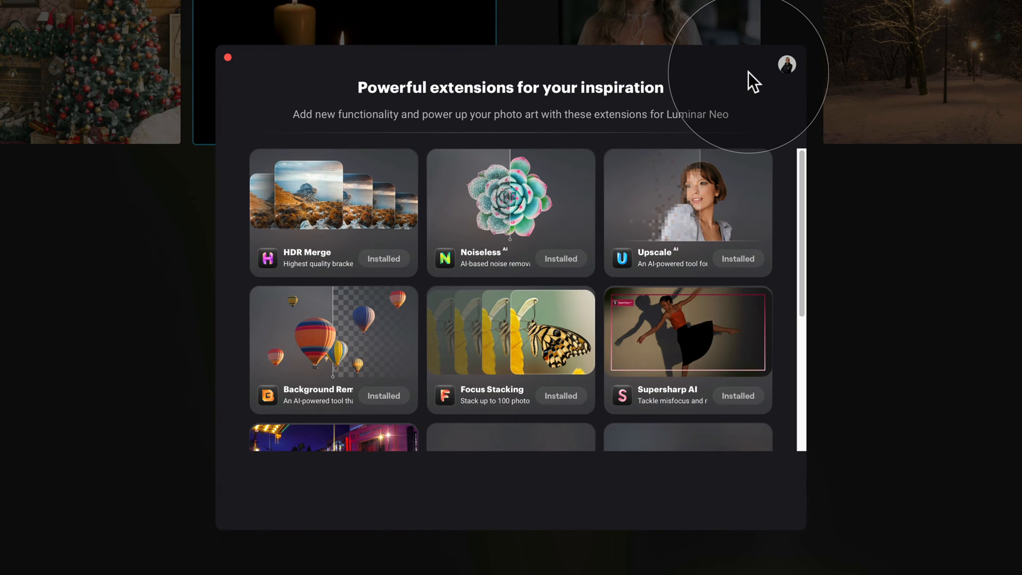
{"action": "mouse_move", "coordinate": [738, 89]}
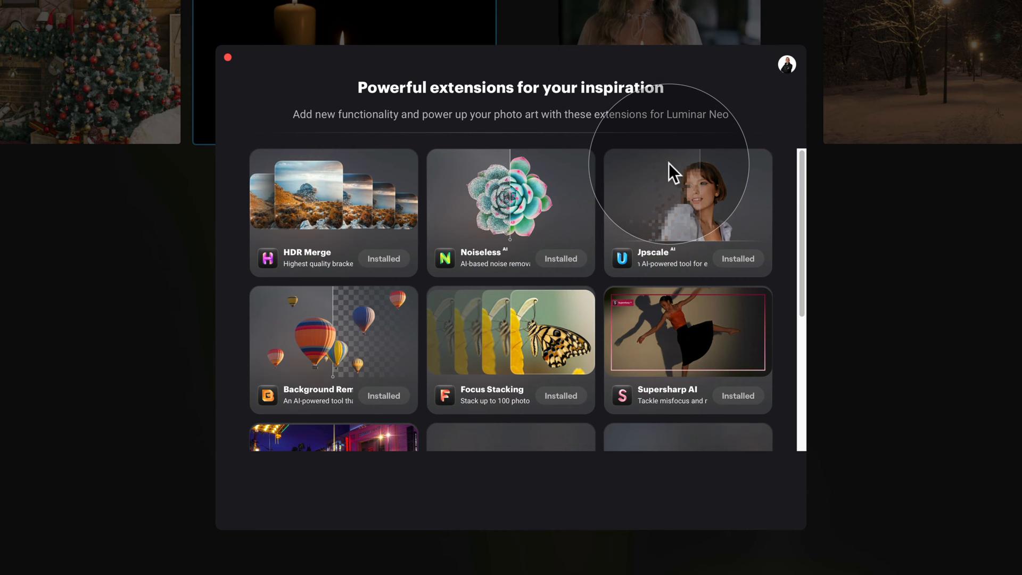
{"action": "scroll", "scroll_direction": "down", "scroll_amount": 3}
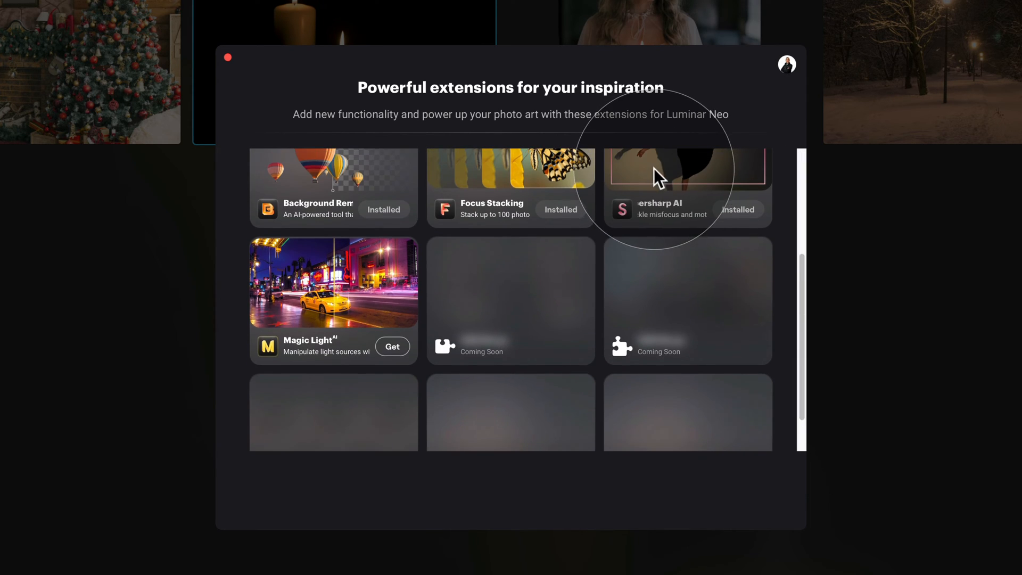
{"action": "mouse_move", "coordinate": [335, 314]}
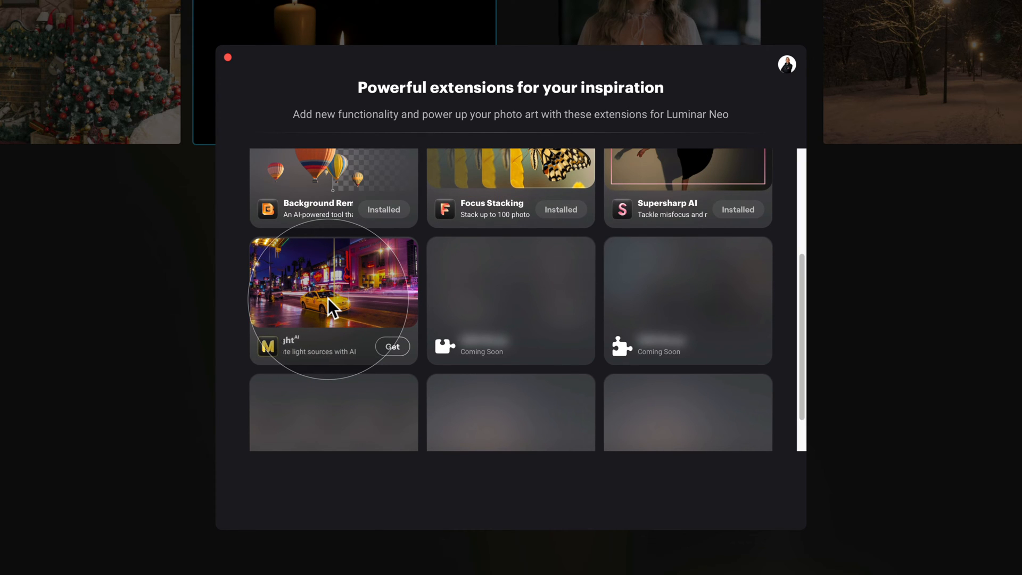
{"action": "mouse_move", "coordinate": [392, 353]}
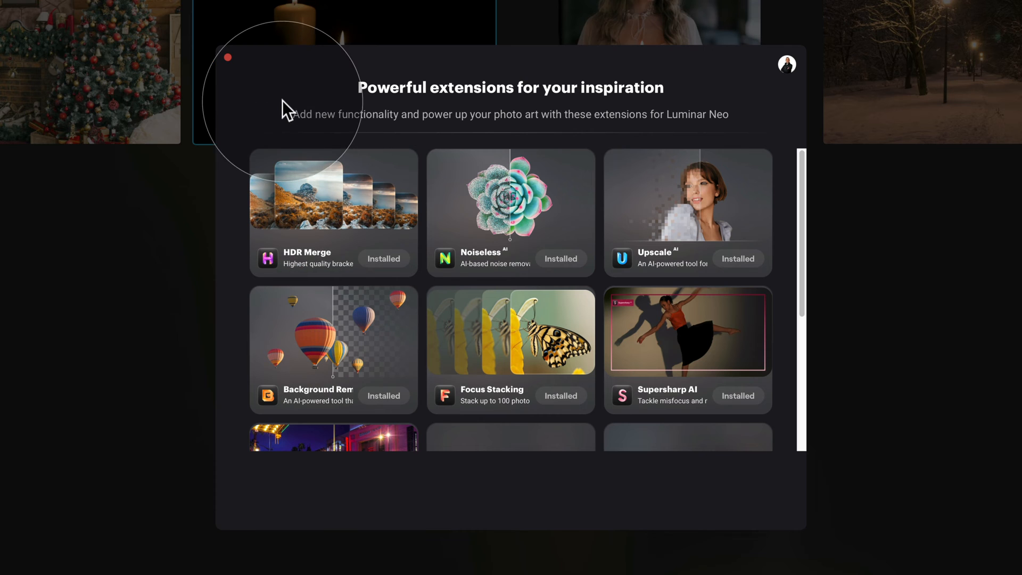
{"action": "mouse_move", "coordinate": [230, 61]}
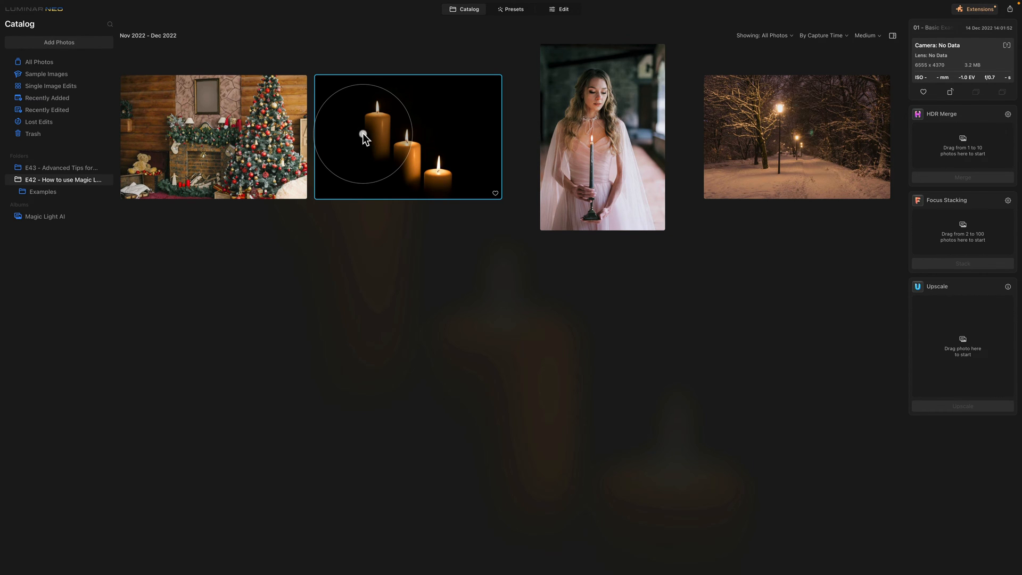
{"action": "mouse_move", "coordinate": [567, 16]}
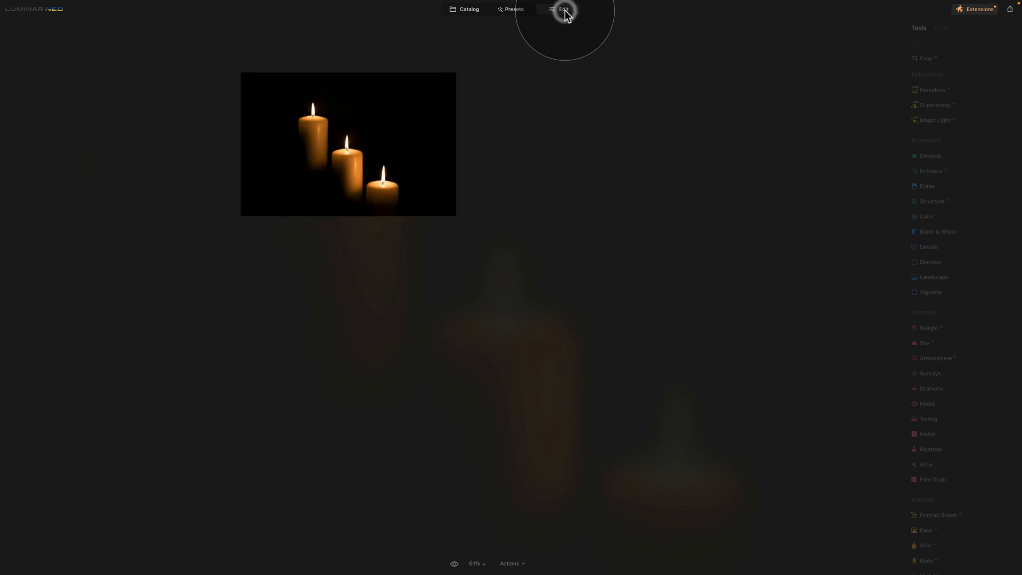
Step: Open the candles photo in Edit and show the Magic Light extension's sliders
{"action": "left_click", "coordinate": [562, 10]}
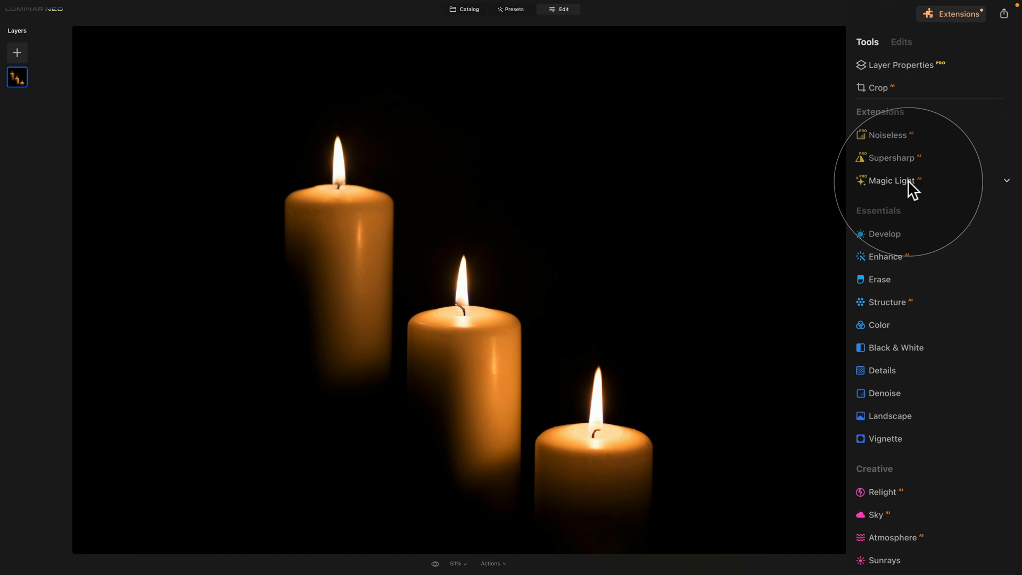
{"action": "left_click", "coordinate": [888, 180]}
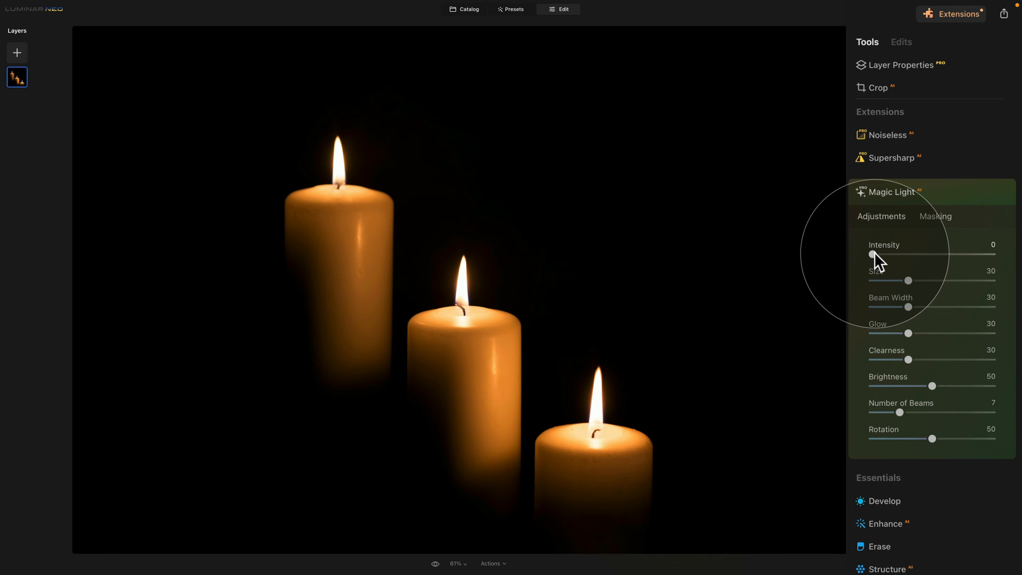
Step: Try the Magic Light Intensity from zero to full, settling on strong starbursts at 80
{"action": "left_click_drag", "start_coordinate": [871, 254], "coordinate": [896, 254]}
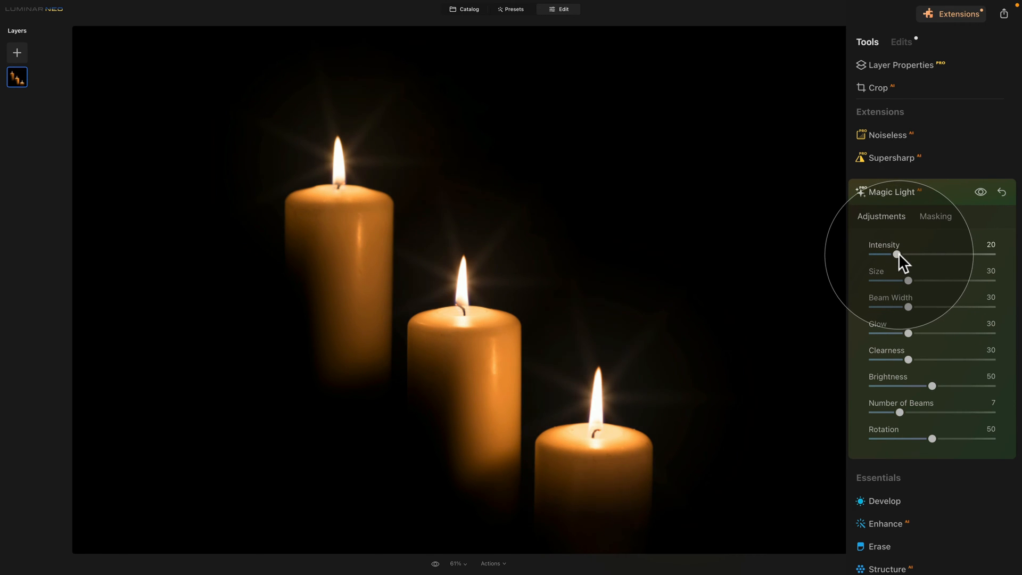
{"action": "left_click_drag", "start_coordinate": [896, 254], "coordinate": [924, 255]}
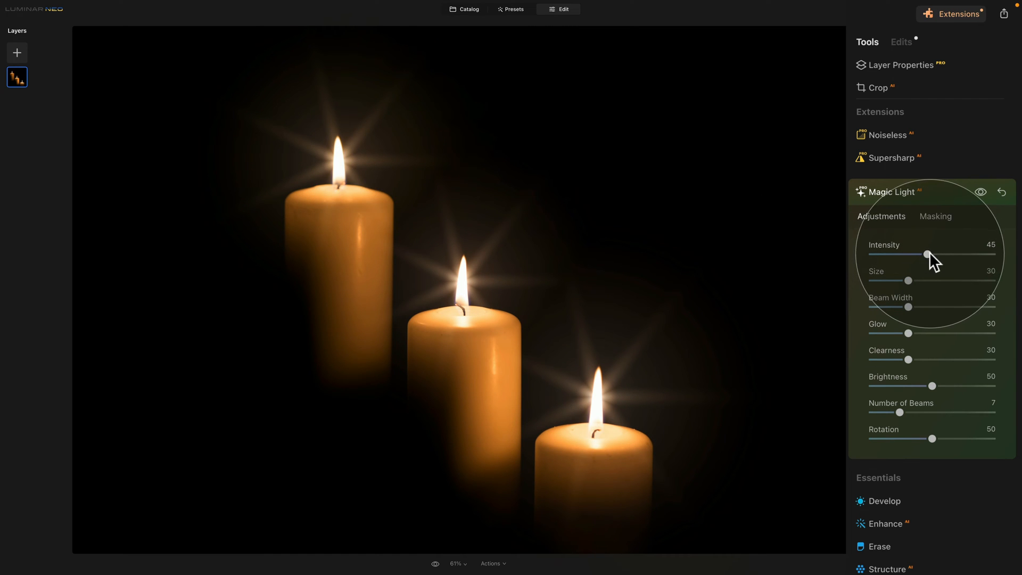
{"action": "left_click_drag", "start_coordinate": [927, 254], "coordinate": [992, 254]}
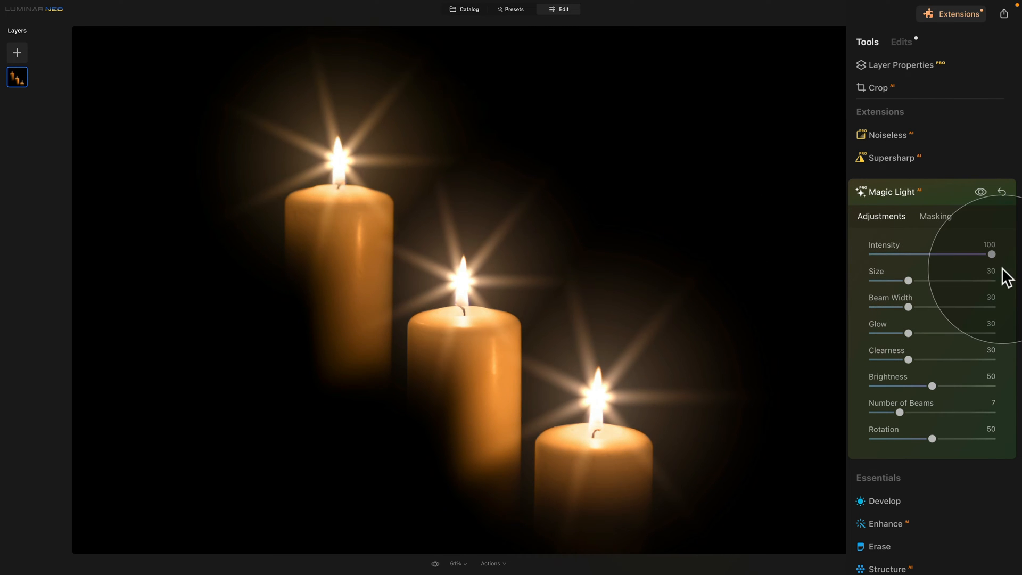
{"action": "left_click_drag", "start_coordinate": [991, 254], "coordinate": [928, 254]}
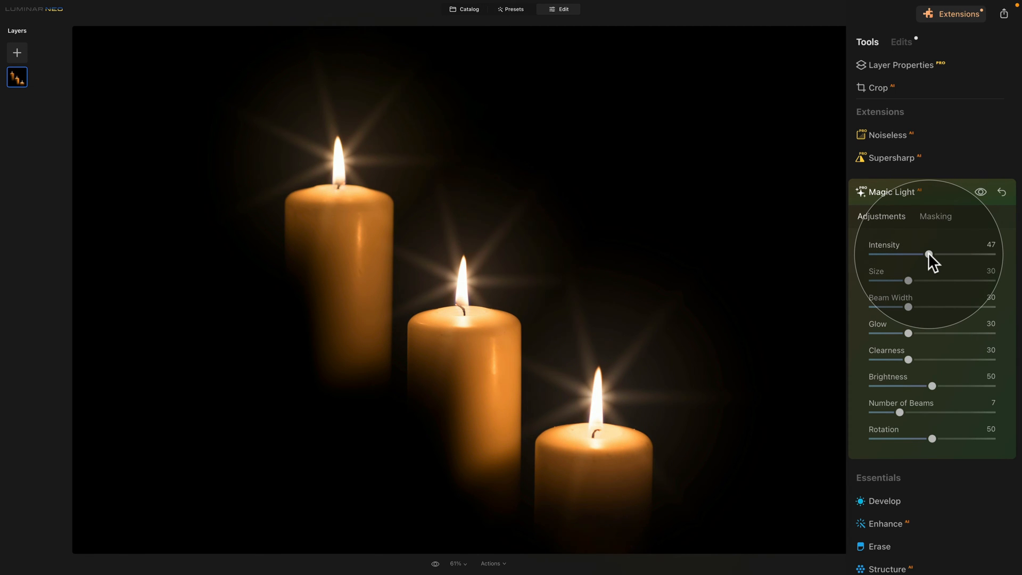
{"action": "left_click_drag", "start_coordinate": [930, 254], "coordinate": [872, 255]}
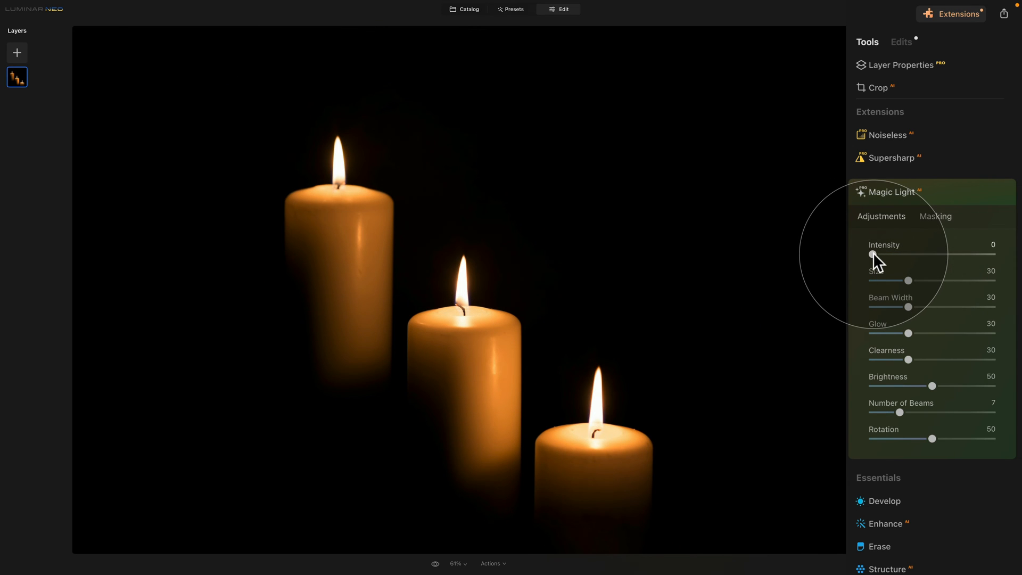
{"action": "left_click_drag", "start_coordinate": [871, 254], "coordinate": [898, 254]}
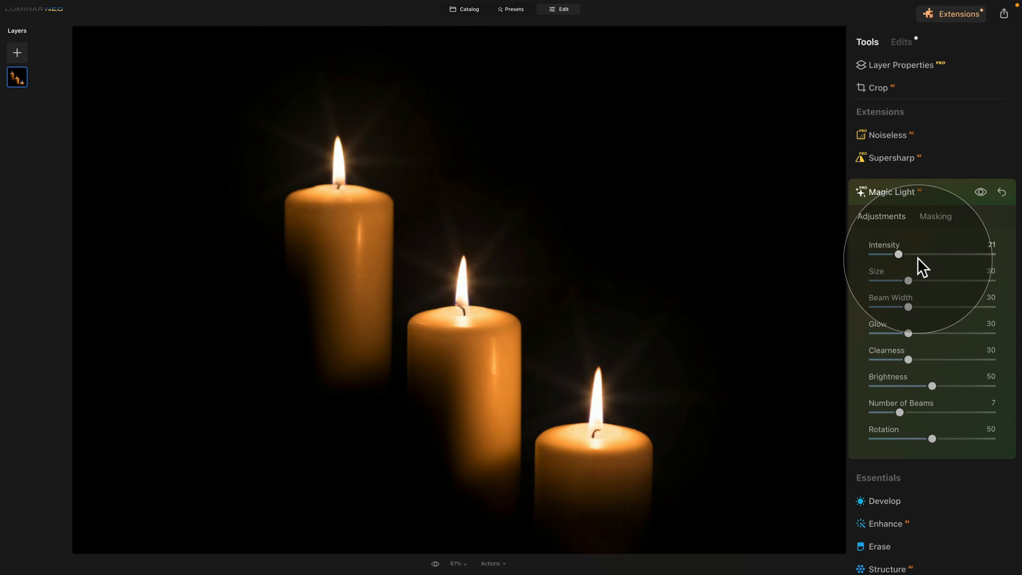
{"action": "left_click_drag", "start_coordinate": [898, 255], "coordinate": [968, 255]}
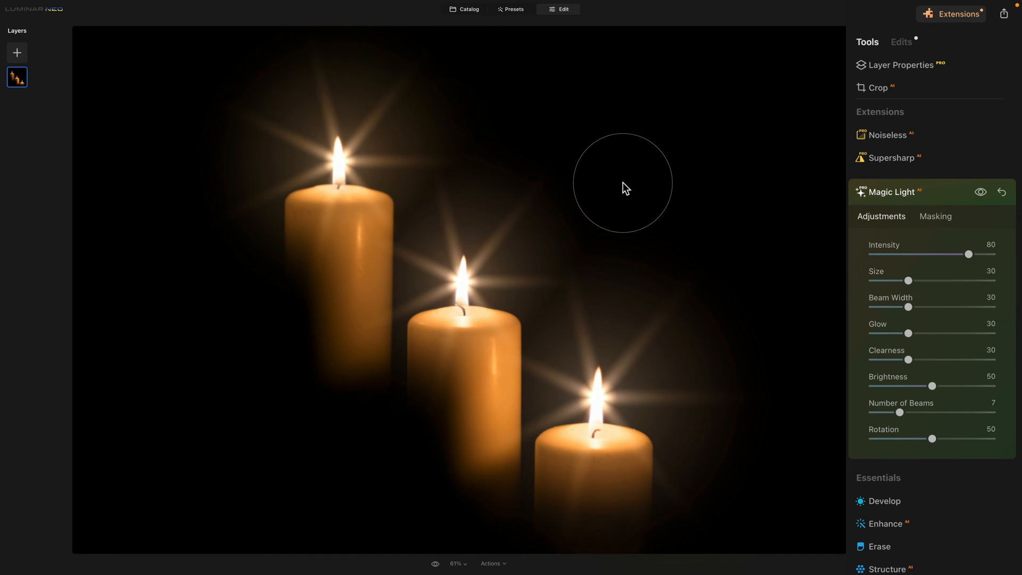
{"action": "mouse_move", "coordinate": [600, 202]}
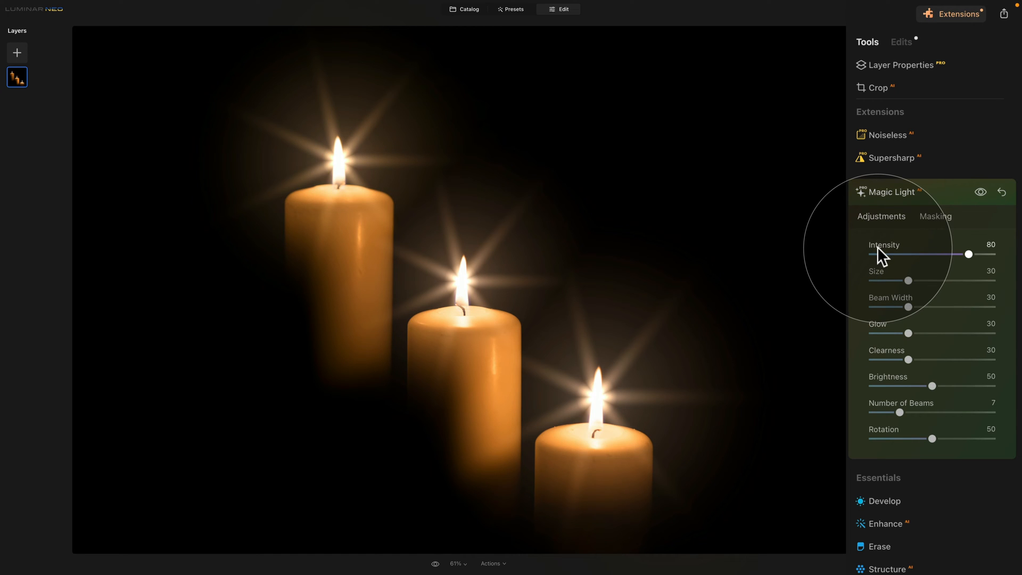
{"action": "mouse_move", "coordinate": [893, 279]}
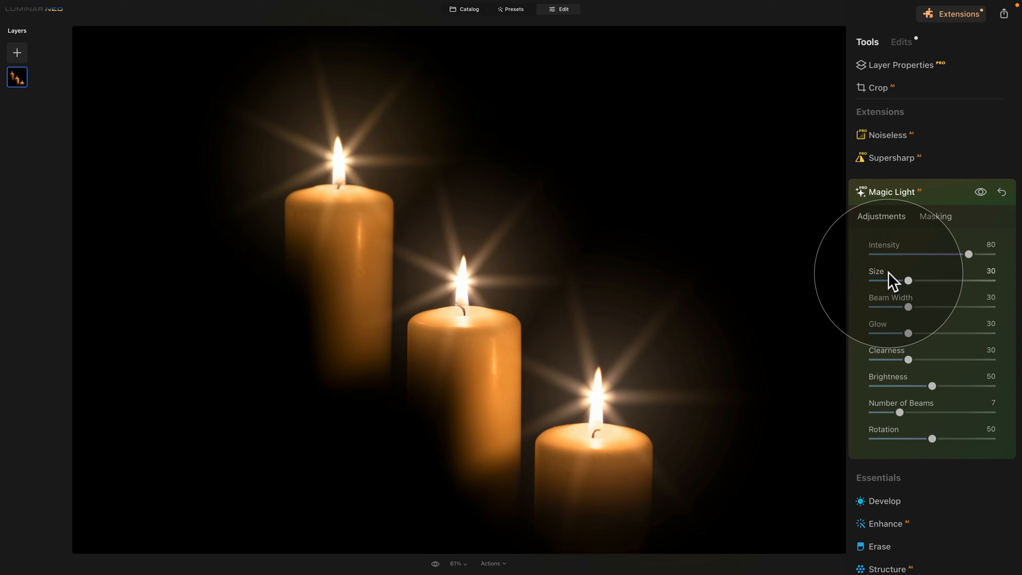
{"action": "mouse_move", "coordinate": [910, 283]}
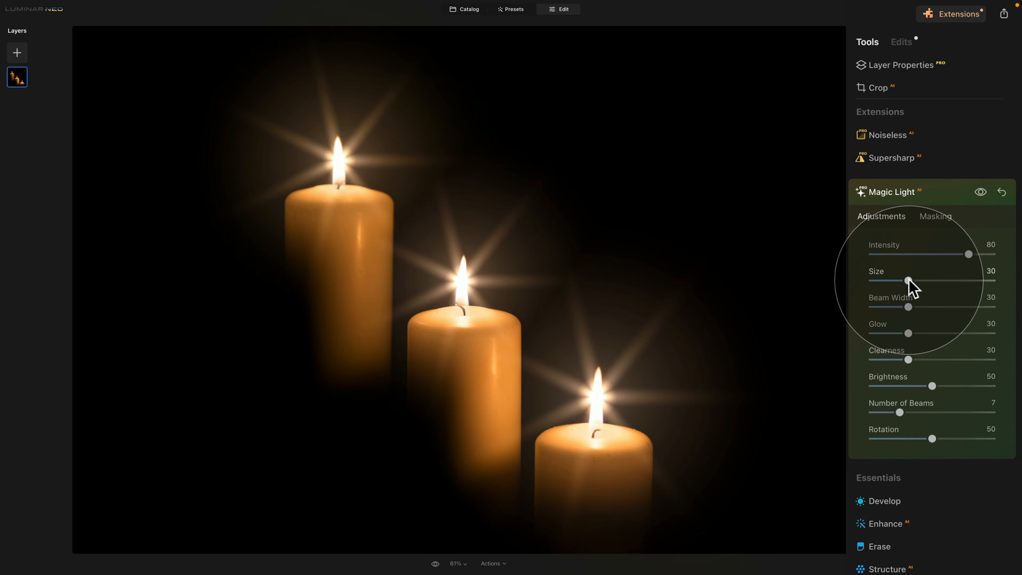
{"action": "left_click_drag", "start_coordinate": [907, 281], "coordinate": [872, 281]}
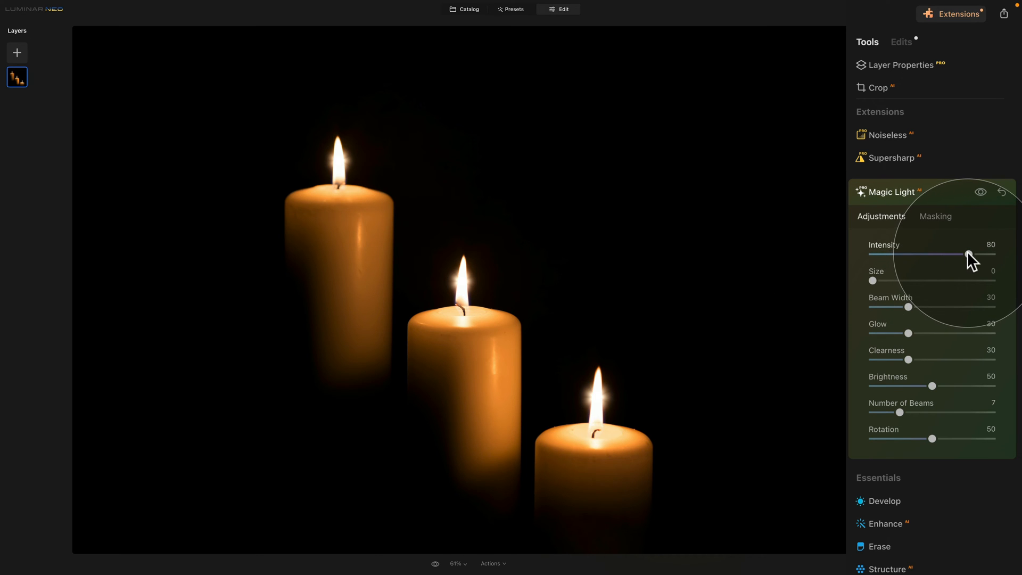
{"action": "left_click_drag", "start_coordinate": [967, 254], "coordinate": [942, 255]}
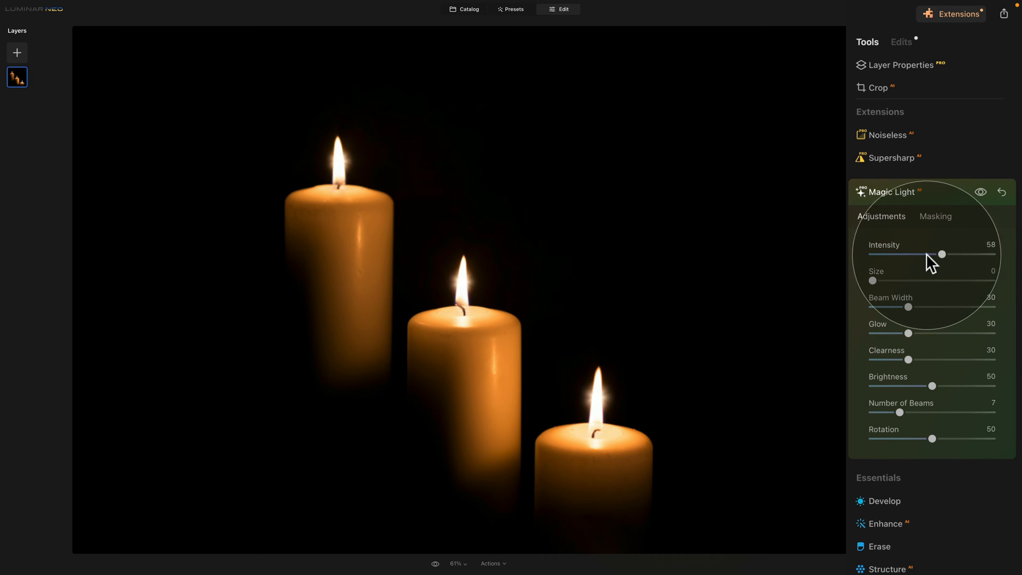
{"action": "left_click_drag", "start_coordinate": [941, 254], "coordinate": [976, 254]}
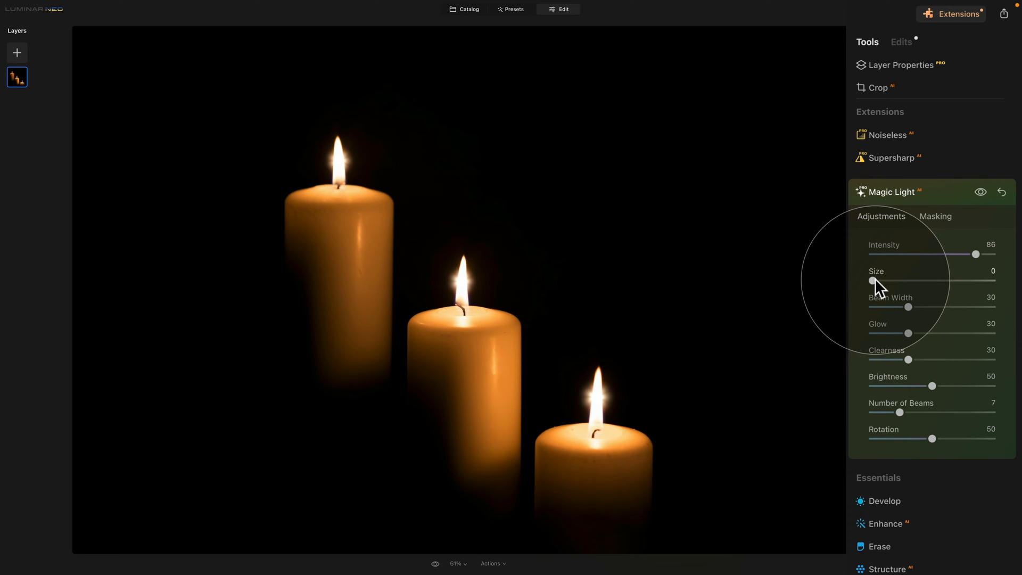
{"action": "left_click_drag", "start_coordinate": [872, 281], "coordinate": [928, 281]}
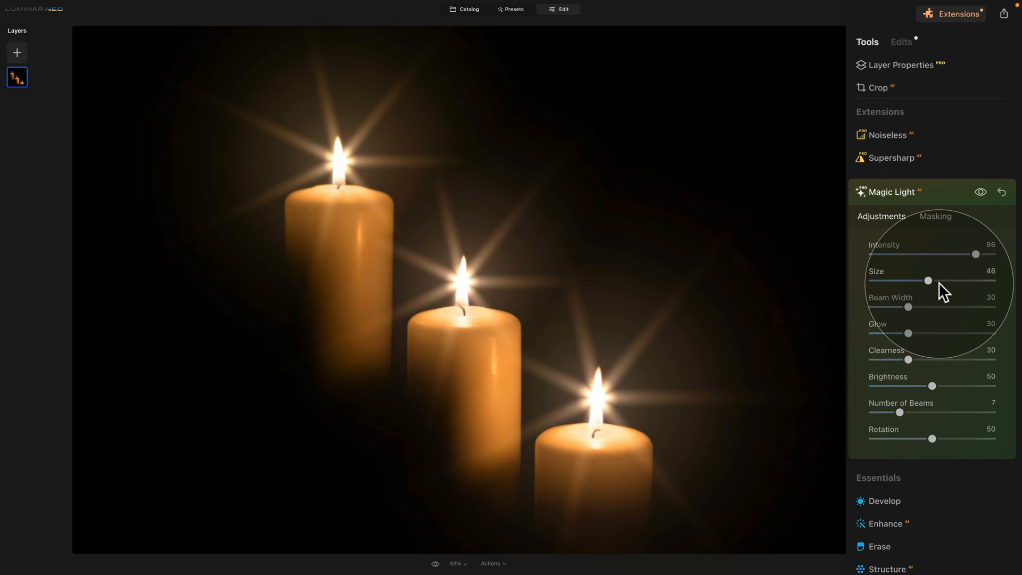
{"action": "left_click_drag", "start_coordinate": [929, 280], "coordinate": [991, 280]}
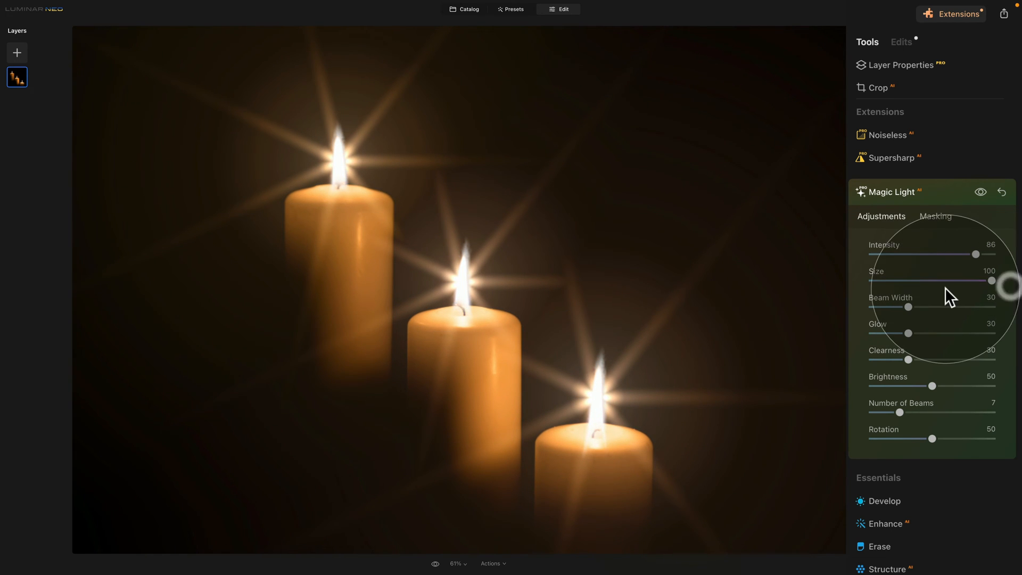
{"action": "left_click_drag", "start_coordinate": [990, 280], "coordinate": [954, 280]}
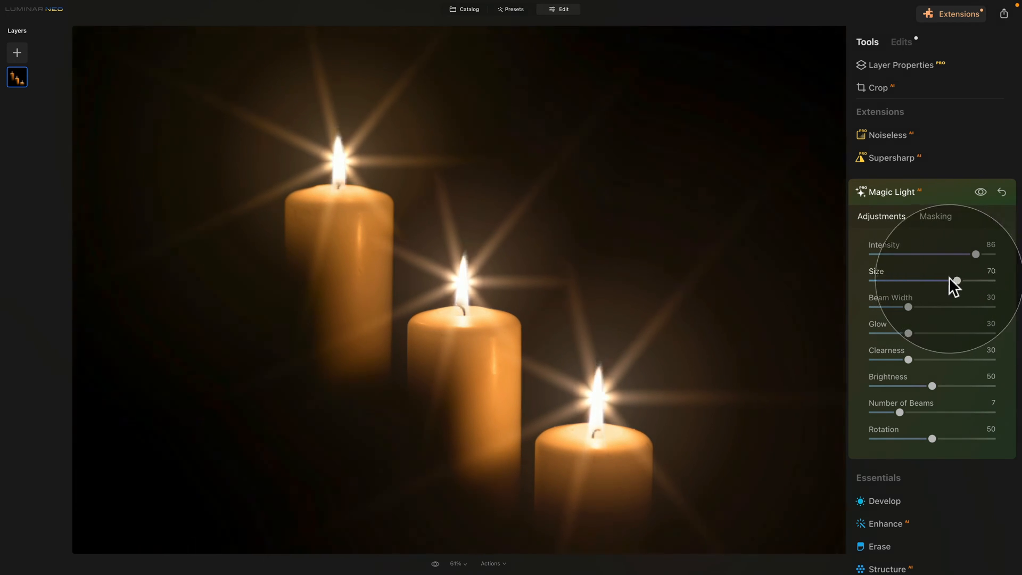
{"action": "left_click_drag", "start_coordinate": [956, 280], "coordinate": [950, 280]}
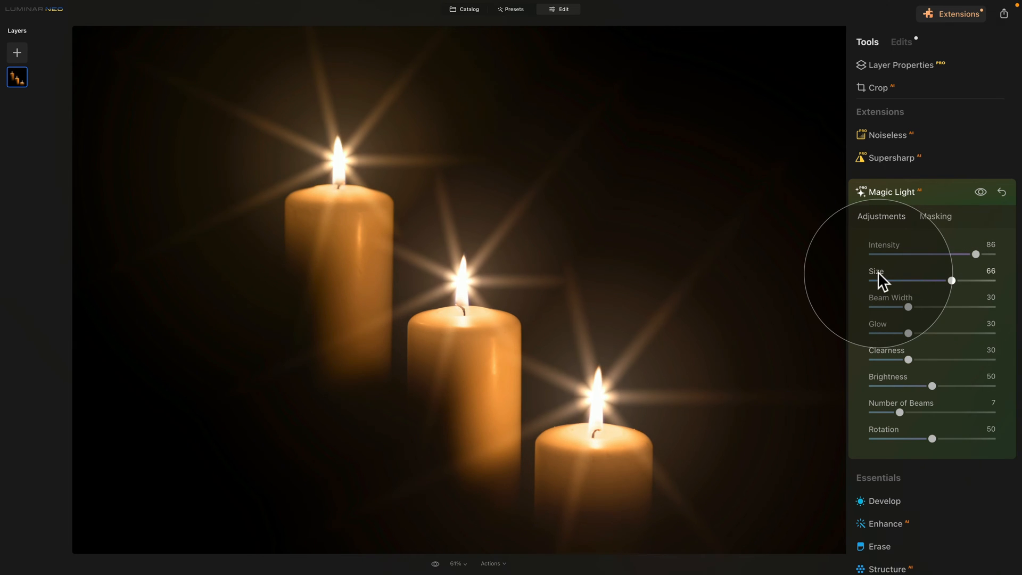
{"action": "left_click_drag", "start_coordinate": [951, 280], "coordinate": [908, 280]}
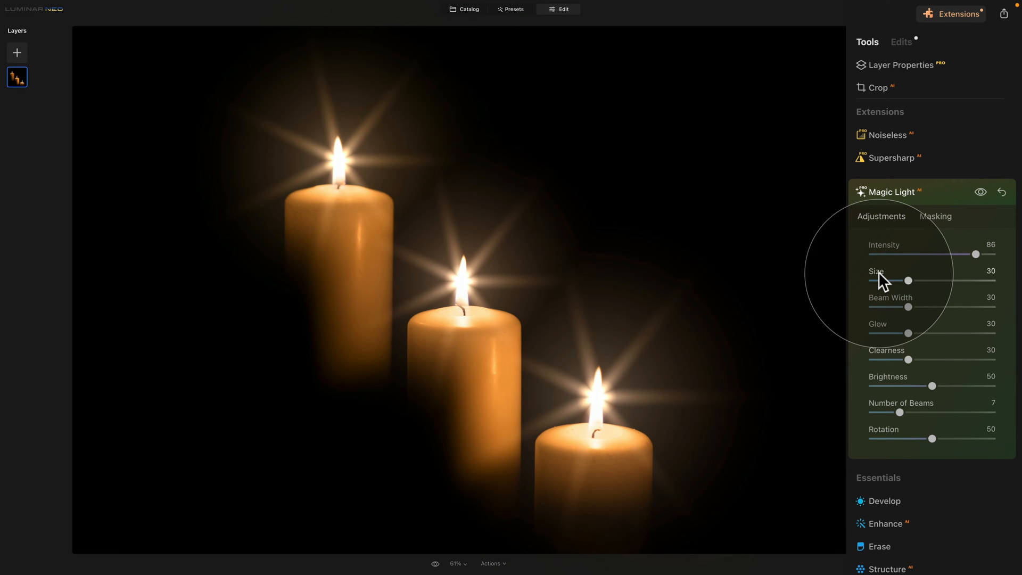
{"action": "mouse_move", "coordinate": [902, 307]}
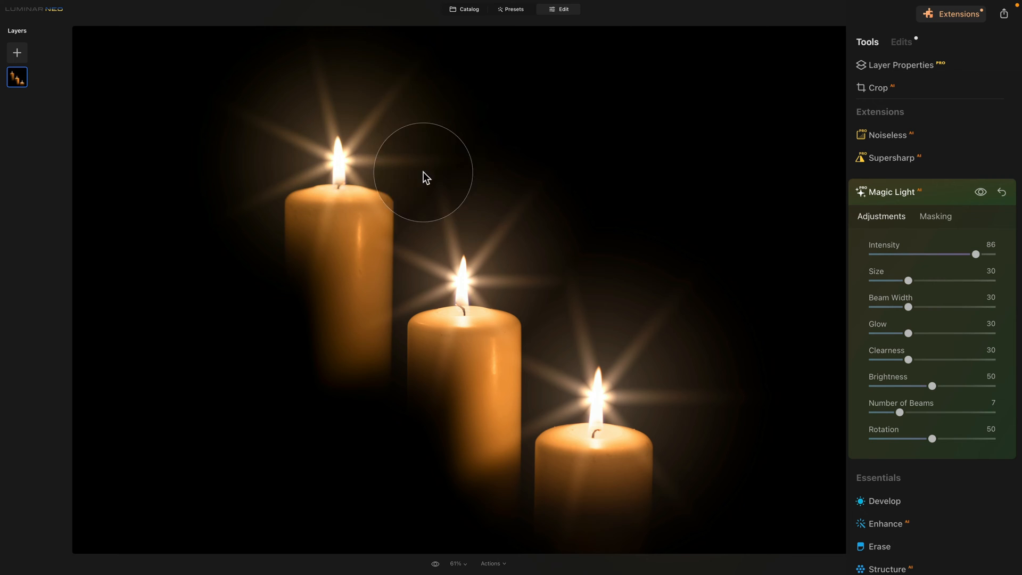
{"action": "mouse_move", "coordinate": [907, 307]}
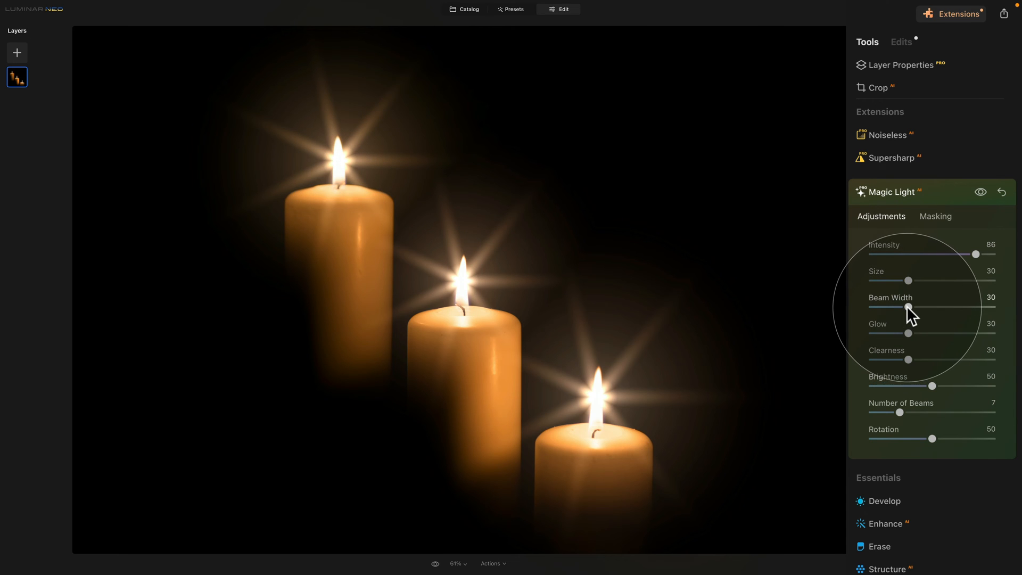
{"action": "left_click_drag", "start_coordinate": [907, 307], "coordinate": [872, 306]}
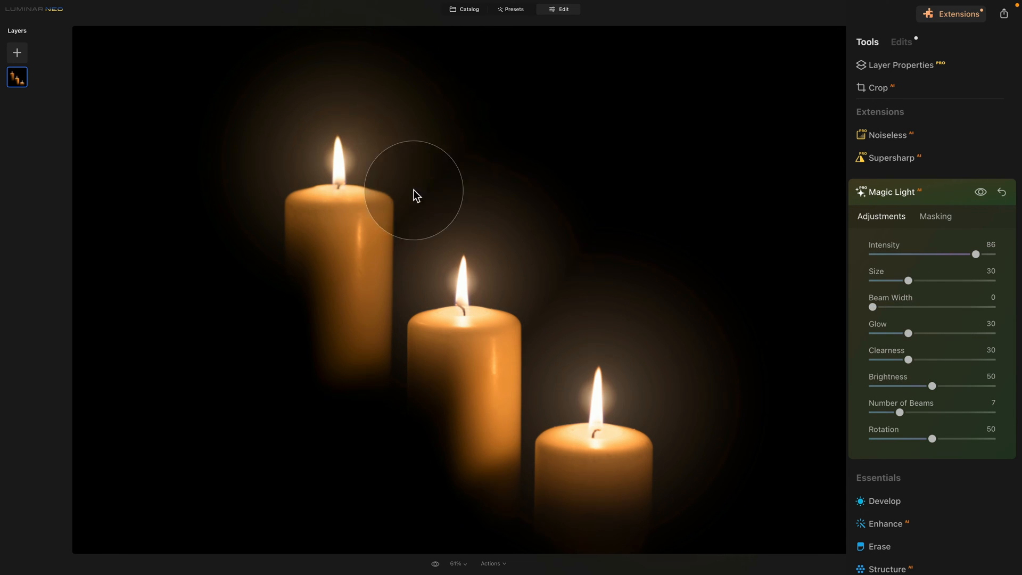
{"action": "mouse_move", "coordinate": [857, 309]}
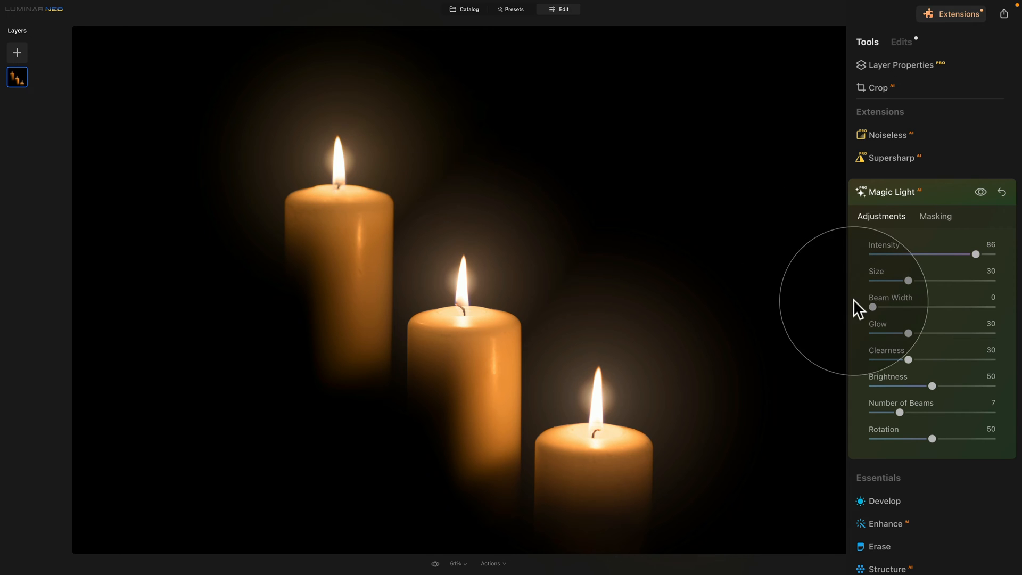
{"action": "left_click_drag", "start_coordinate": [872, 307], "coordinate": [951, 307]}
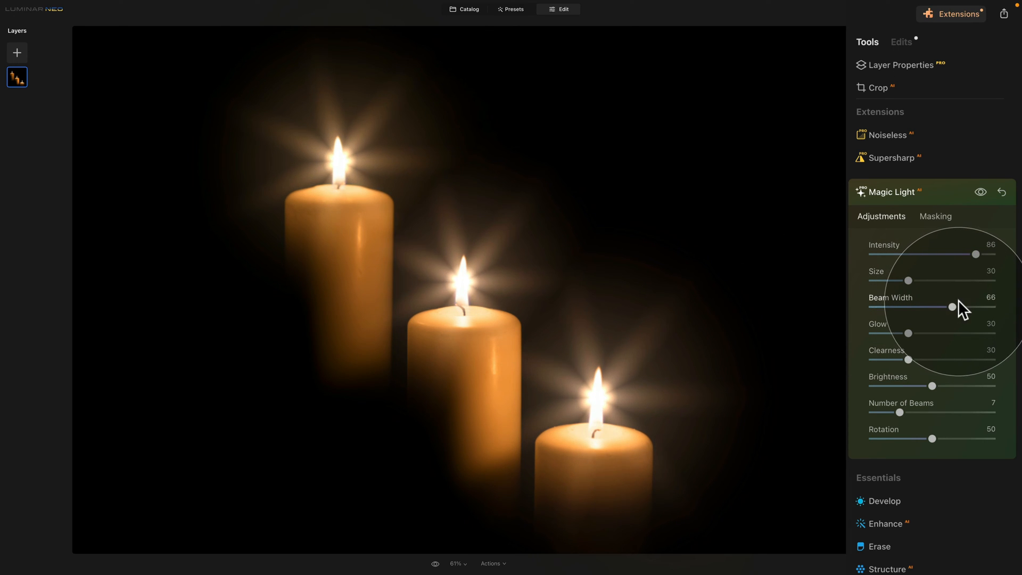
{"action": "left_click_drag", "start_coordinate": [951, 307], "coordinate": [984, 306]}
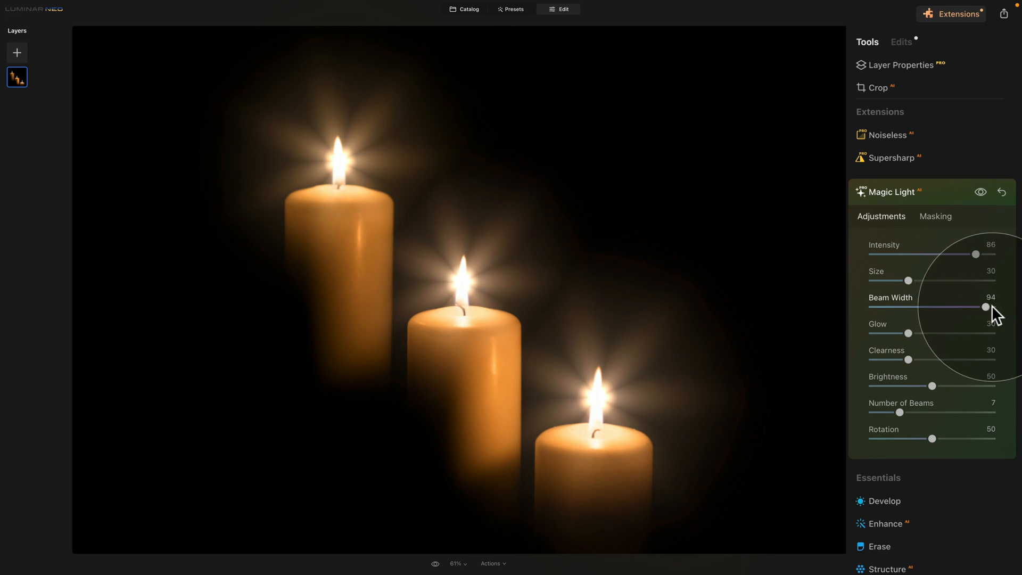
{"action": "left_click_drag", "start_coordinate": [984, 307], "coordinate": [993, 307]}
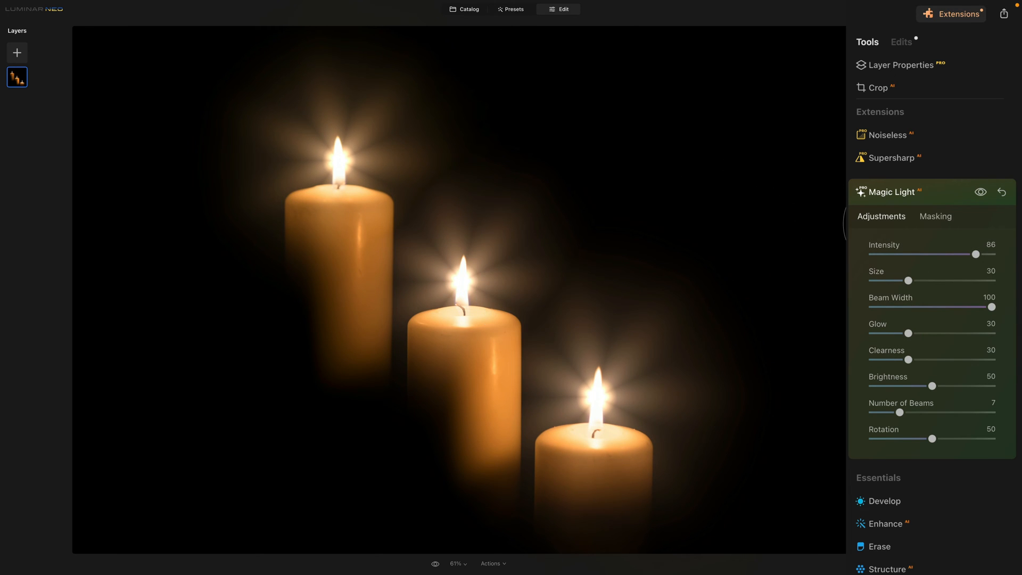
{"action": "left_click_drag", "start_coordinate": [994, 306], "coordinate": [911, 306]}
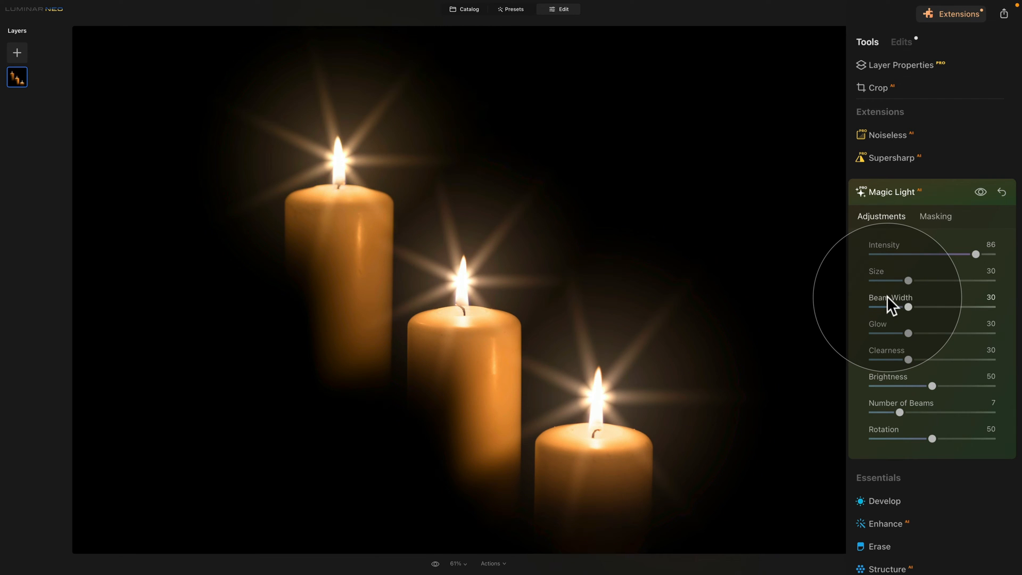
{"action": "mouse_move", "coordinate": [880, 336]}
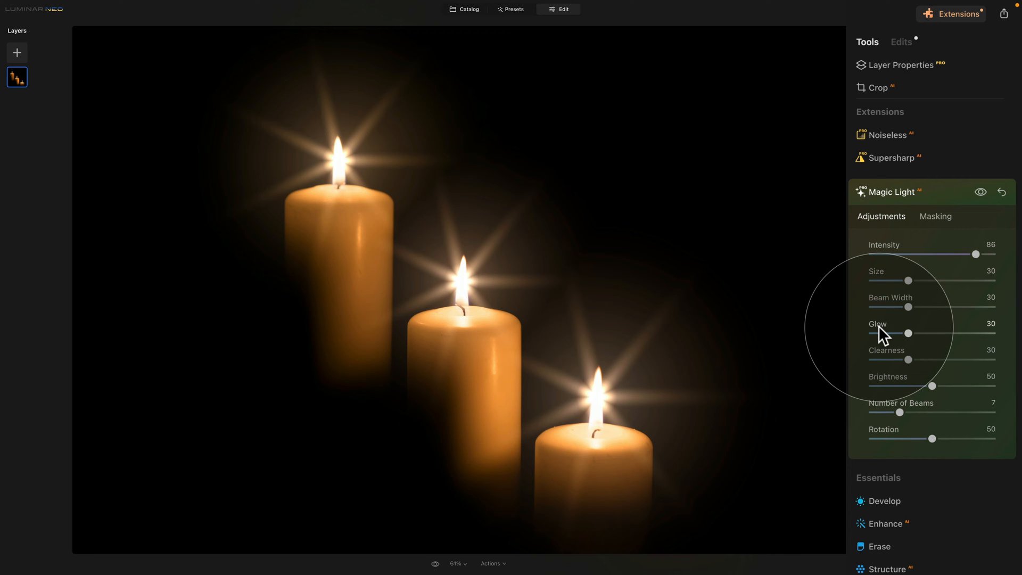
{"action": "left_click_drag", "start_coordinate": [908, 332], "coordinate": [871, 332]}
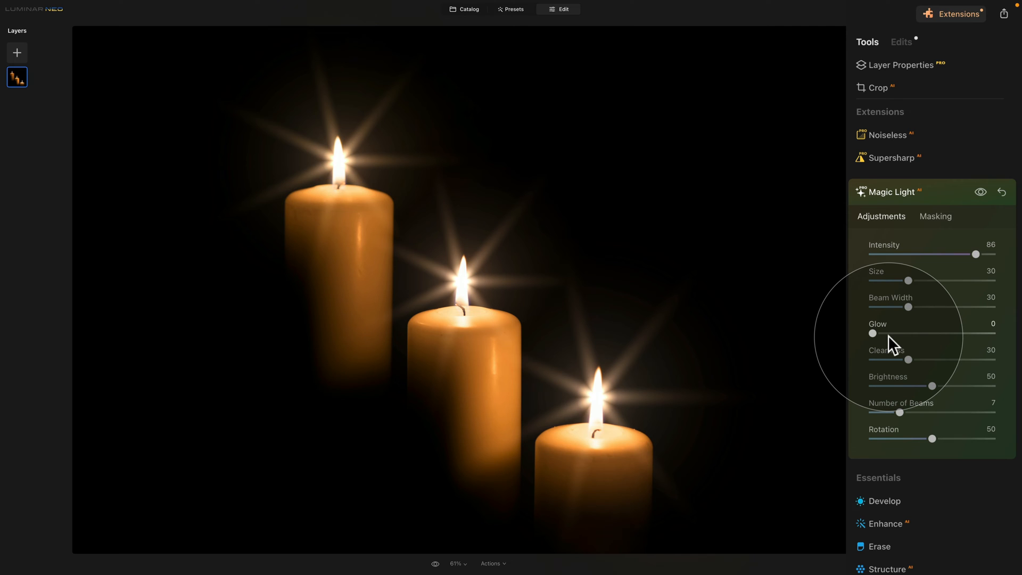
{"action": "left_click_drag", "start_coordinate": [873, 333], "coordinate": [946, 333]}
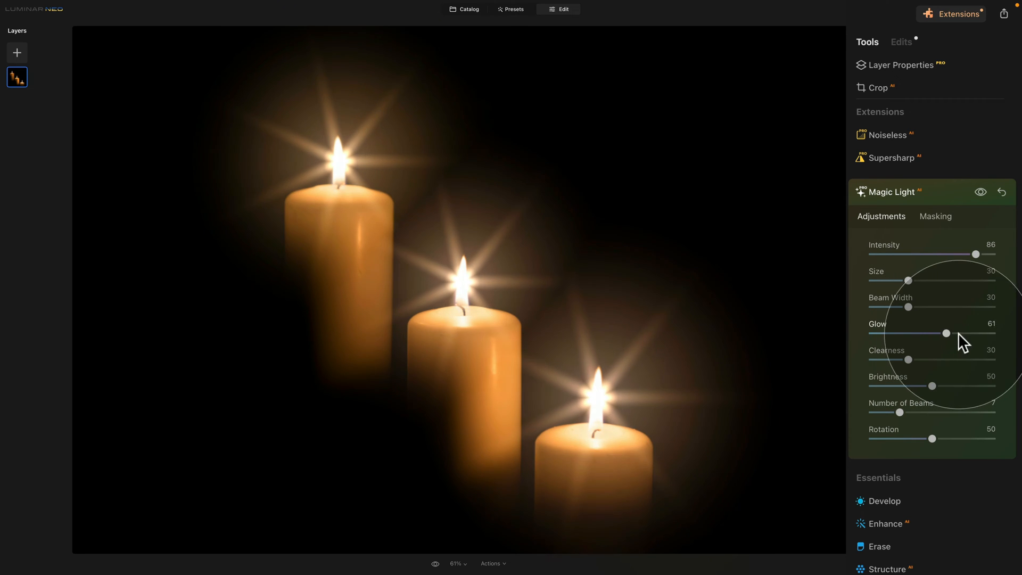
{"action": "left_click_drag", "start_coordinate": [946, 333], "coordinate": [992, 333]}
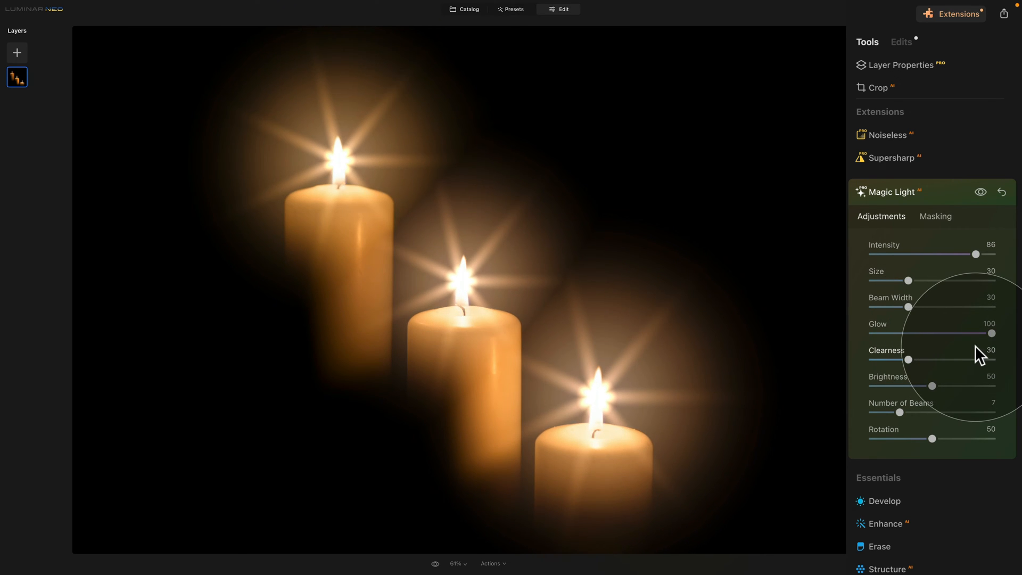
{"action": "left_click_drag", "start_coordinate": [992, 333], "coordinate": [906, 334]}
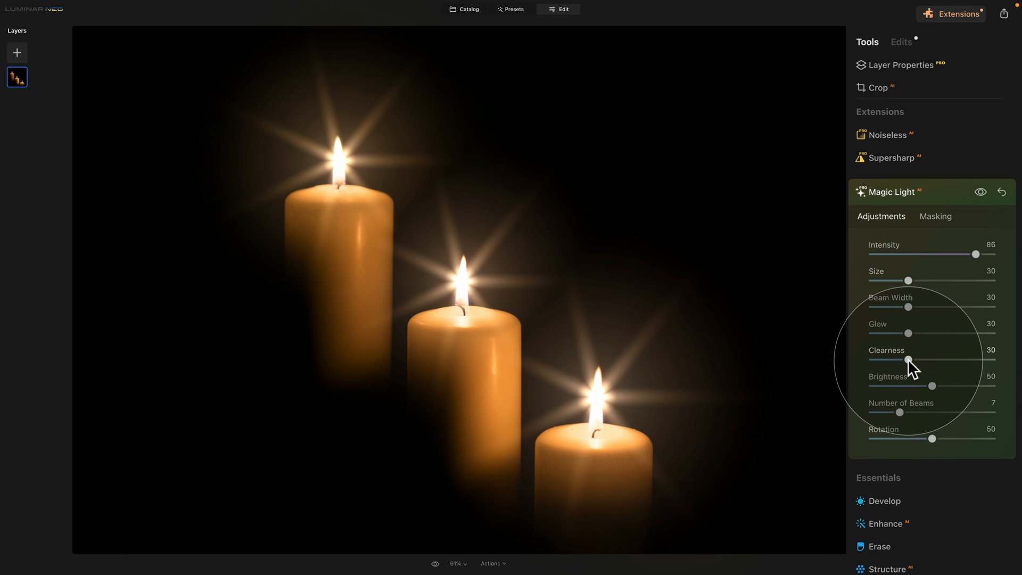
{"action": "left_click_drag", "start_coordinate": [907, 358], "coordinate": [878, 359]}
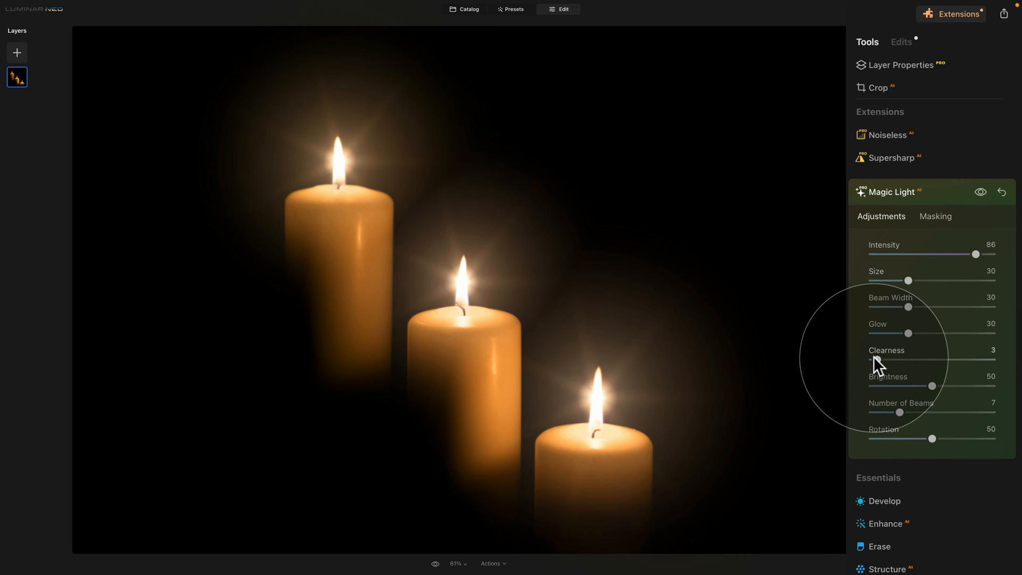
{"action": "left_click_drag", "start_coordinate": [878, 359], "coordinate": [872, 359]}
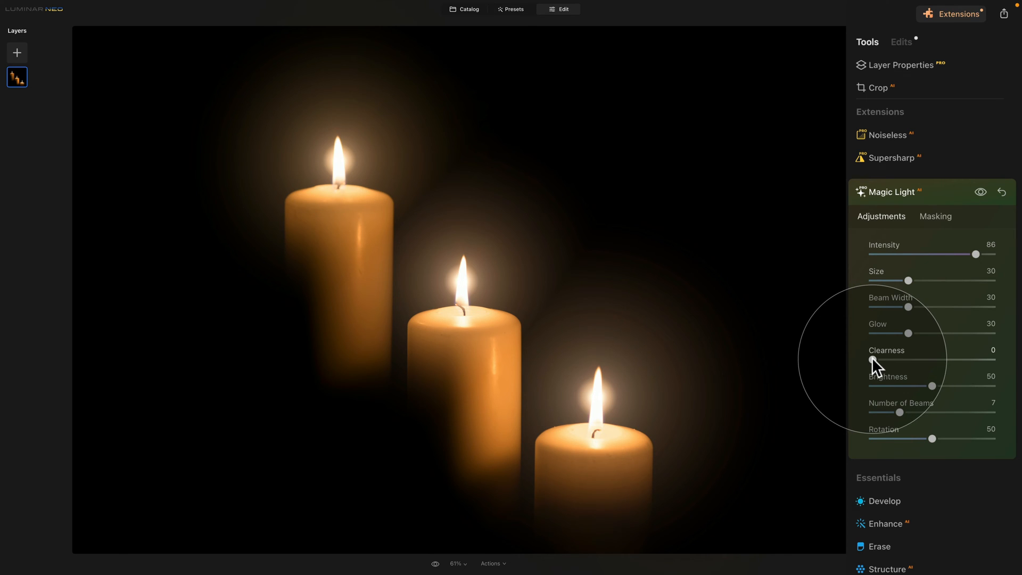
{"action": "left_click_drag", "start_coordinate": [872, 359], "coordinate": [992, 360]}
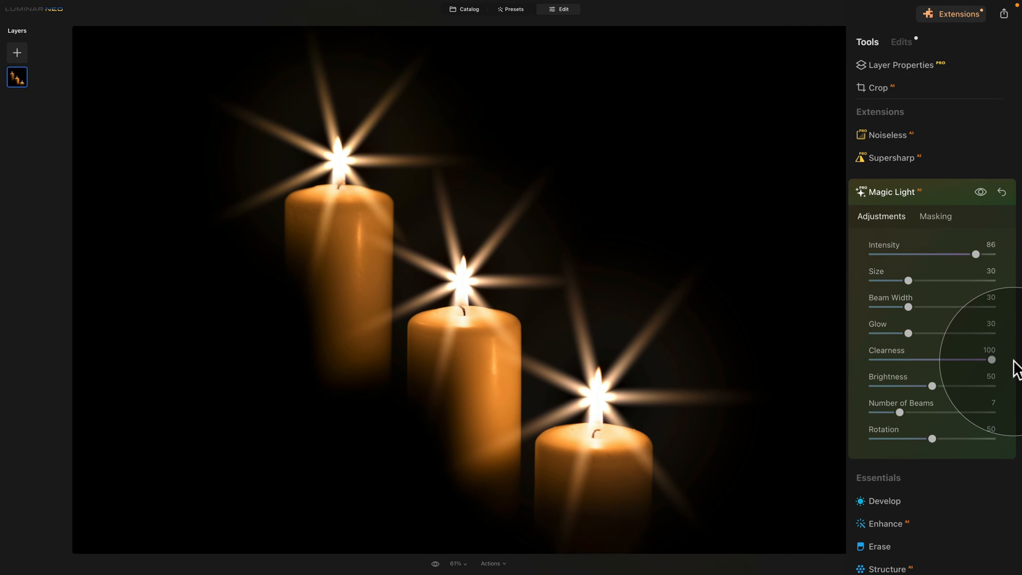
{"action": "left_click_drag", "start_coordinate": [991, 359], "coordinate": [906, 359]}
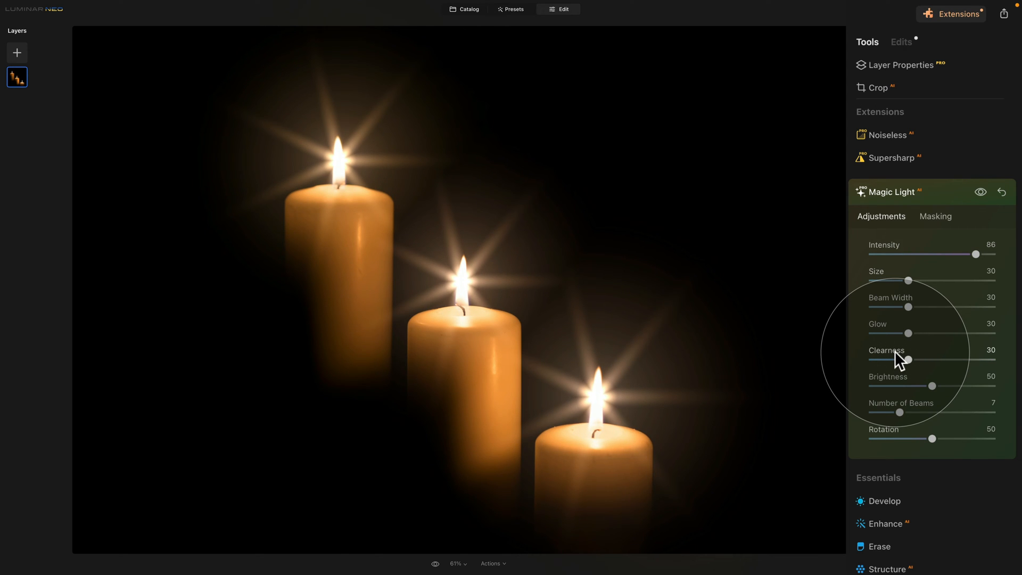
{"action": "mouse_move", "coordinate": [916, 388]}
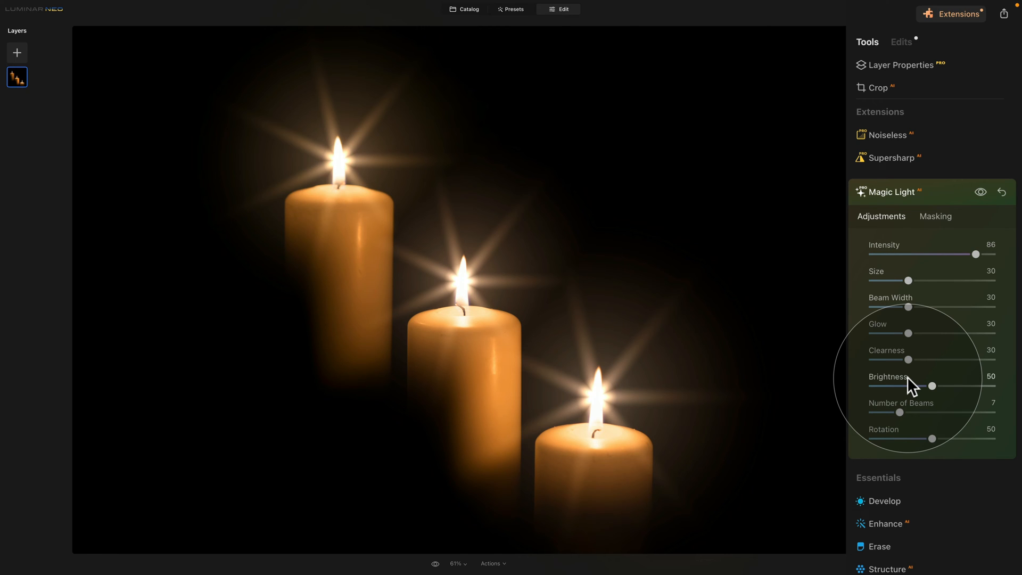
{"action": "left_click_drag", "start_coordinate": [931, 386], "coordinate": [891, 386]}
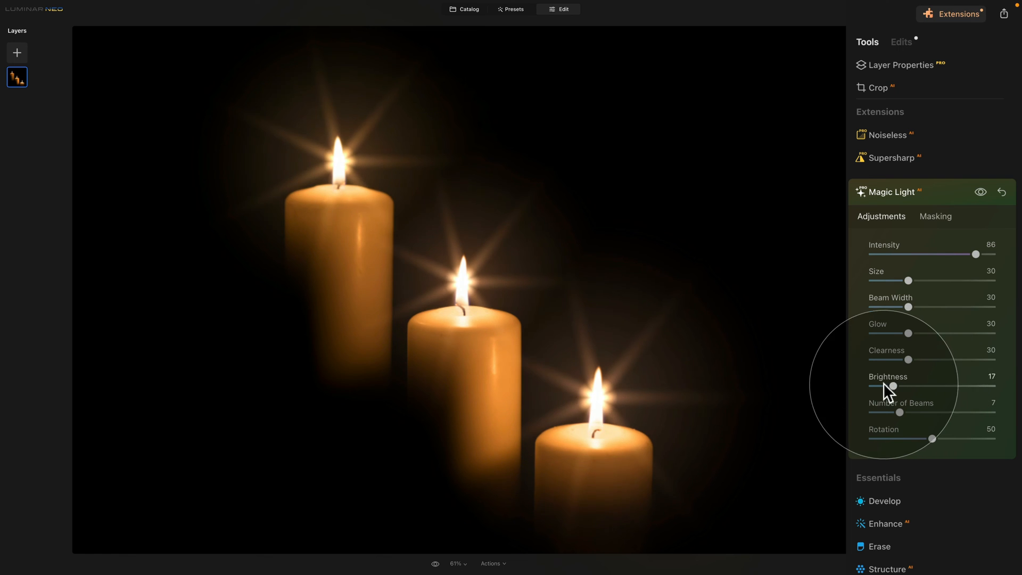
{"action": "left_click_drag", "start_coordinate": [888, 386], "coordinate": [872, 385]}
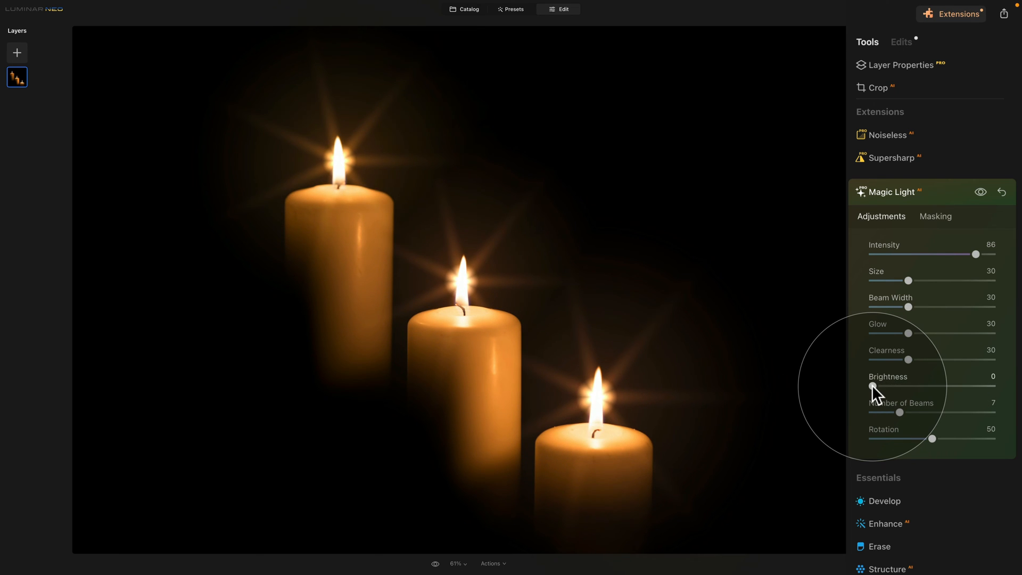
{"action": "left_click_drag", "start_coordinate": [873, 385], "coordinate": [977, 385]}
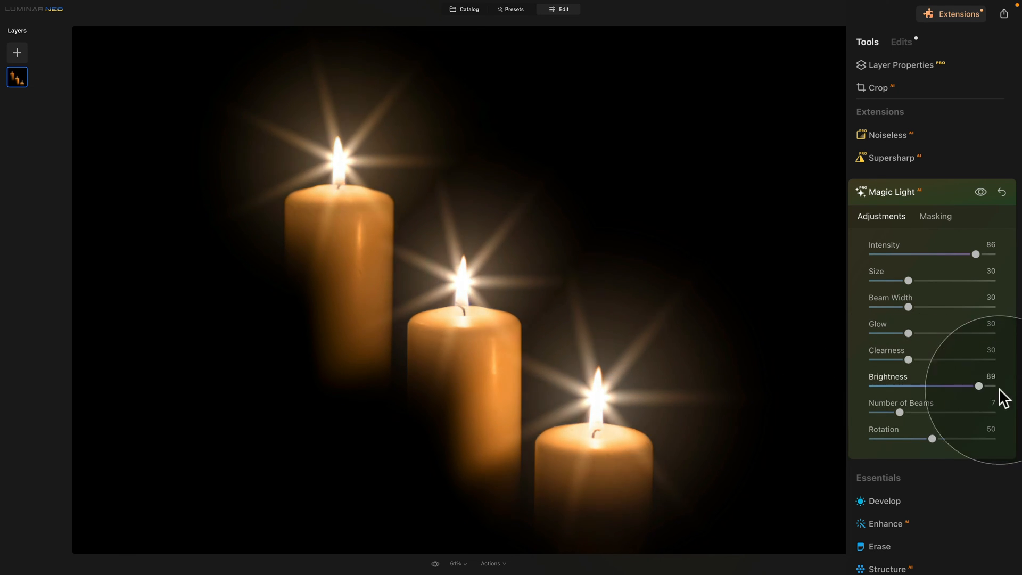
{"action": "left_click_drag", "start_coordinate": [976, 386], "coordinate": [994, 385]}
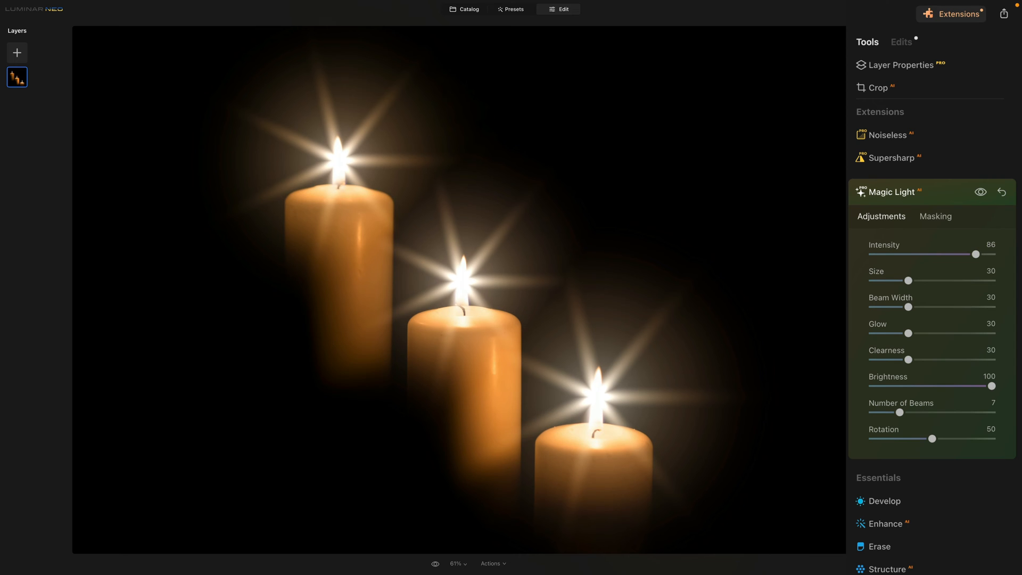
{"action": "left_click_drag", "start_coordinate": [993, 385], "coordinate": [933, 385]}
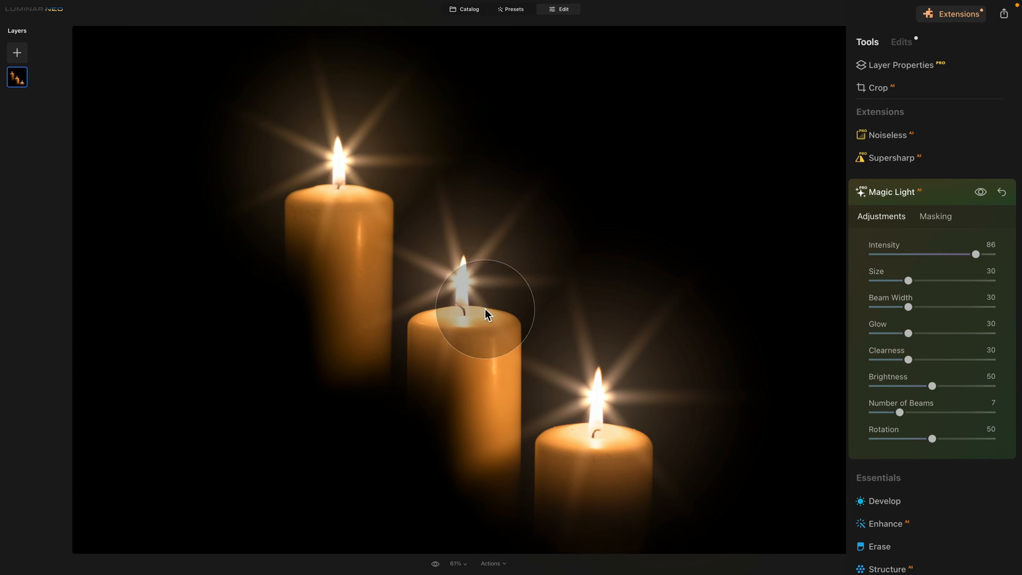
{"action": "mouse_move", "coordinate": [904, 441]}
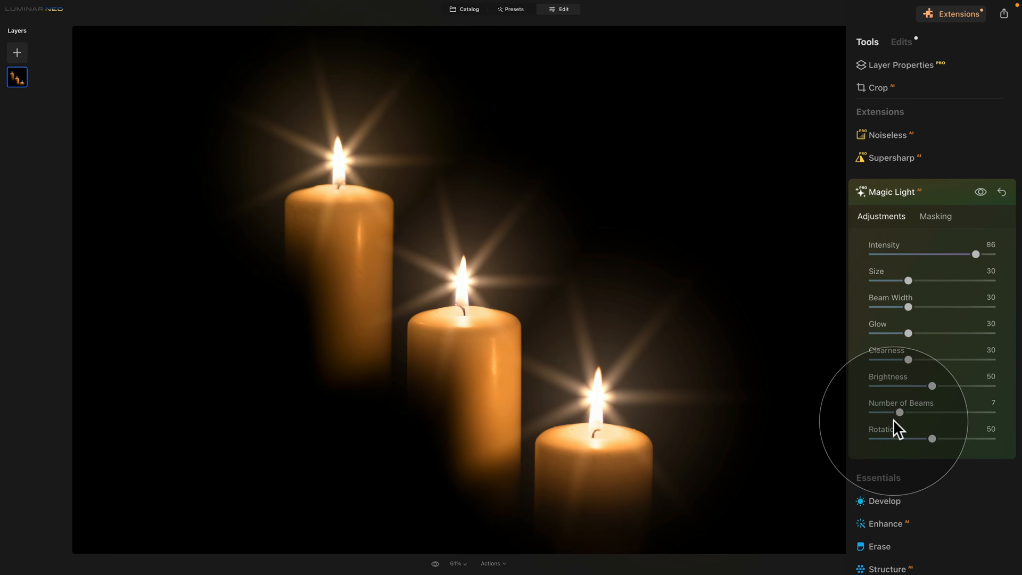
Step: Try Number of Beams at 2 and 24, then settle on seven beams per starburst
{"action": "left_click_drag", "start_coordinate": [901, 411], "coordinate": [872, 411]}
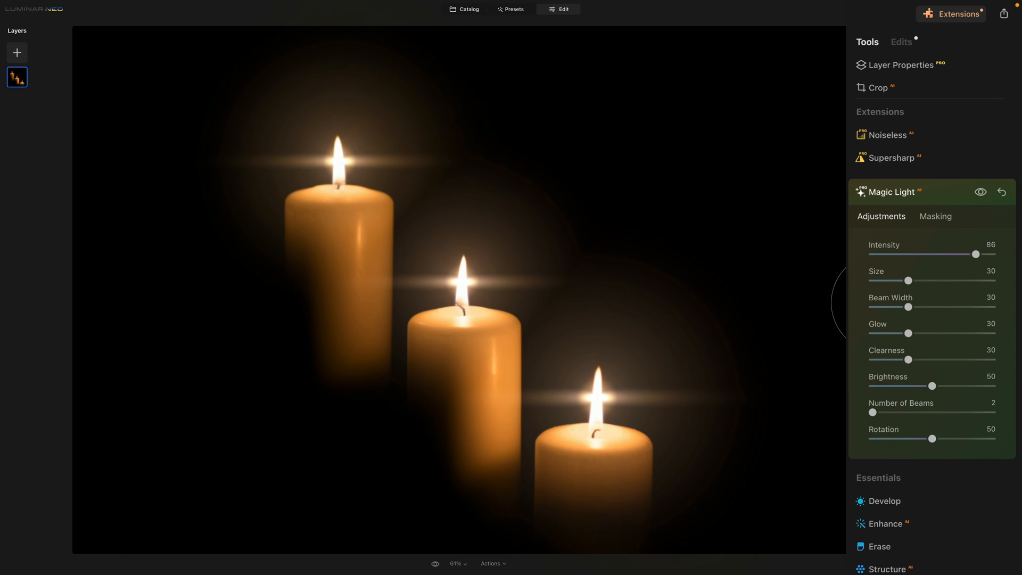
{"action": "left_click_drag", "start_coordinate": [873, 411], "coordinate": [993, 412]}
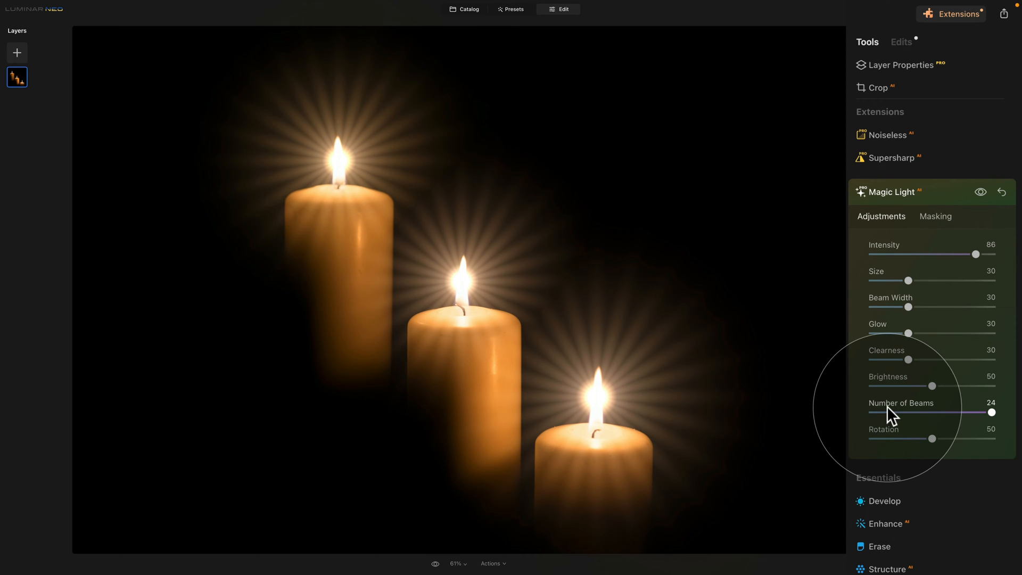
{"action": "left_click_drag", "start_coordinate": [991, 411], "coordinate": [906, 412]}
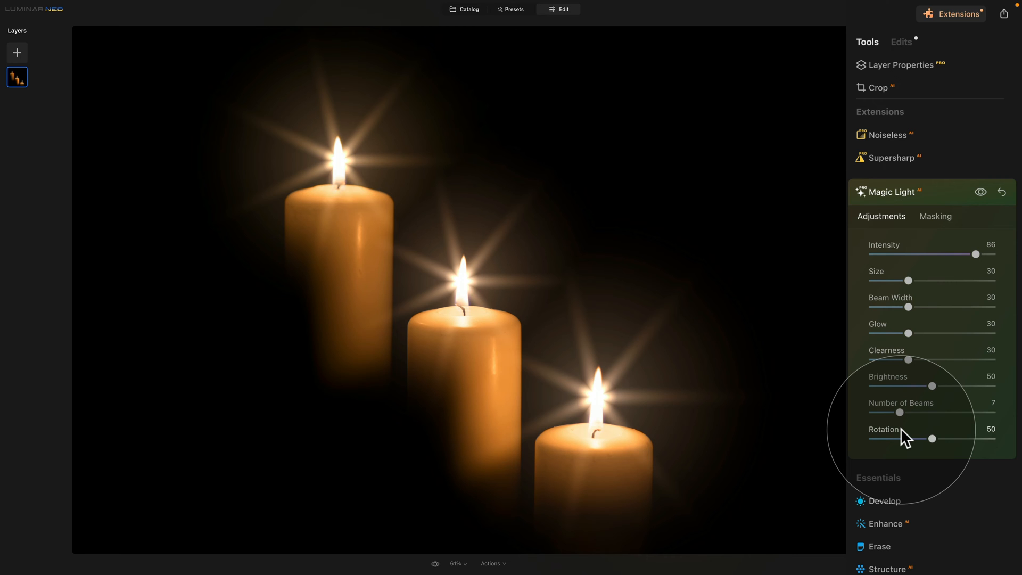
{"action": "mouse_move", "coordinate": [928, 445]}
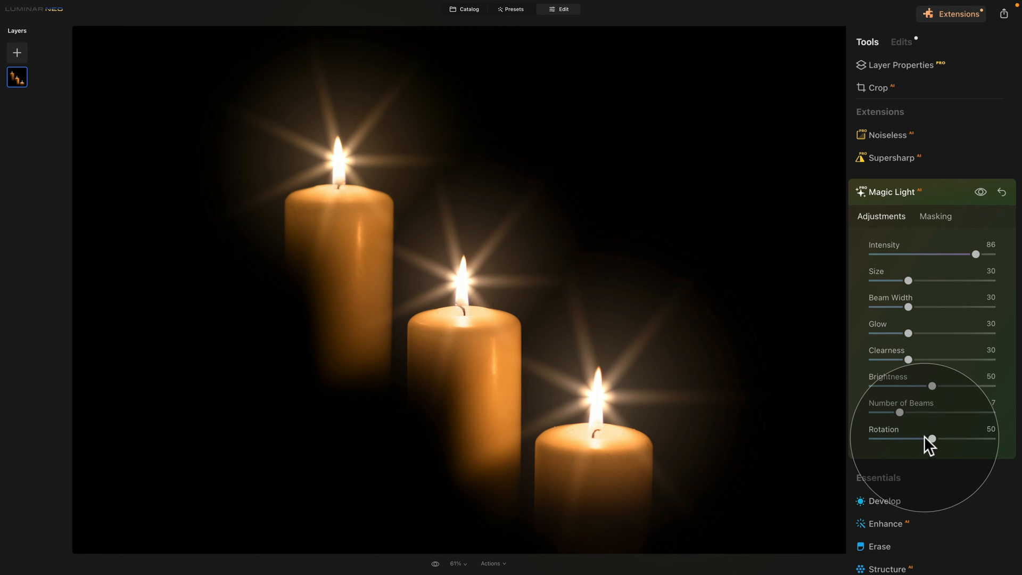
Step: Adjust the starburst Rotation, trying 67 and bringing it back to about 56
{"action": "left_click_drag", "start_coordinate": [931, 439], "coordinate": [954, 438]}
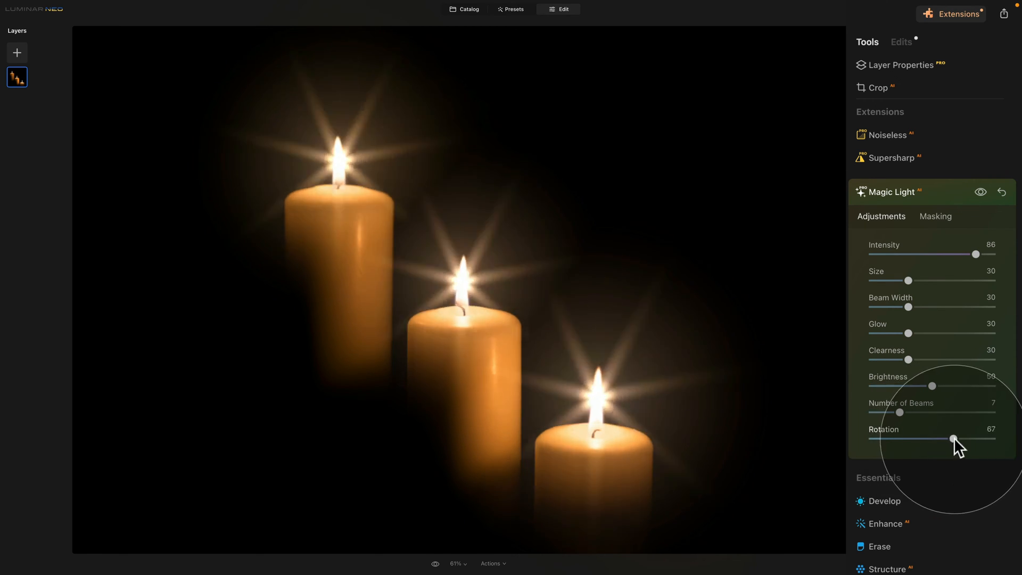
{"action": "left_click_drag", "start_coordinate": [952, 438], "coordinate": [944, 438]}
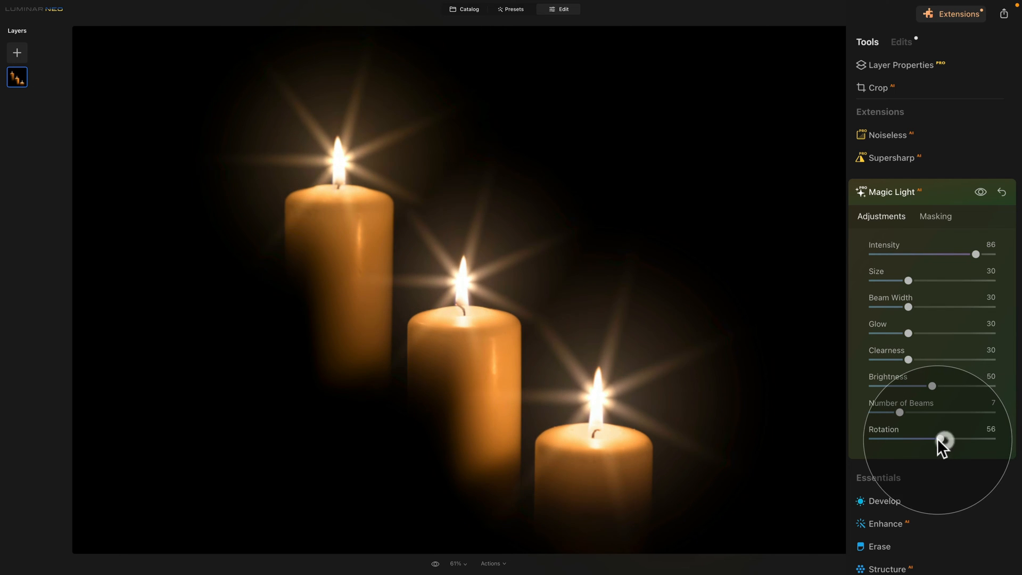
{"action": "left_click_drag", "start_coordinate": [945, 439], "coordinate": [933, 438]}
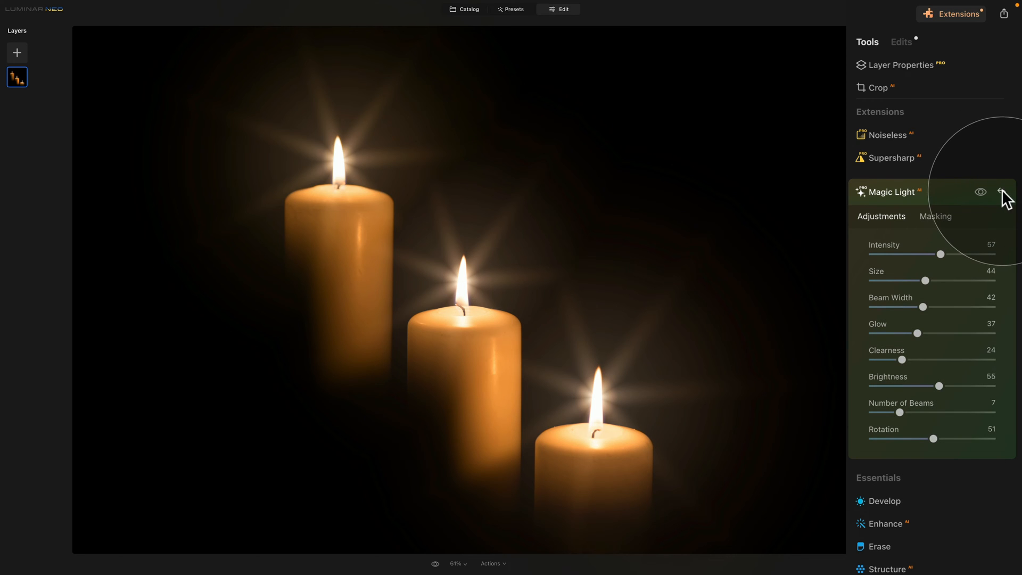
Step: Lower Magic Light intensity to 43 and shrink starburst size to 18
{"action": "left_click_drag", "start_coordinate": [942, 254], "coordinate": [912, 255]}
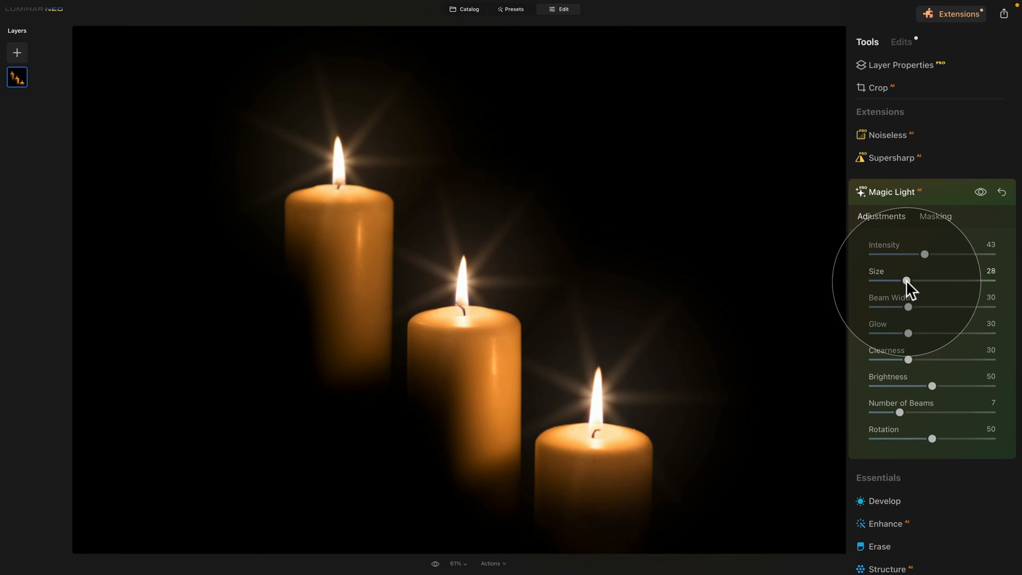
{"action": "left_click_drag", "start_coordinate": [905, 281], "coordinate": [894, 281]}
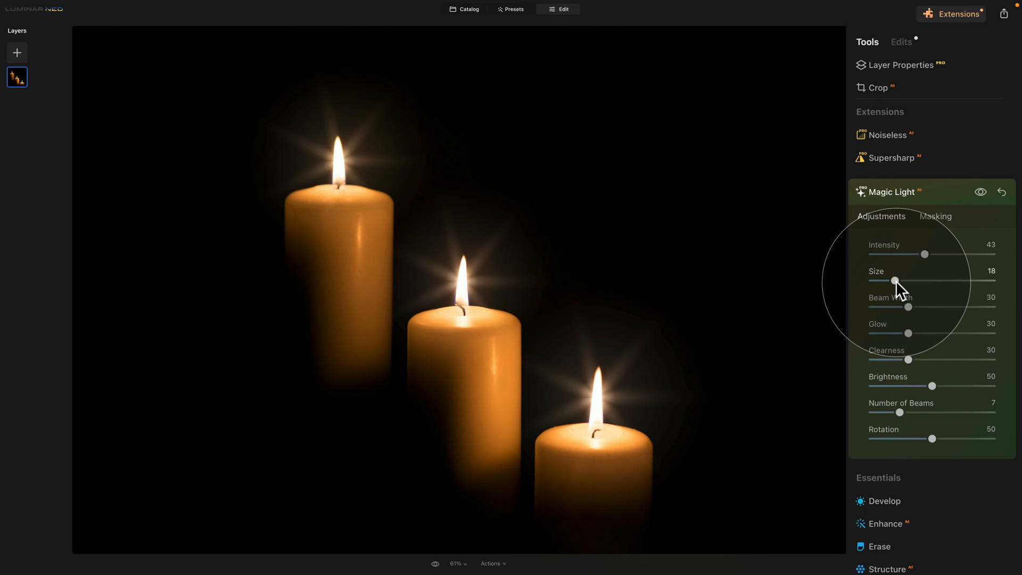
{"action": "mouse_move", "coordinate": [413, 185]}
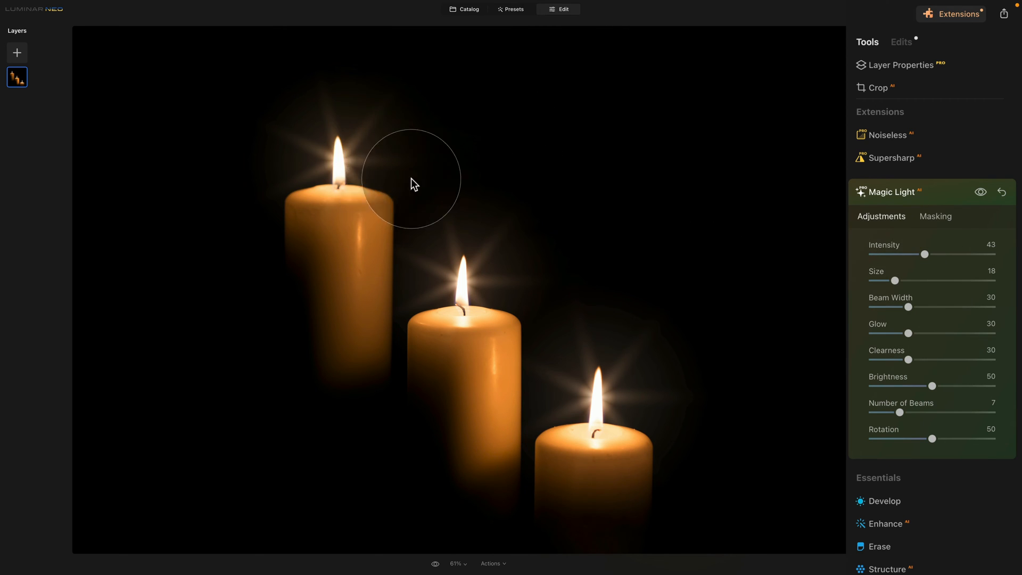
{"action": "mouse_move", "coordinate": [415, 316]}
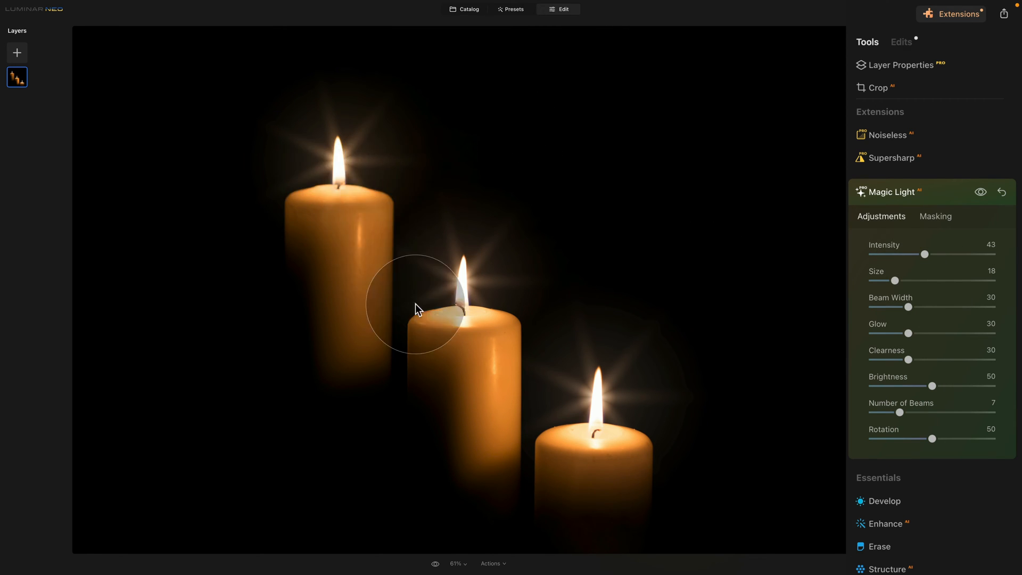
{"action": "mouse_move", "coordinate": [348, 167]}
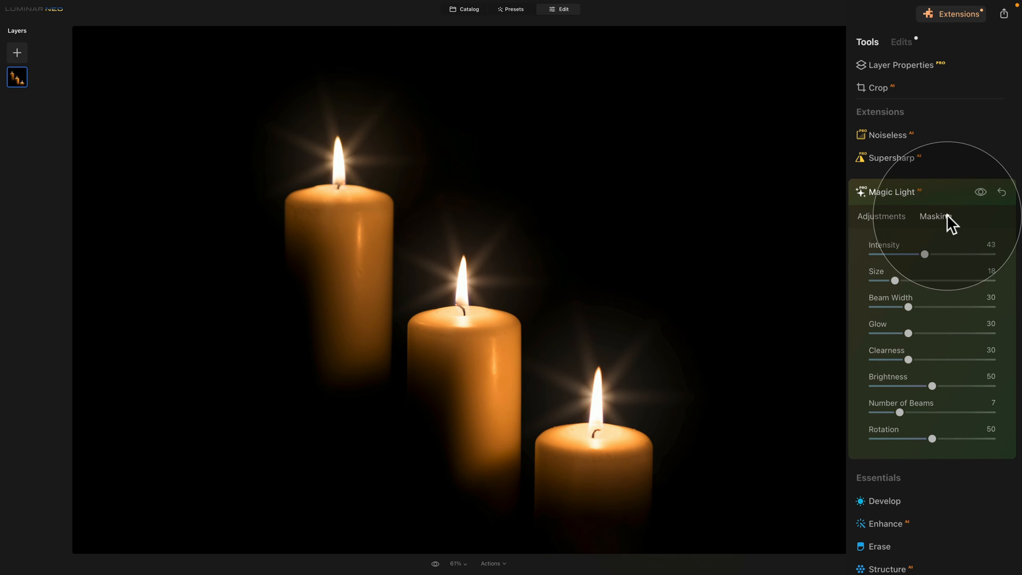
Step: Set up a Magic Light brush mask in Erase mode
{"action": "left_click", "coordinate": [934, 216]}
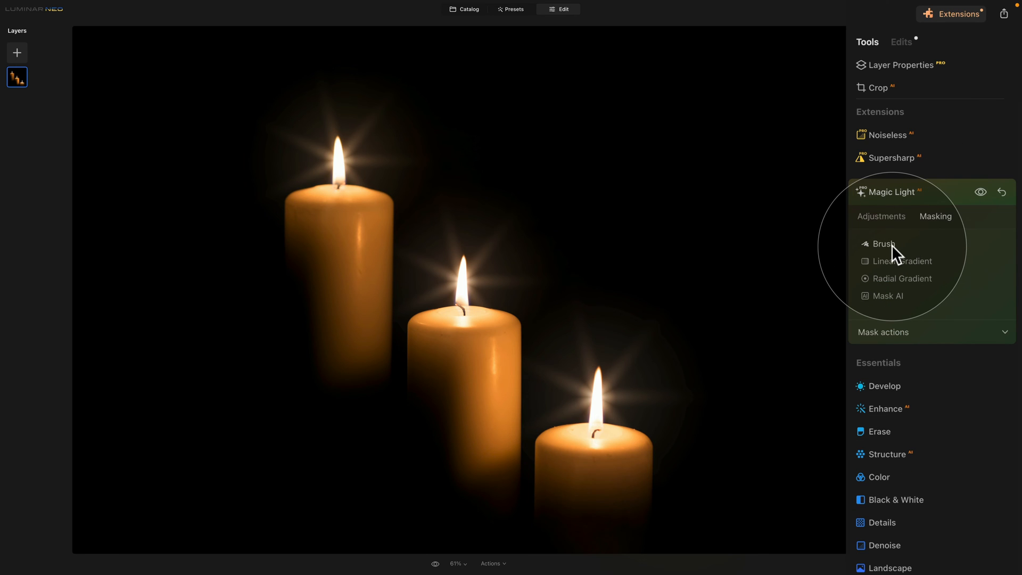
{"action": "left_click", "coordinate": [882, 242]}
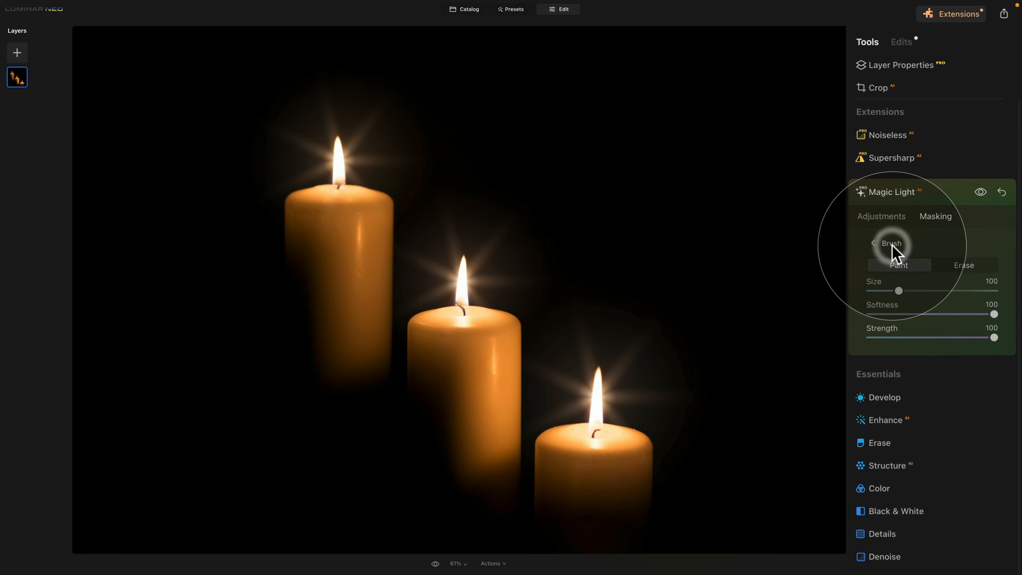
{"action": "left_click", "coordinate": [965, 265]}
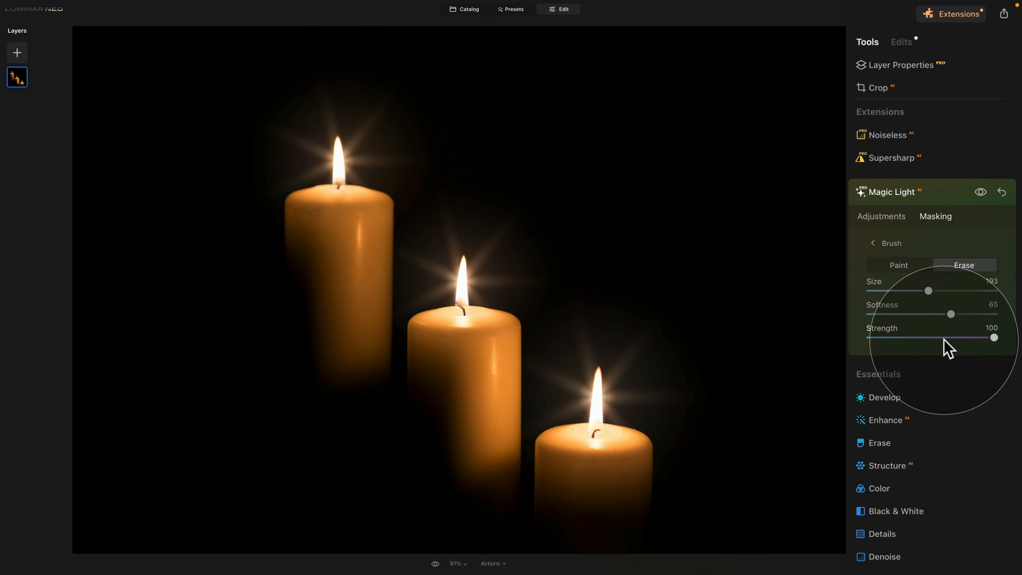
{"action": "mouse_move", "coordinate": [455, 228]}
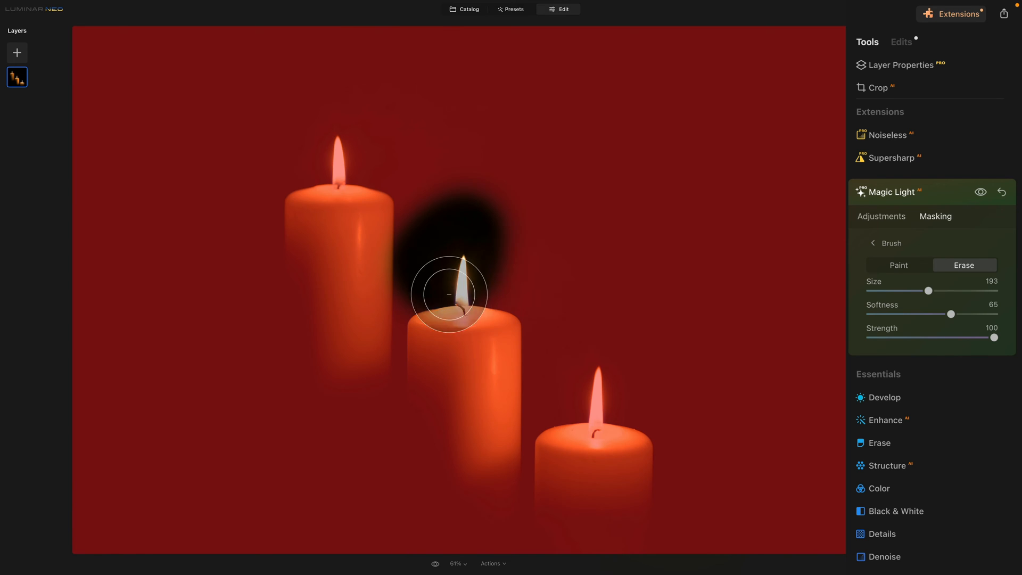
Step: Erase the starbursts from the middle and bottom candle flames, keeping only the top one
{"action": "left_click_drag", "start_coordinate": [447, 295], "coordinate": [575, 443]}
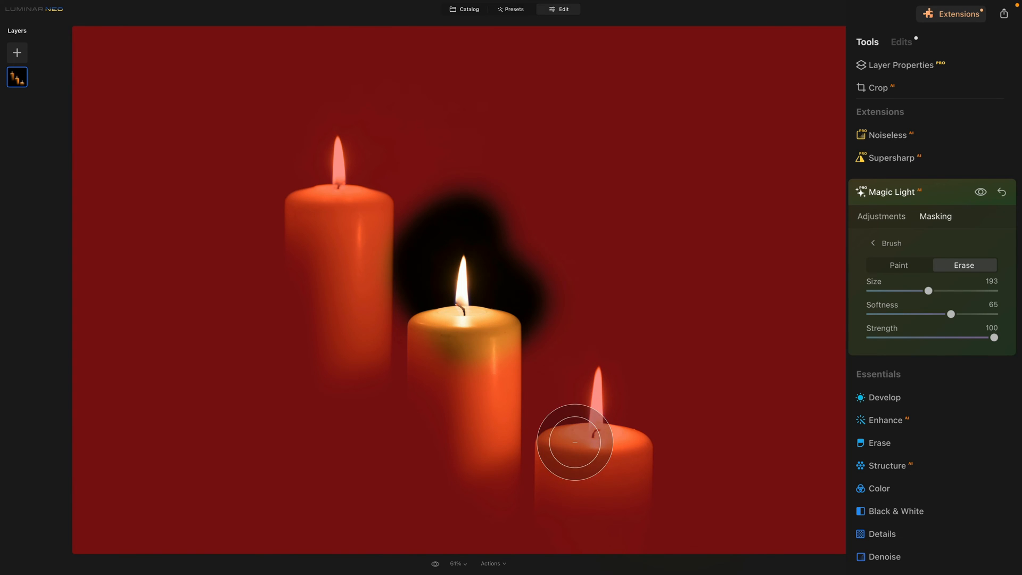
{"action": "left_click_drag", "start_coordinate": [575, 442], "coordinate": [544, 466]}
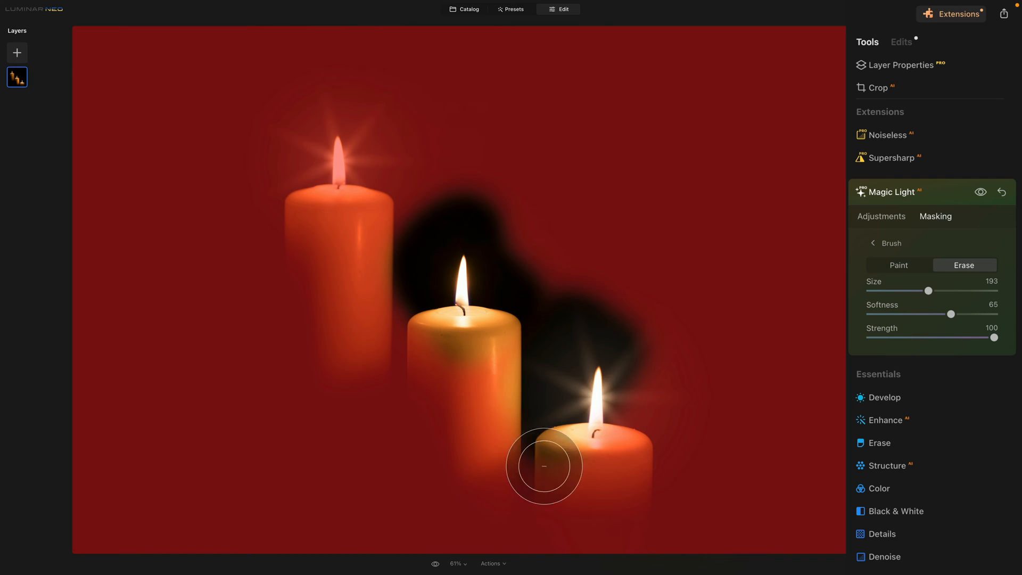
{"action": "left_click_drag", "start_coordinate": [544, 466], "coordinate": [464, 252]}
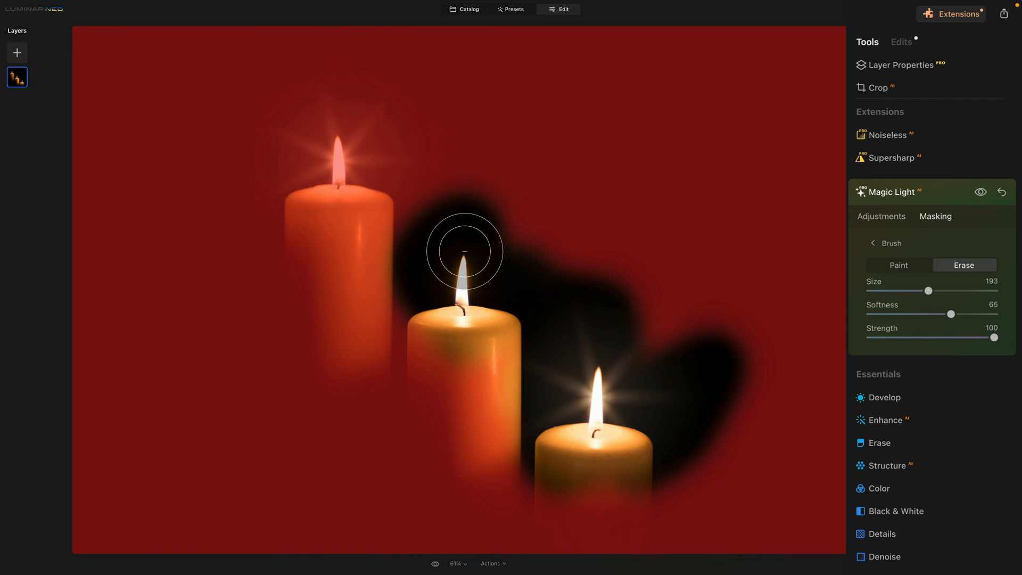
{"action": "left_click_drag", "start_coordinate": [464, 252], "coordinate": [459, 503]}
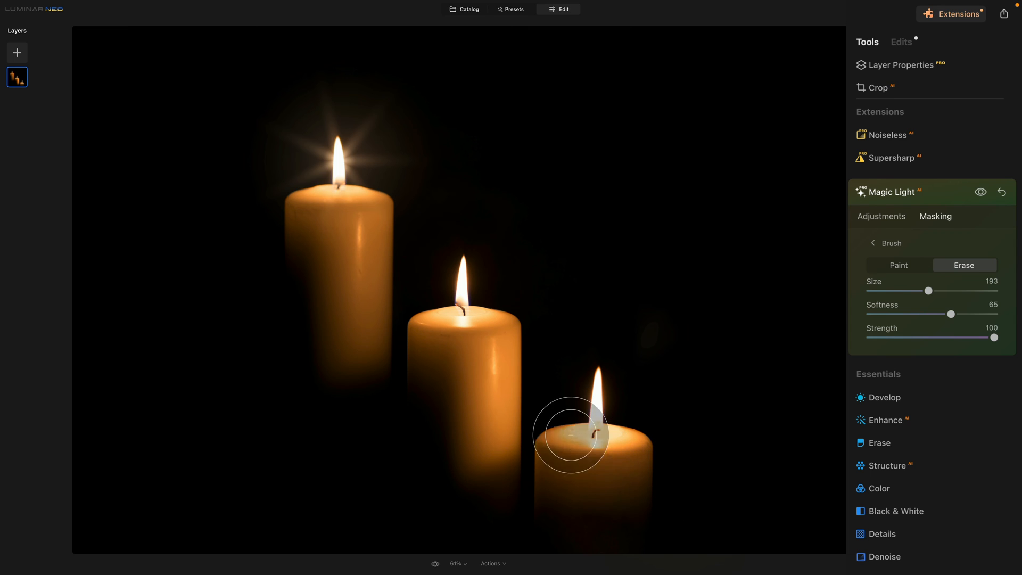
{"action": "left_click_drag", "start_coordinate": [571, 435], "coordinate": [338, 155]}
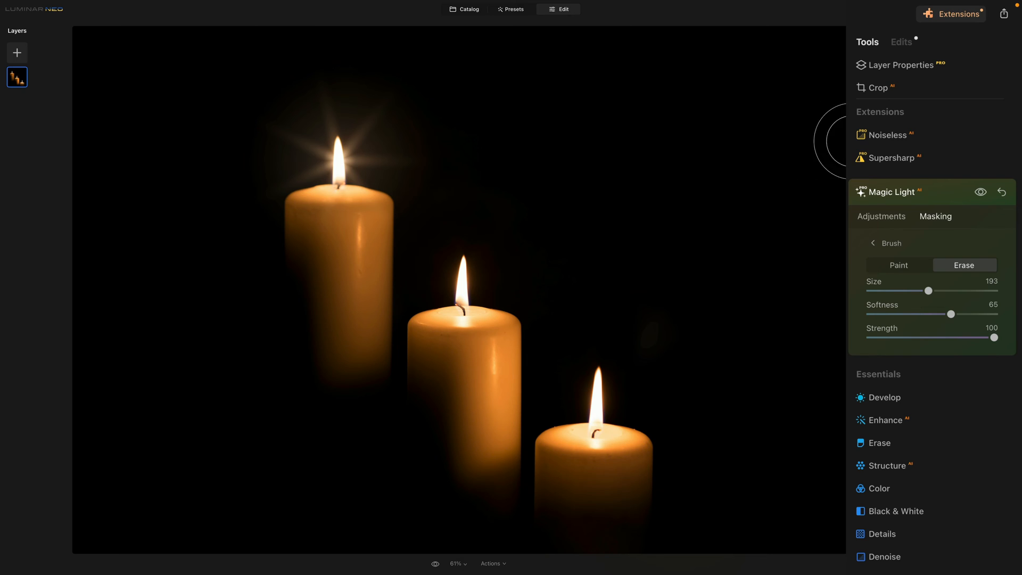
Step: Back in Adjustments, set intensity 45, beam width 34 and glow 44 for the top candle
{"action": "left_click", "coordinate": [882, 216]}
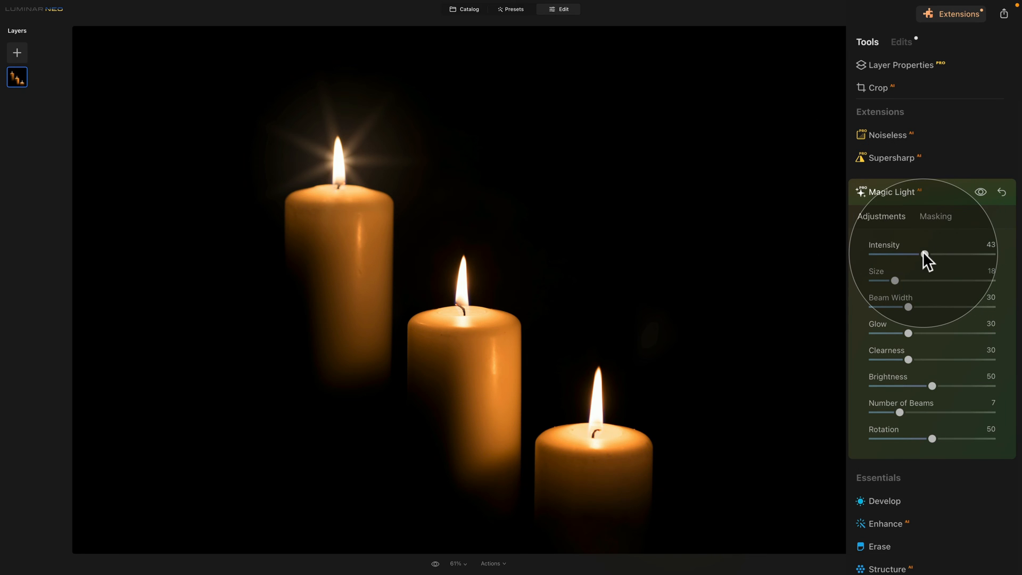
{"action": "left_click_drag", "start_coordinate": [923, 255], "coordinate": [928, 254]}
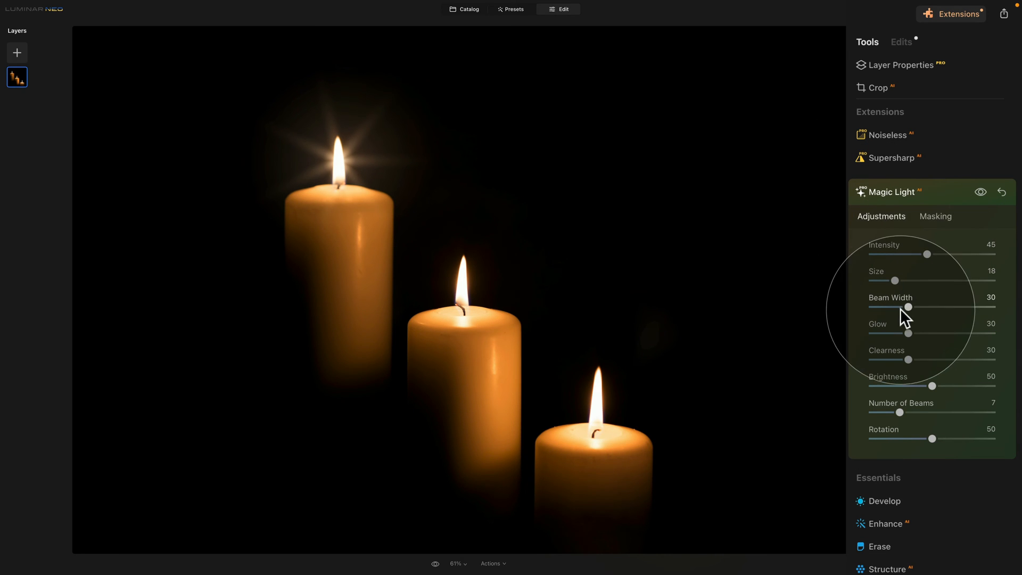
{"action": "left_click_drag", "start_coordinate": [906, 306], "coordinate": [913, 307]}
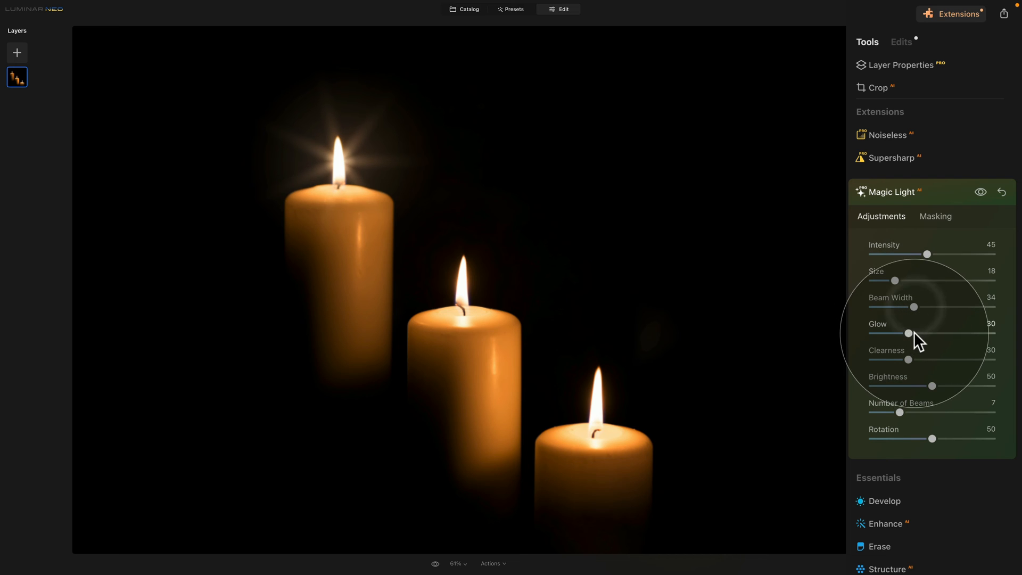
{"action": "left_click_drag", "start_coordinate": [906, 333], "coordinate": [919, 333]}
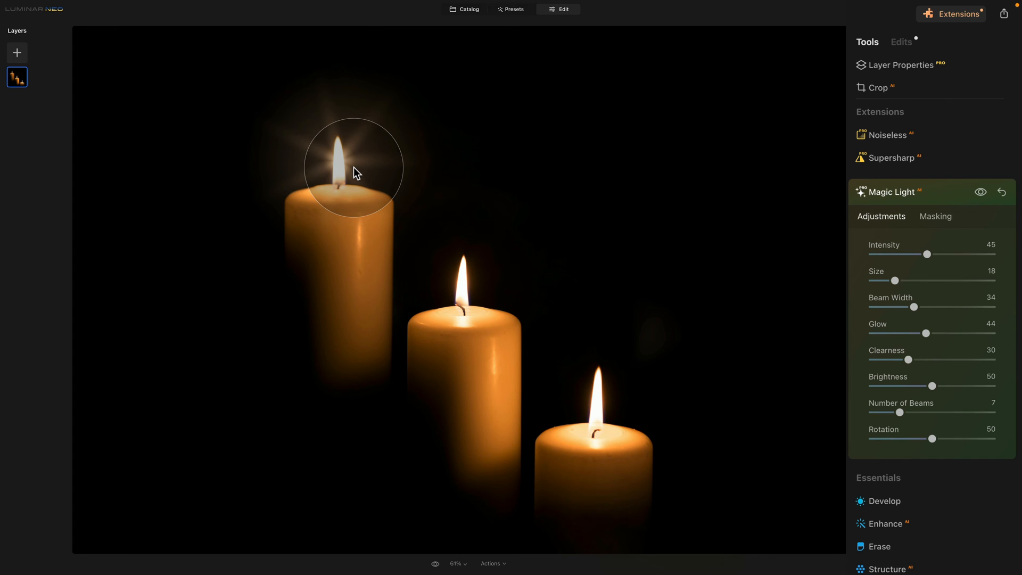
{"action": "left_click_drag", "start_coordinate": [357, 174], "coordinate": [320, 134]}
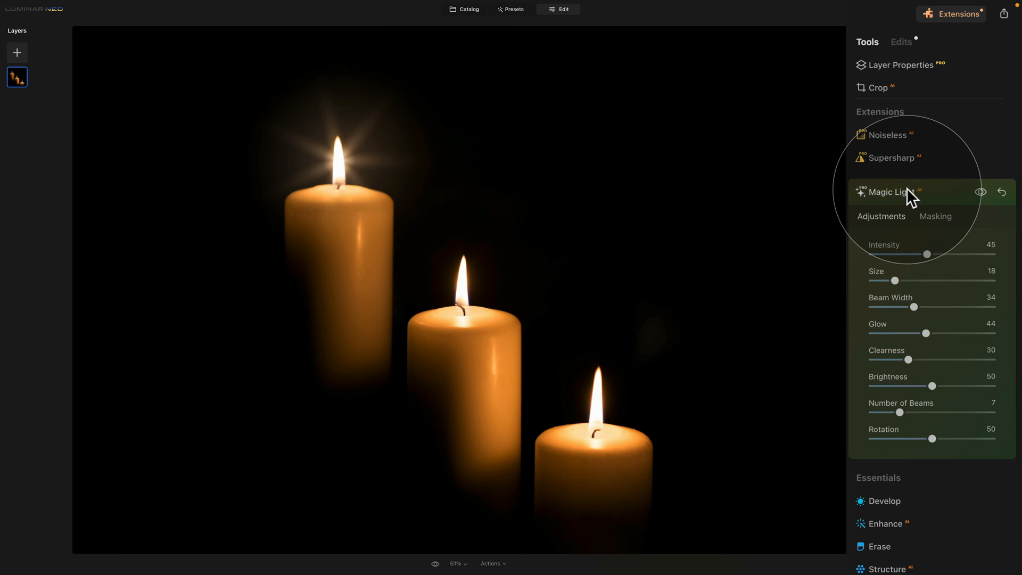
Step: Start a second Magic Light instance at intensity 37 putting starbursts on all three flames
{"action": "left_click", "coordinate": [888, 192]}
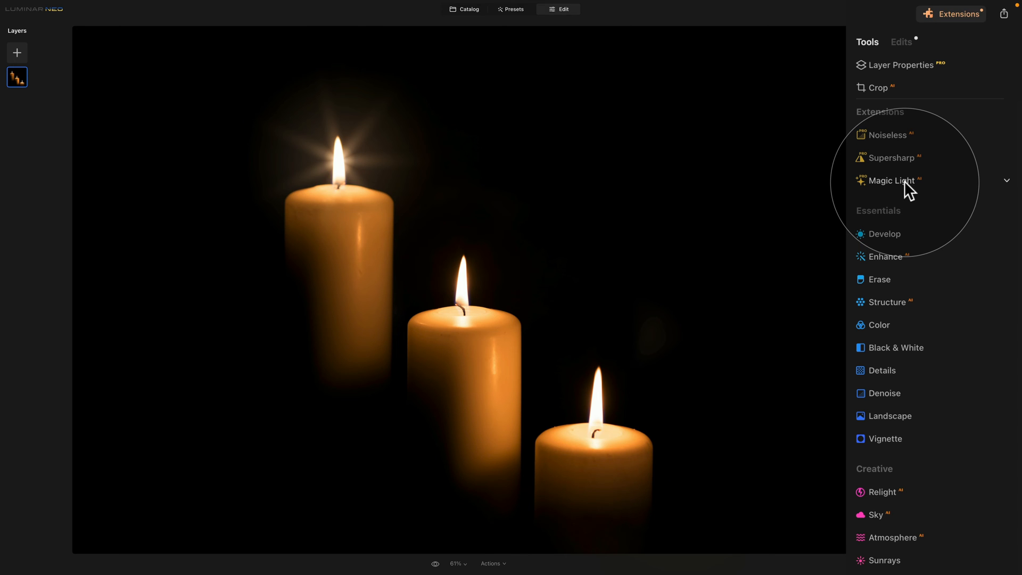
{"action": "left_click", "coordinate": [888, 180]}
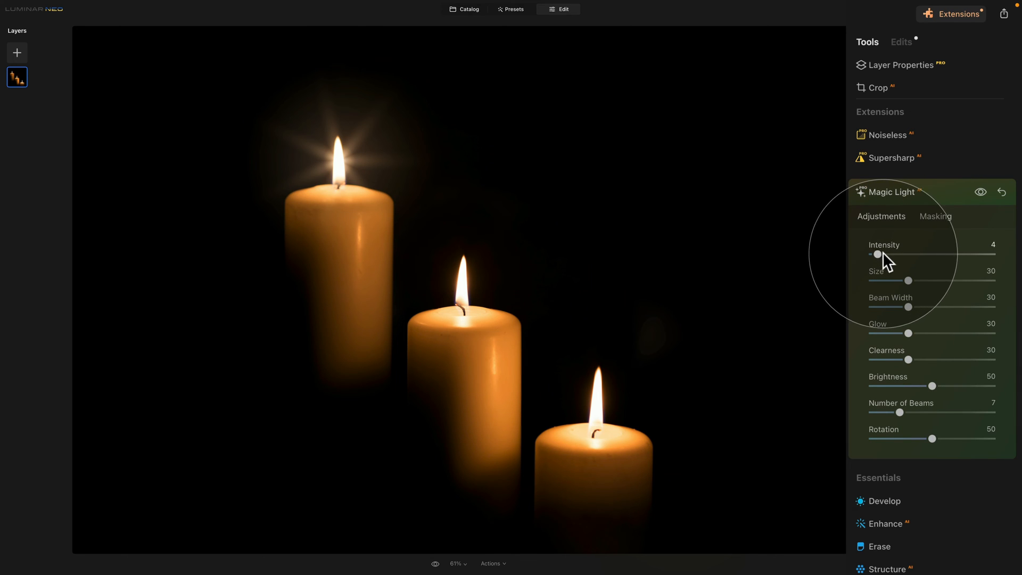
{"action": "left_click_drag", "start_coordinate": [876, 254], "coordinate": [917, 254]}
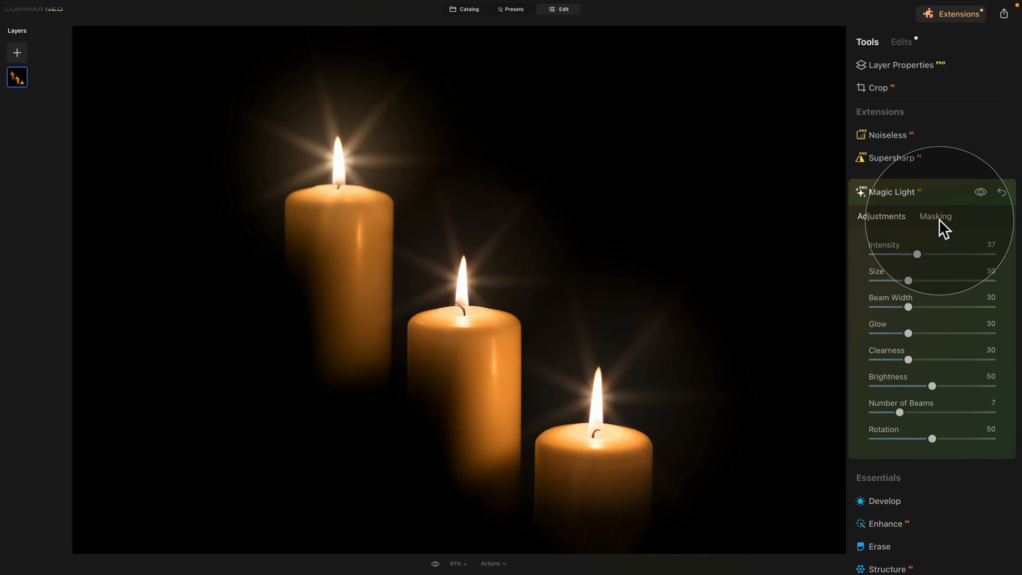
Step: Erase the second Magic Light's mask from the background above the top candle
{"action": "left_click", "coordinate": [934, 216]}
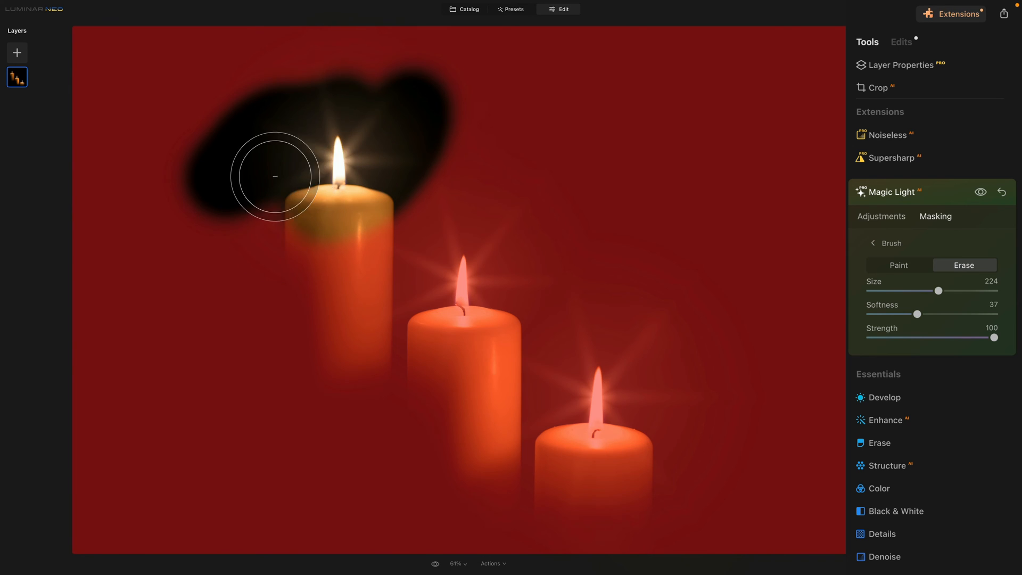
{"action": "left_click_drag", "start_coordinate": [274, 177], "coordinate": [521, 370]}
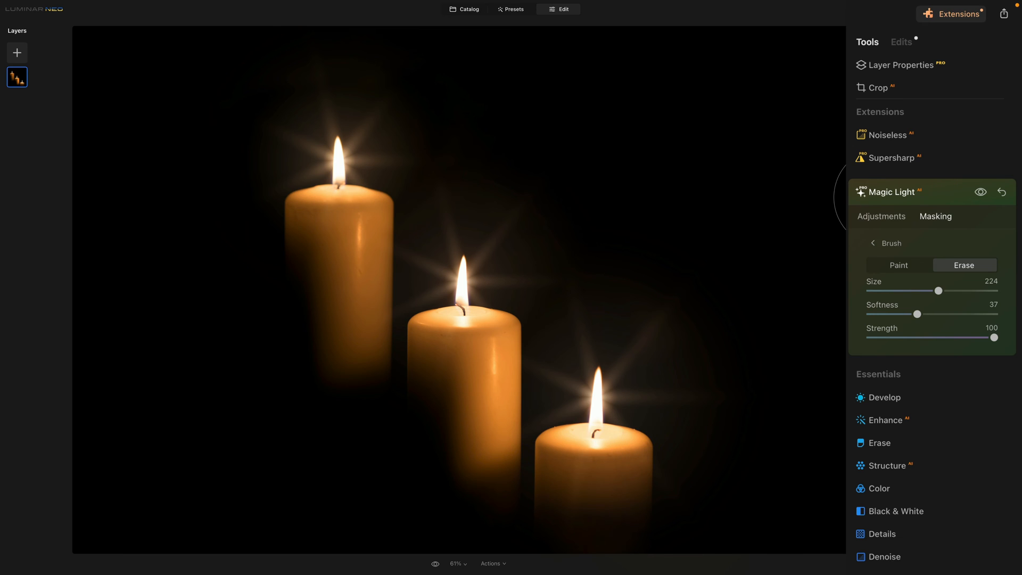
Step: Set the starbursts to glow 58, beam width 22 and size 16
{"action": "left_click", "coordinate": [881, 216]}
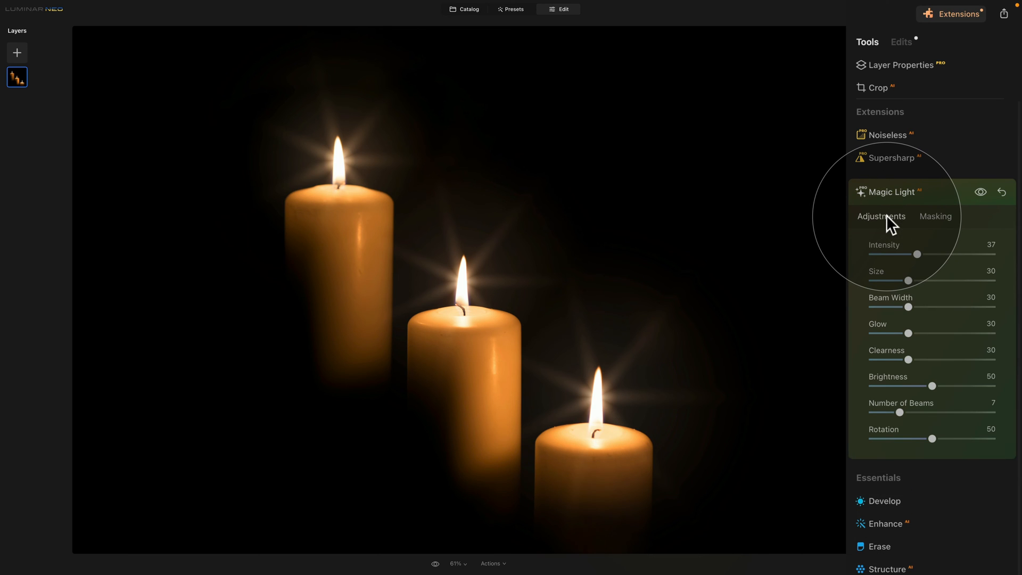
{"action": "left_click_drag", "start_coordinate": [910, 334], "coordinate": [942, 333]}
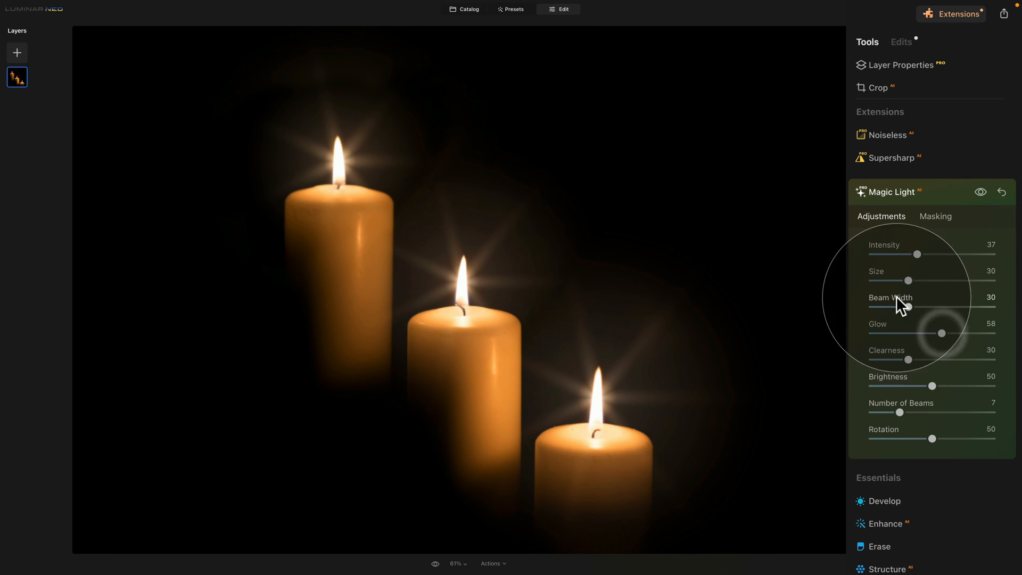
{"action": "left_click_drag", "start_coordinate": [908, 306], "coordinate": [899, 306]}
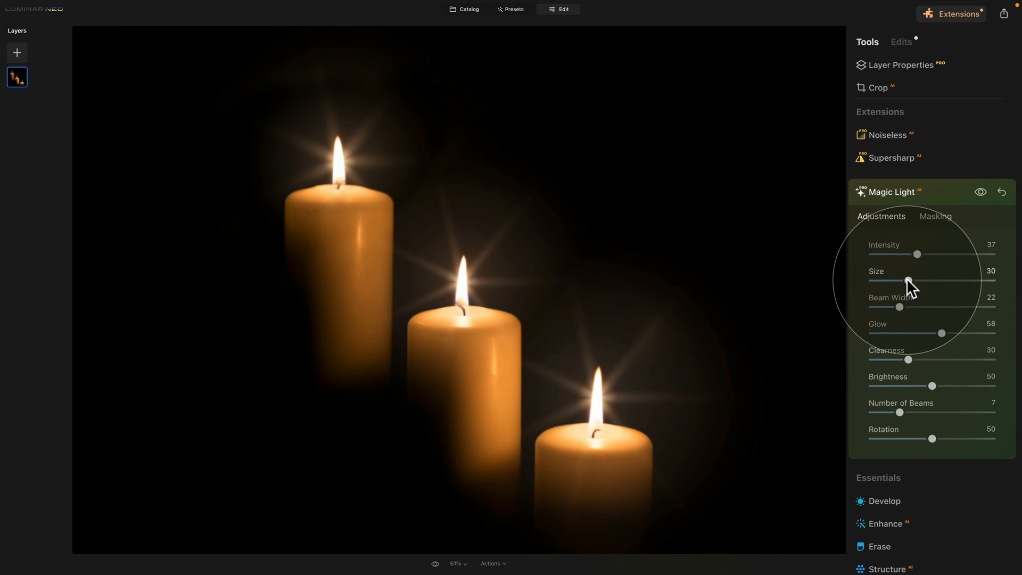
{"action": "left_click_drag", "start_coordinate": [907, 281], "coordinate": [885, 281]}
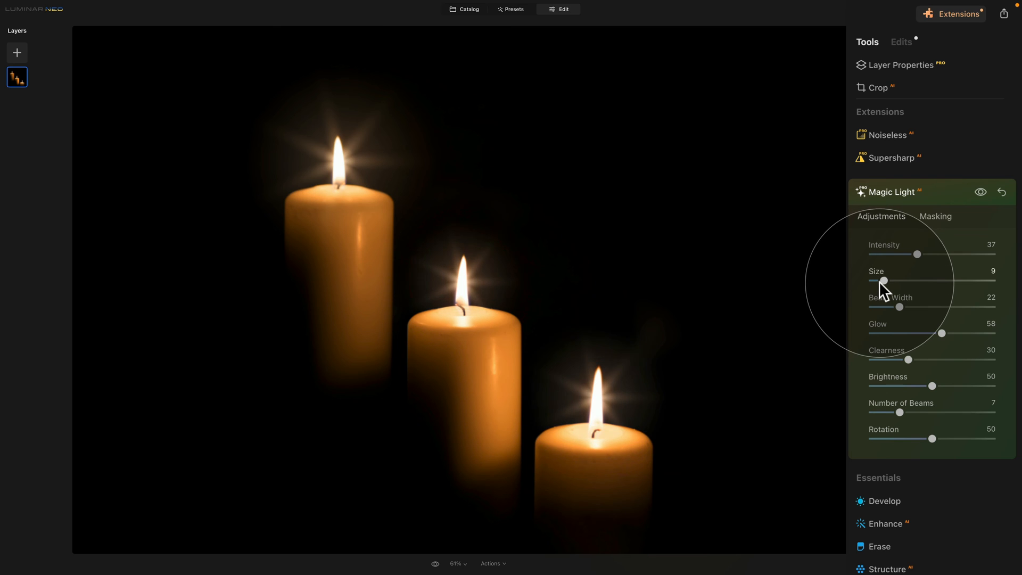
{"action": "left_click_drag", "start_coordinate": [884, 280], "coordinate": [892, 280]}
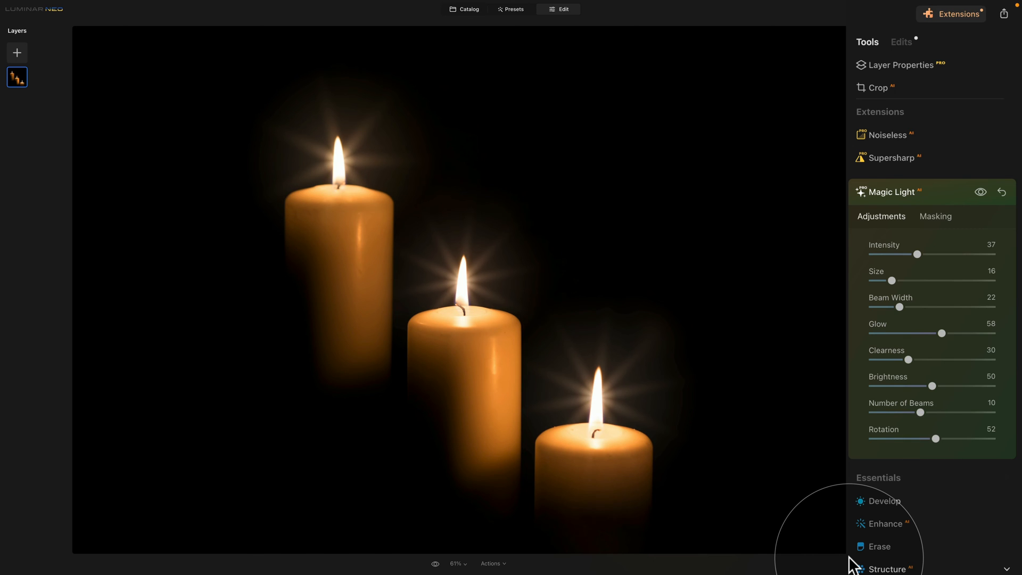
{"action": "mouse_move", "coordinate": [858, 263]}
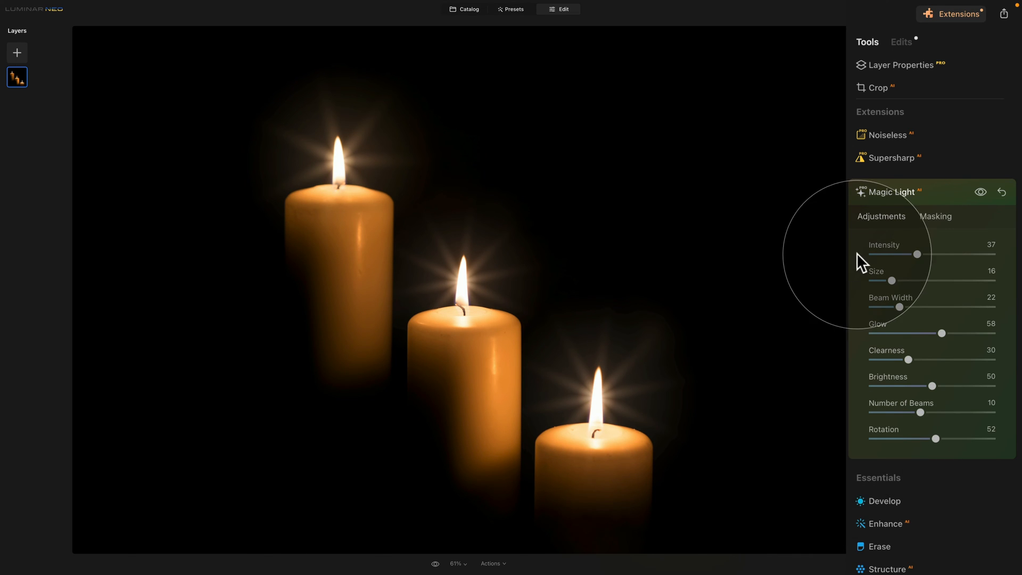
{"action": "mouse_move", "coordinate": [654, 368]}
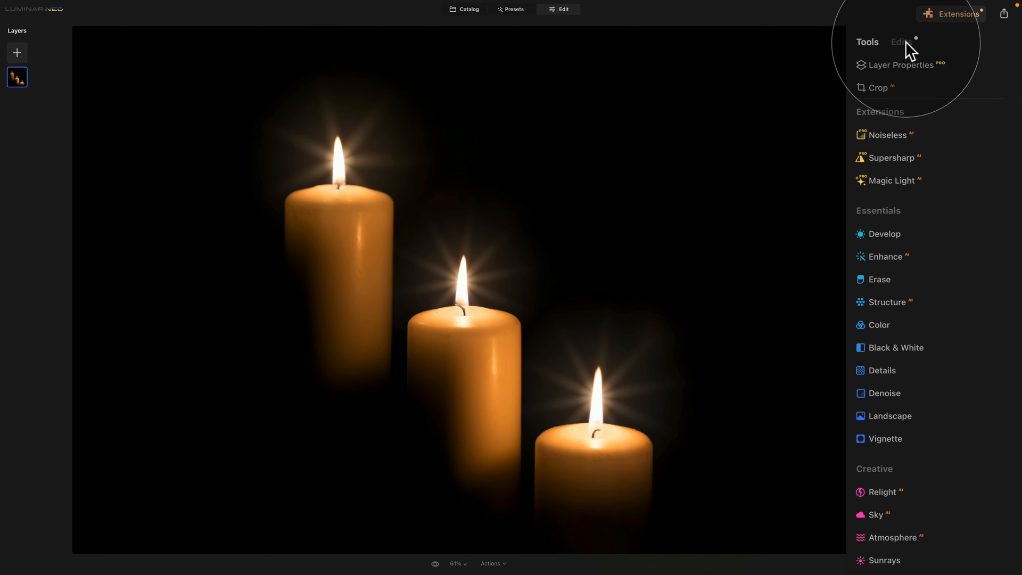
Step: In the Edits list, expand the second Magic Light and nudge its glow to 60
{"action": "left_click", "coordinate": [891, 180]}
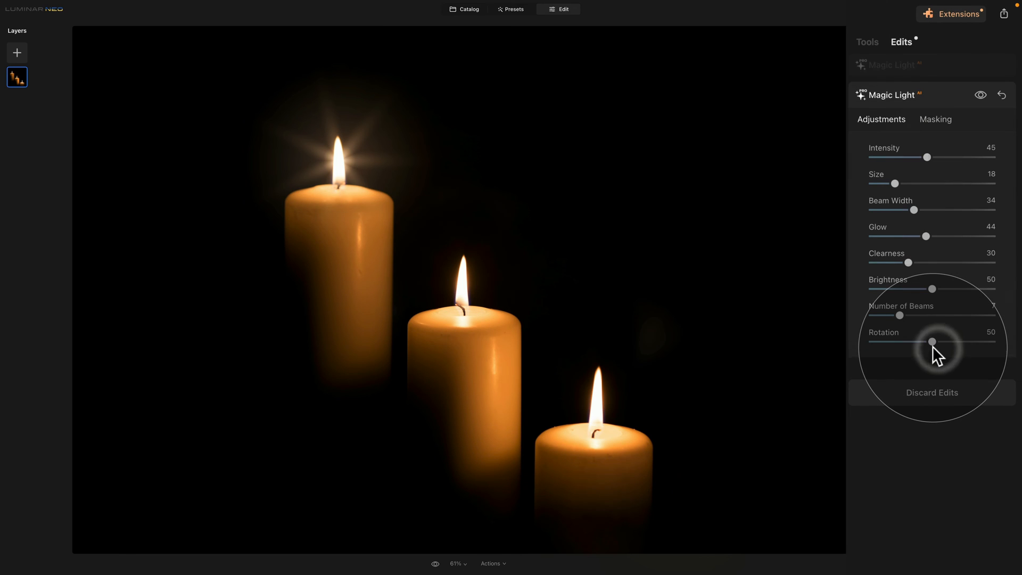
{"action": "left_click_drag", "start_coordinate": [925, 237], "coordinate": [944, 237]}
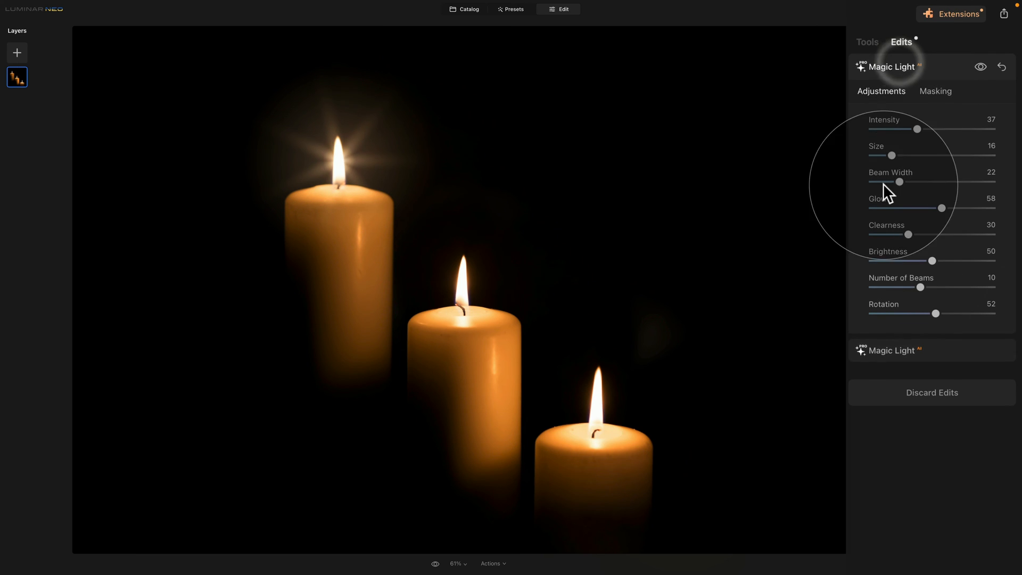
{"action": "left_click_drag", "start_coordinate": [941, 208], "coordinate": [946, 208]}
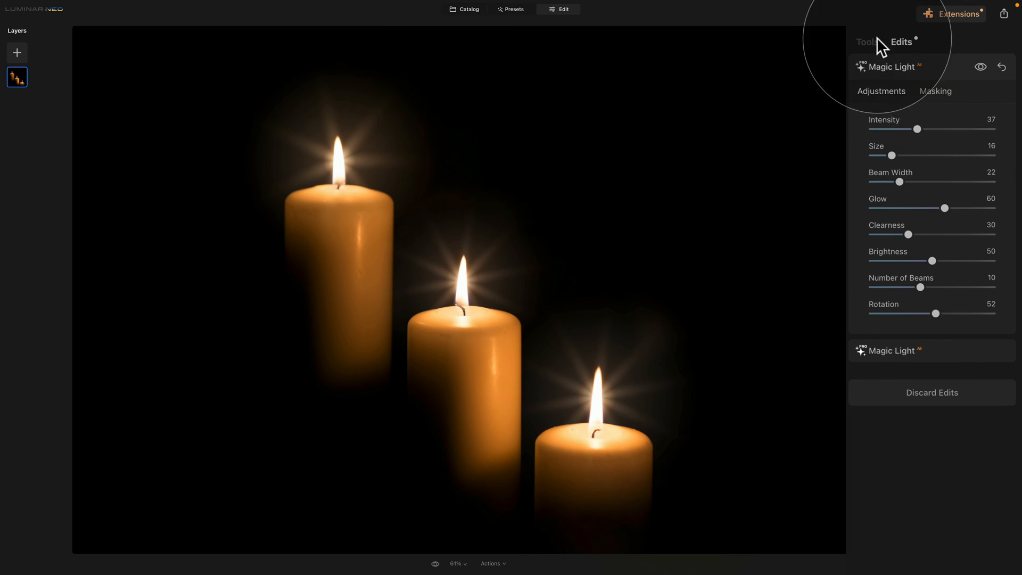
Step: Go back to Tools and then to the catalog of the project's photos
{"action": "left_click", "coordinate": [867, 42]}
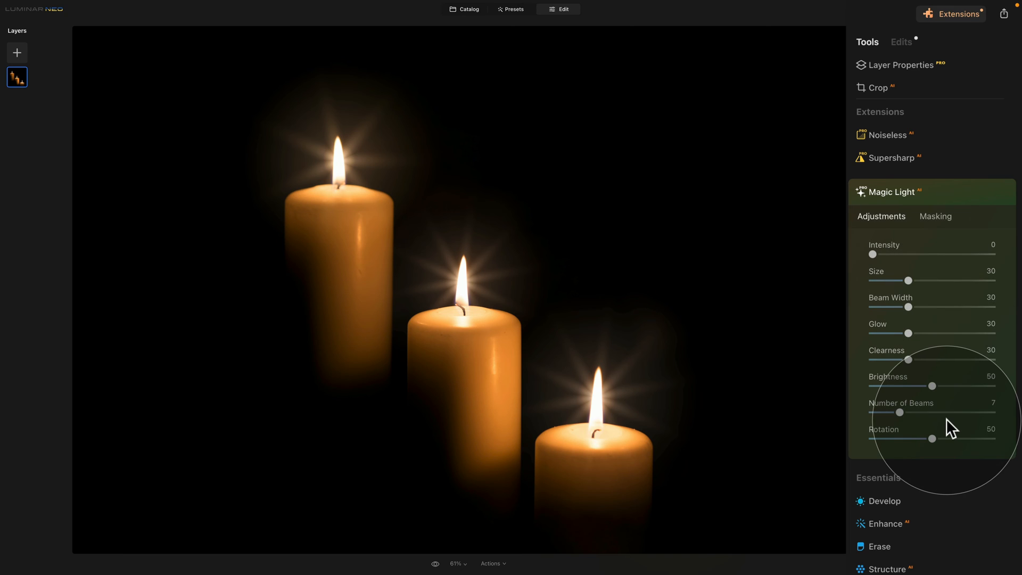
{"action": "mouse_move", "coordinate": [948, 238]}
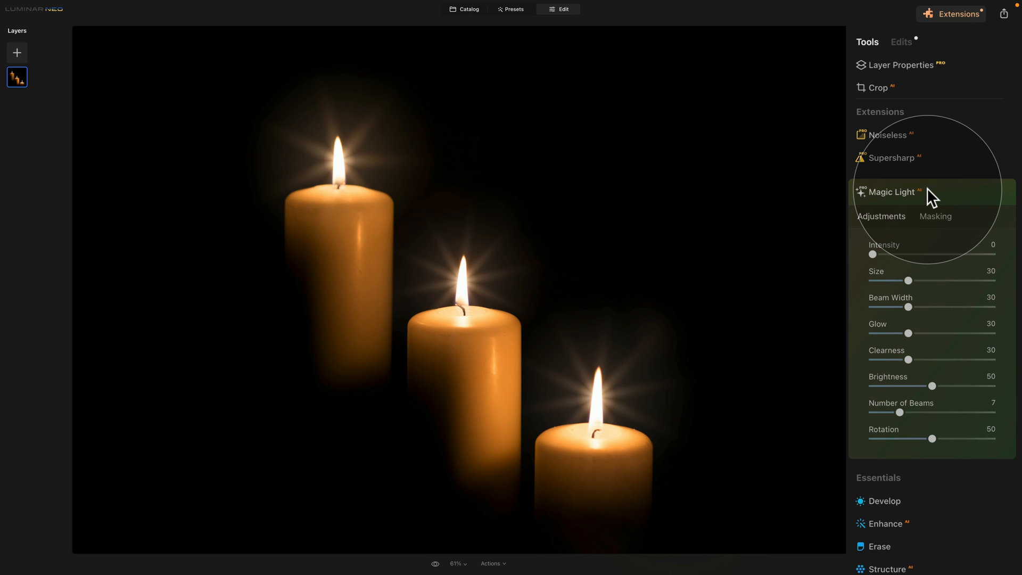
{"action": "left_click", "coordinate": [464, 8]}
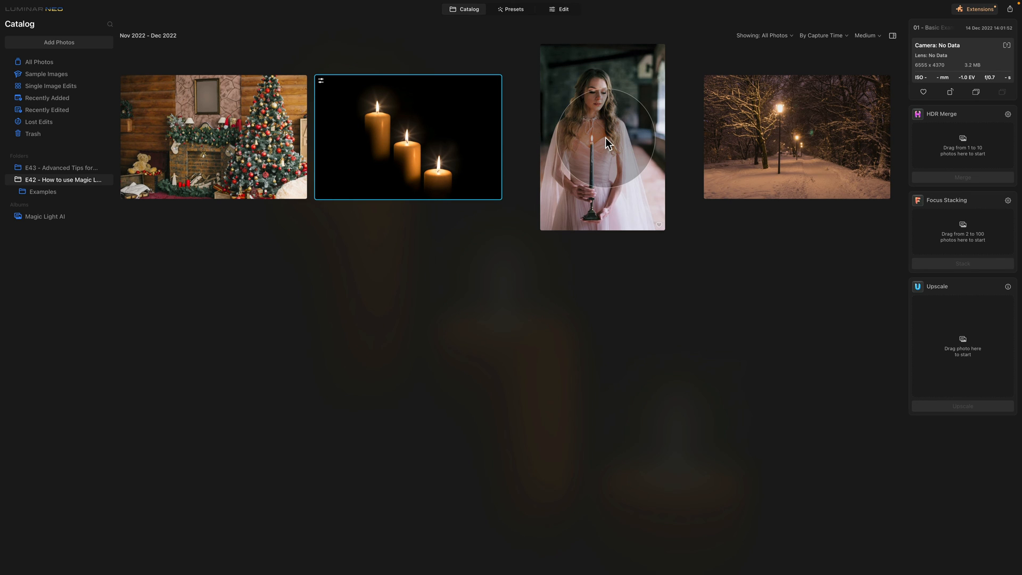
Step: Select the portrait of the woman holding a candle and open it in Edit
{"action": "left_click", "coordinate": [603, 141]}
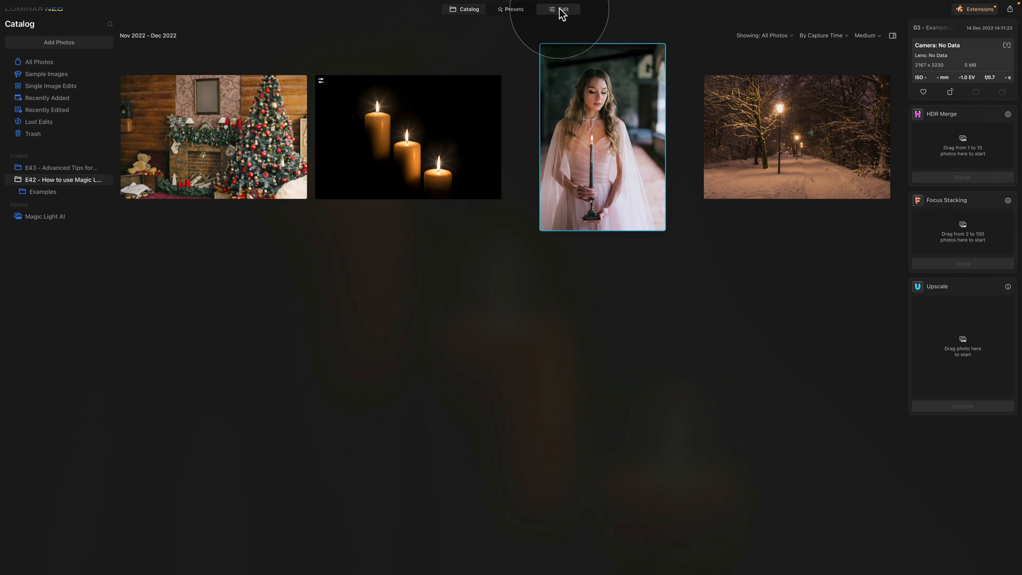
{"action": "left_click", "coordinate": [560, 8]}
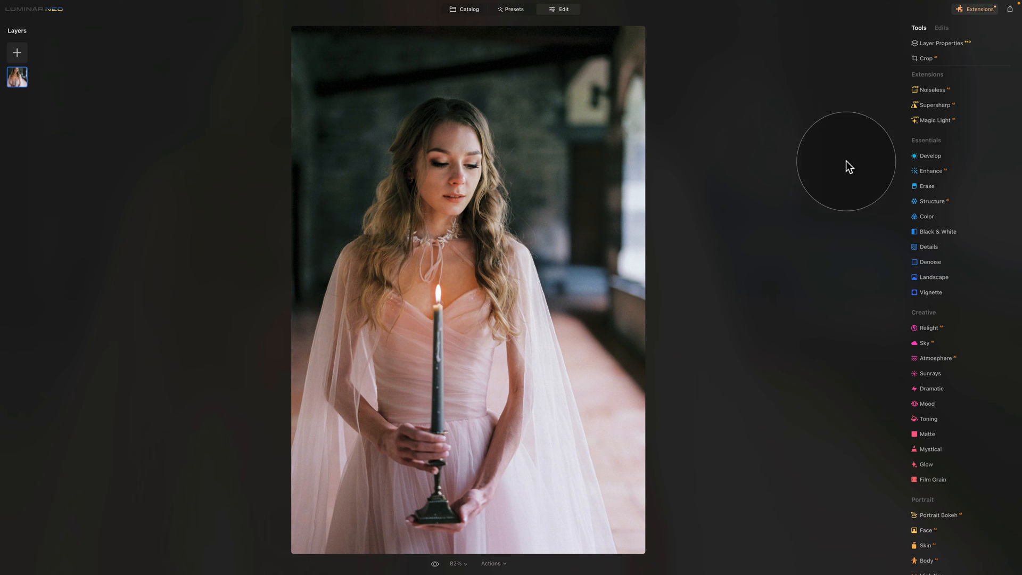
Step: Apply Magic Light to the portrait flame at intensity 100, size 41, beam width 0
{"action": "left_click", "coordinate": [935, 119]}
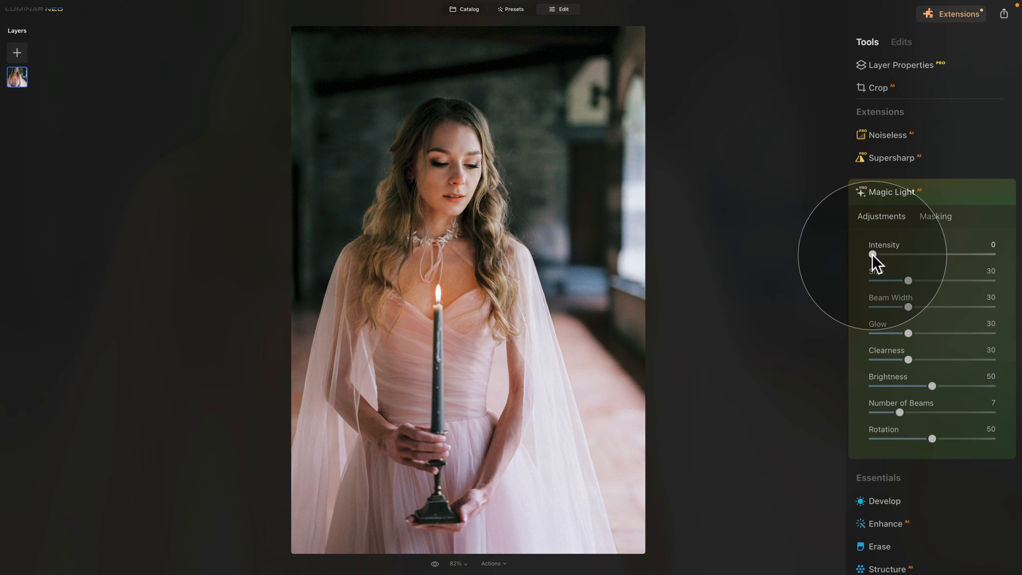
{"action": "left_click_drag", "start_coordinate": [872, 255], "coordinate": [948, 254]}
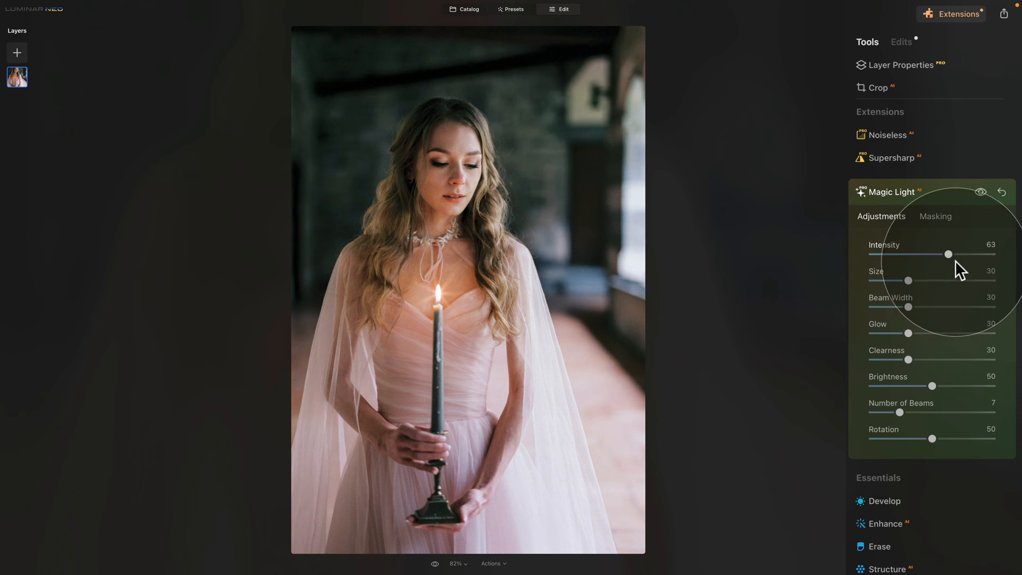
{"action": "left_click_drag", "start_coordinate": [948, 254], "coordinate": [992, 254]}
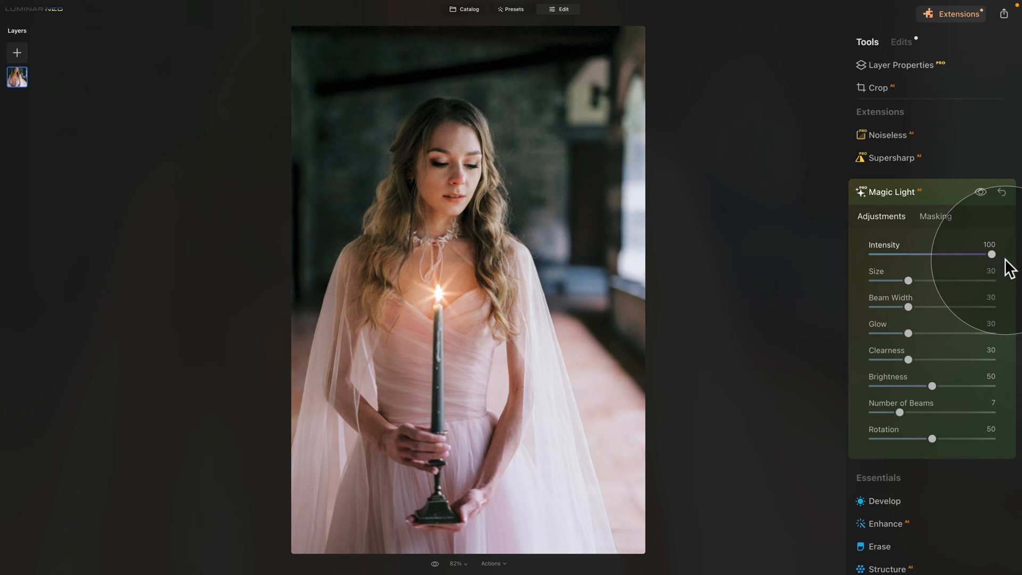
{"action": "left_click_drag", "start_coordinate": [908, 281], "coordinate": [918, 281]}
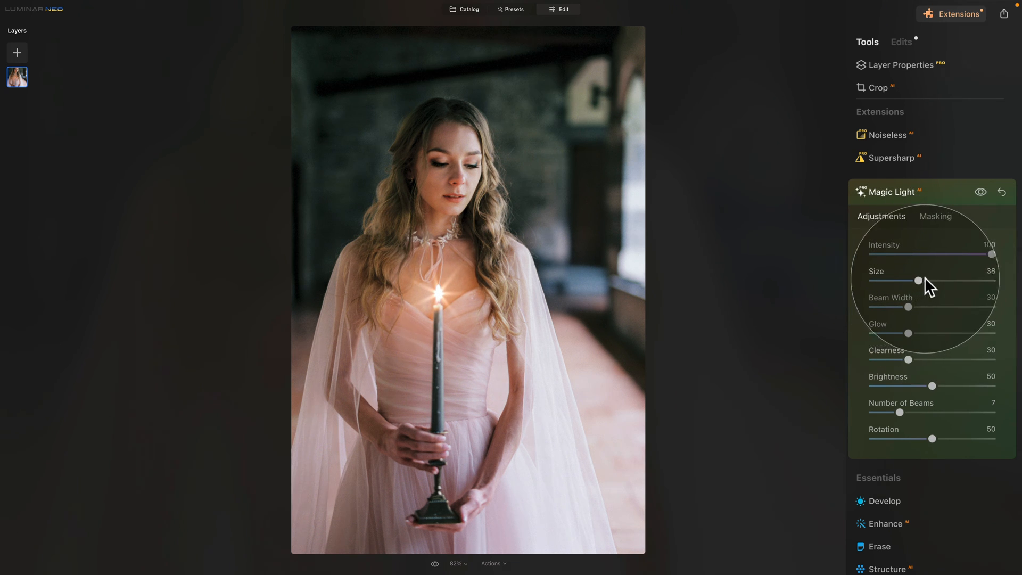
{"action": "left_click_drag", "start_coordinate": [918, 279], "coordinate": [923, 280]}
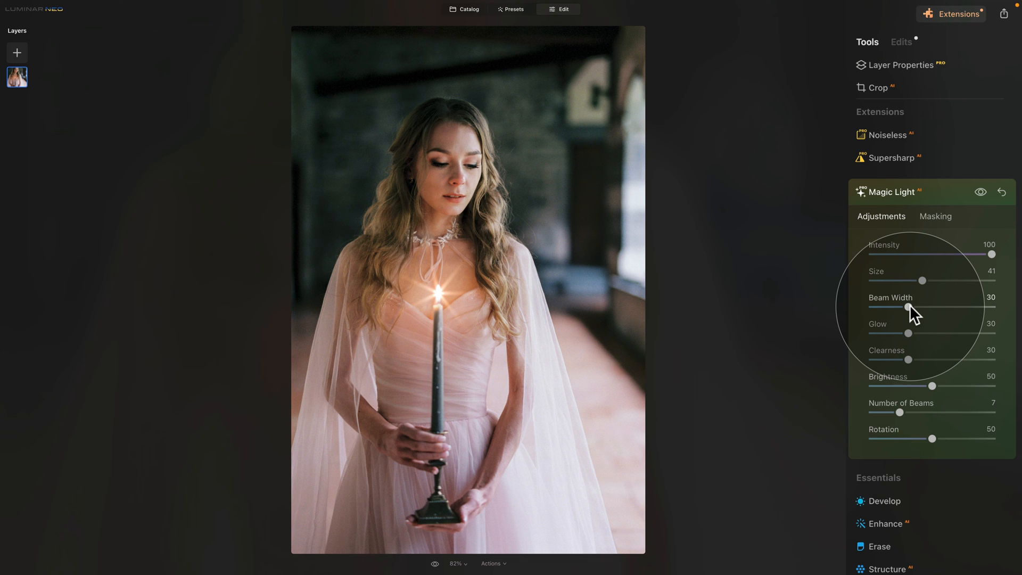
{"action": "left_click_drag", "start_coordinate": [905, 307], "coordinate": [870, 306]}
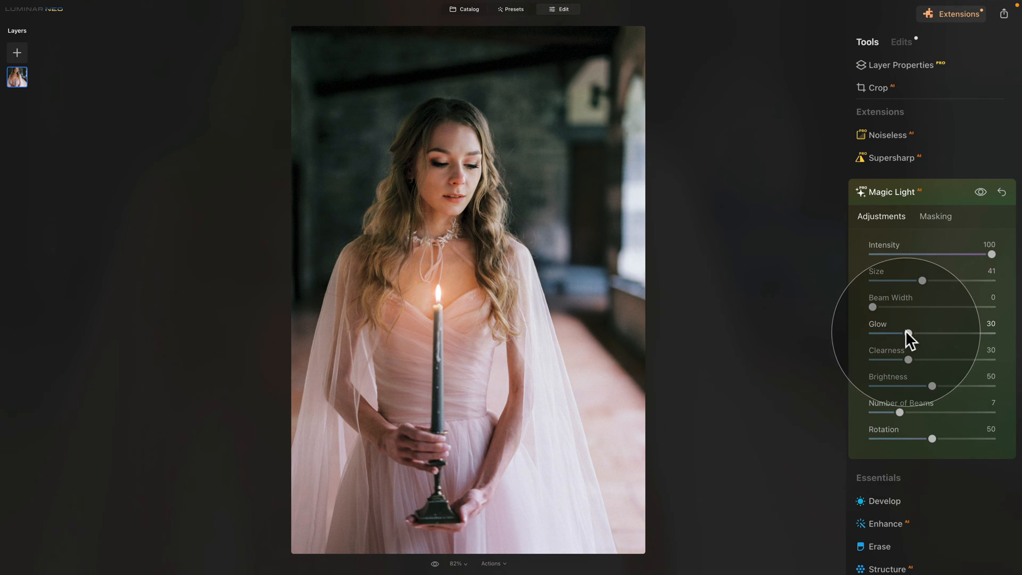
Step: Set the flame's glow to 100, clearness about 20 and brightness 78
{"action": "left_click_drag", "start_coordinate": [918, 333], "coordinate": [991, 334]}
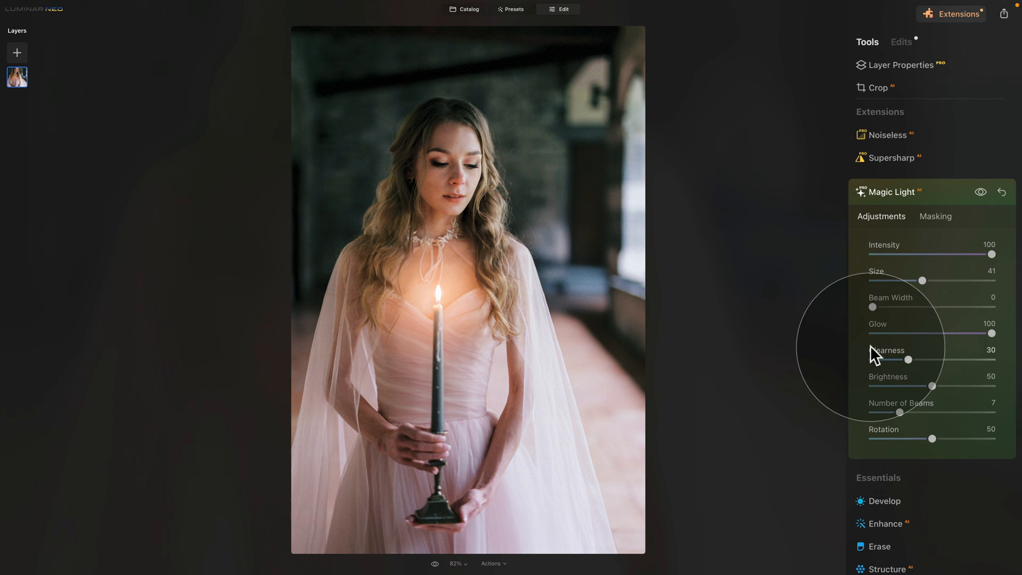
{"action": "left_click_drag", "start_coordinate": [908, 358], "coordinate": [897, 359]}
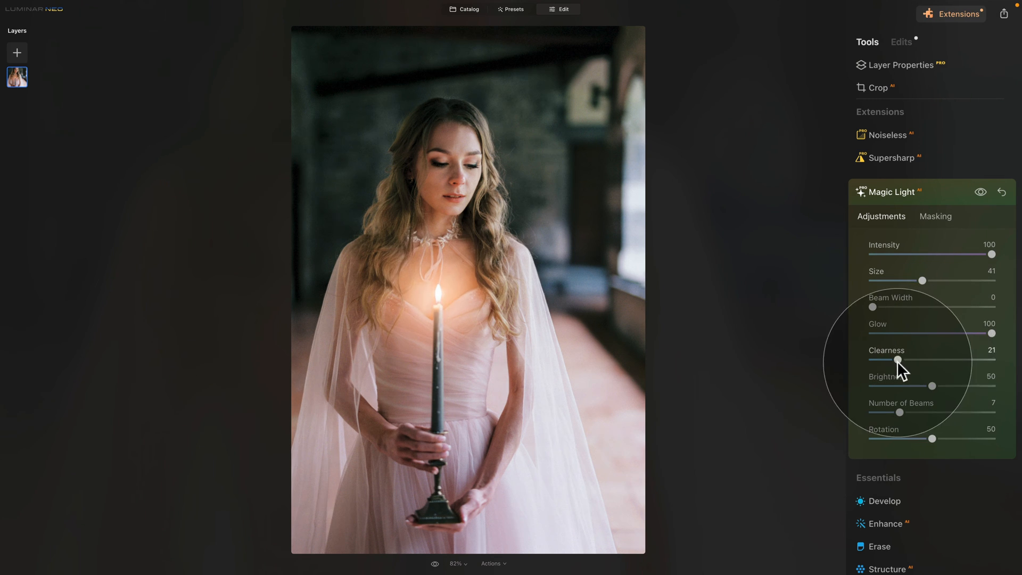
{"action": "left_click_drag", "start_coordinate": [897, 359], "coordinate": [924, 359]}
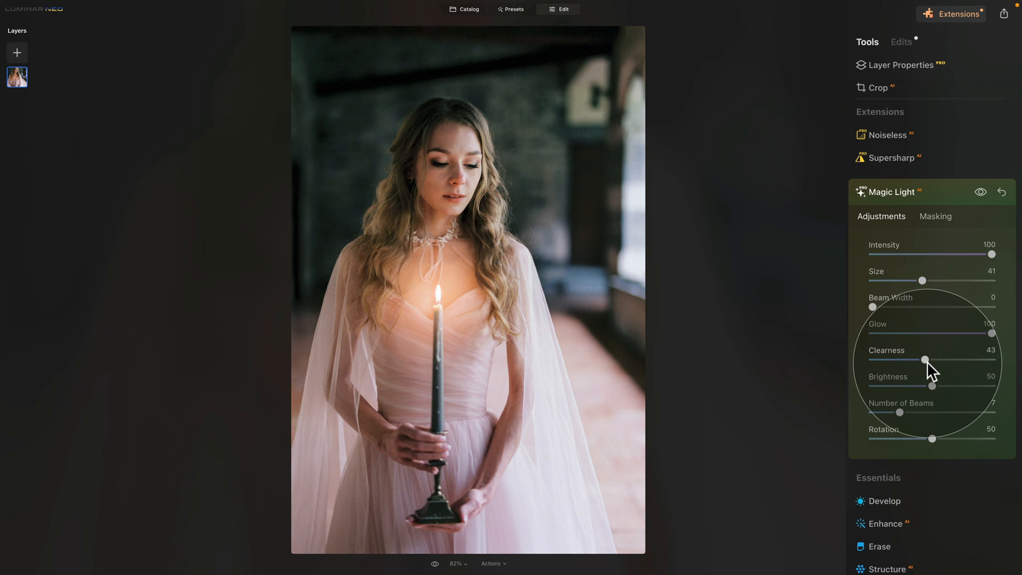
{"action": "left_click_drag", "start_coordinate": [922, 358], "coordinate": [892, 359]}
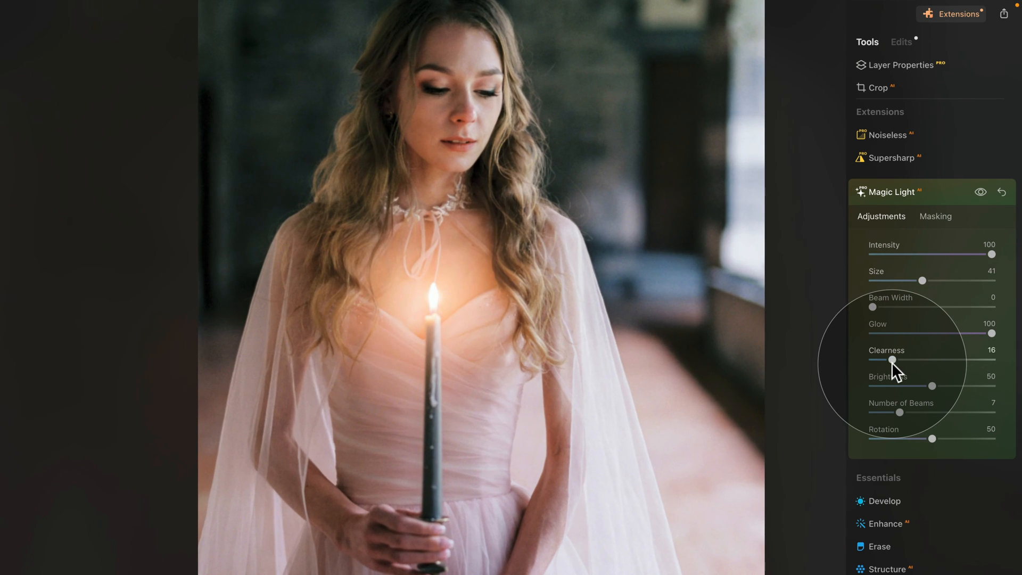
{"action": "left_click_drag", "start_coordinate": [893, 359], "coordinate": [898, 358]}
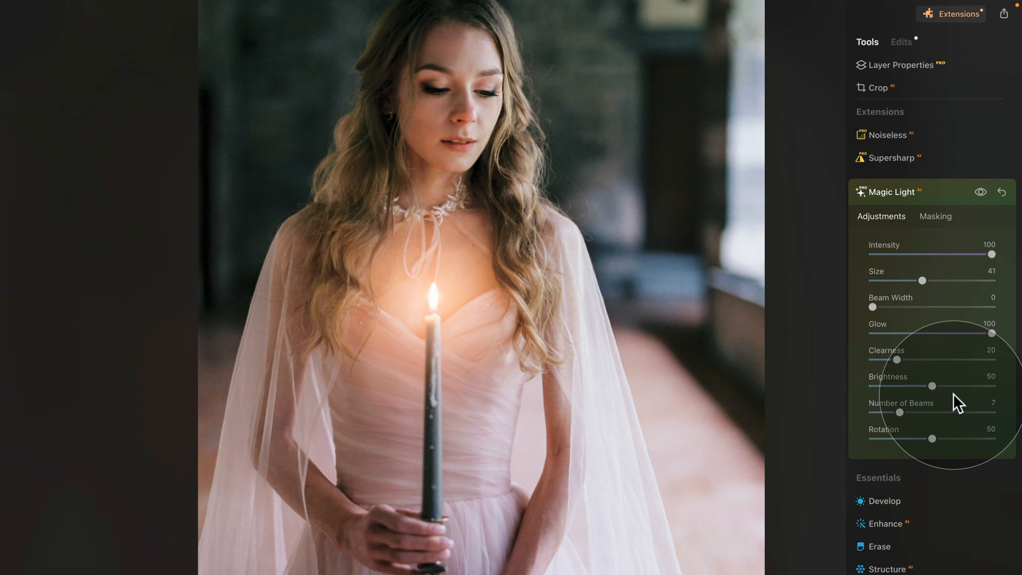
{"action": "left_click_drag", "start_coordinate": [913, 386], "coordinate": [967, 385]}
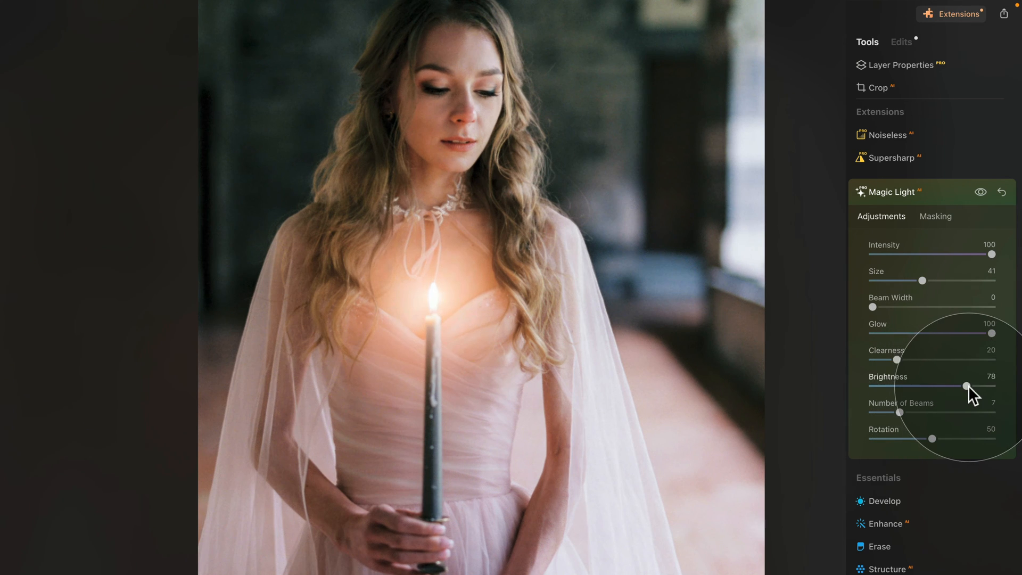
{"action": "left_click_drag", "start_coordinate": [967, 385], "coordinate": [970, 385]}
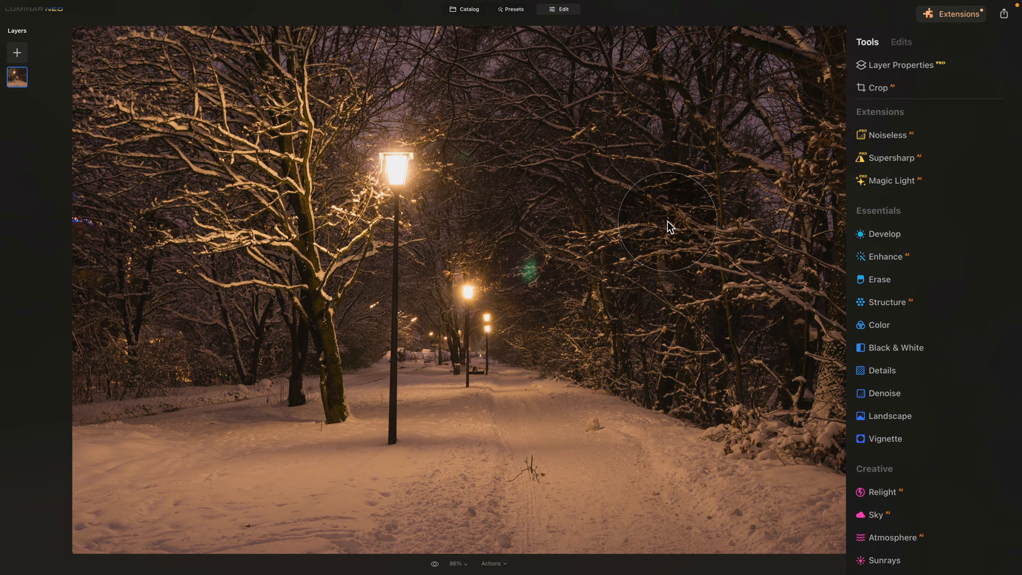
{"action": "mouse_move", "coordinate": [375, 192]}
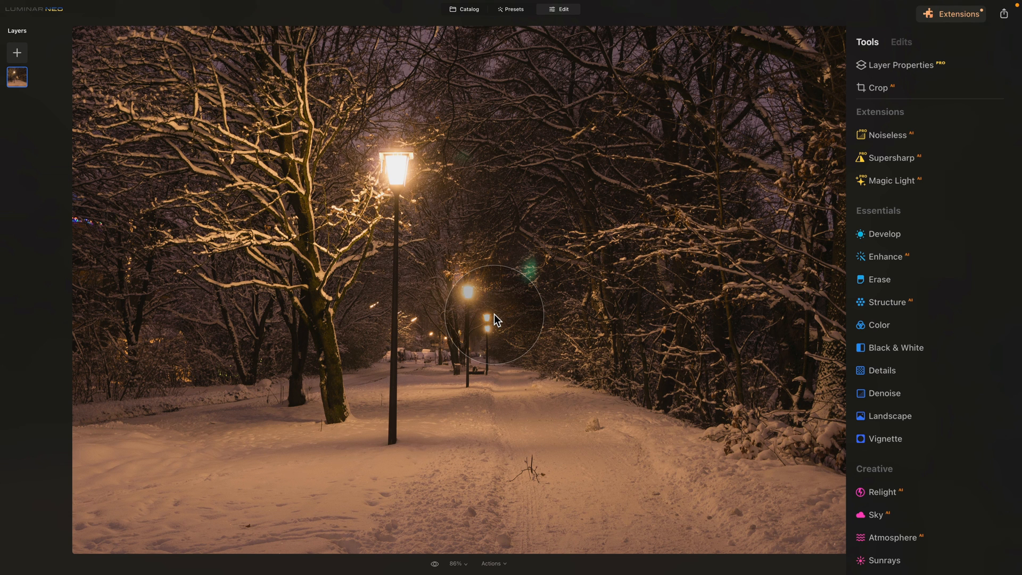
{"action": "mouse_move", "coordinate": [898, 187]}
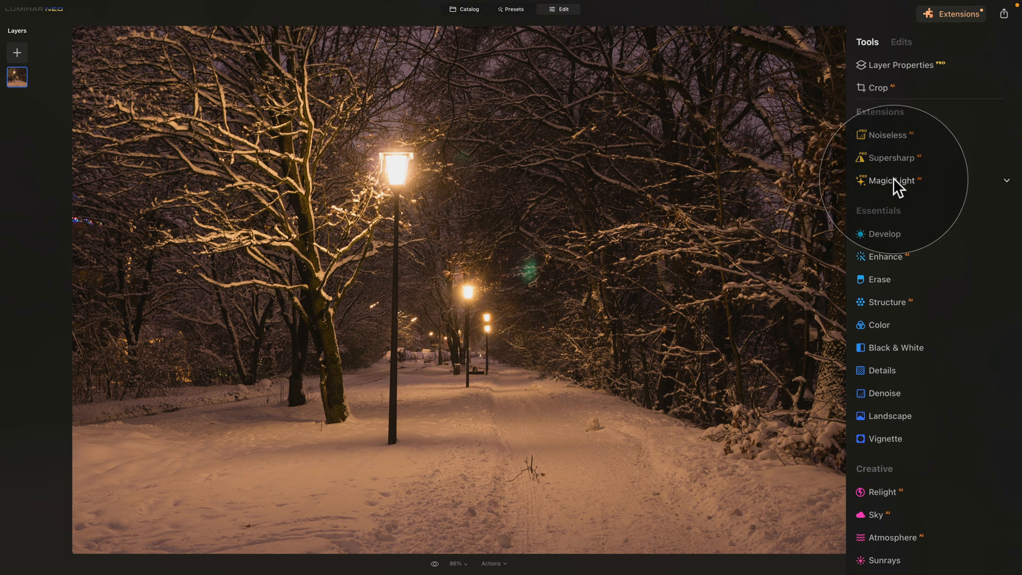
Step: Apply Magic Light to the street lamps, settling the intensity at 50
{"action": "left_click", "coordinate": [892, 180]}
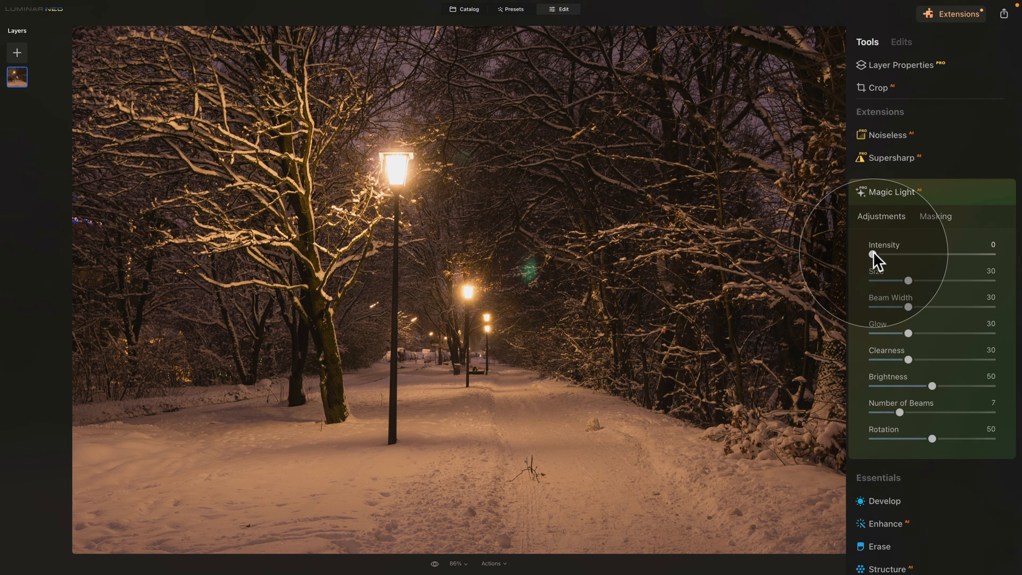
{"action": "left_click_drag", "start_coordinate": [871, 254], "coordinate": [935, 254]}
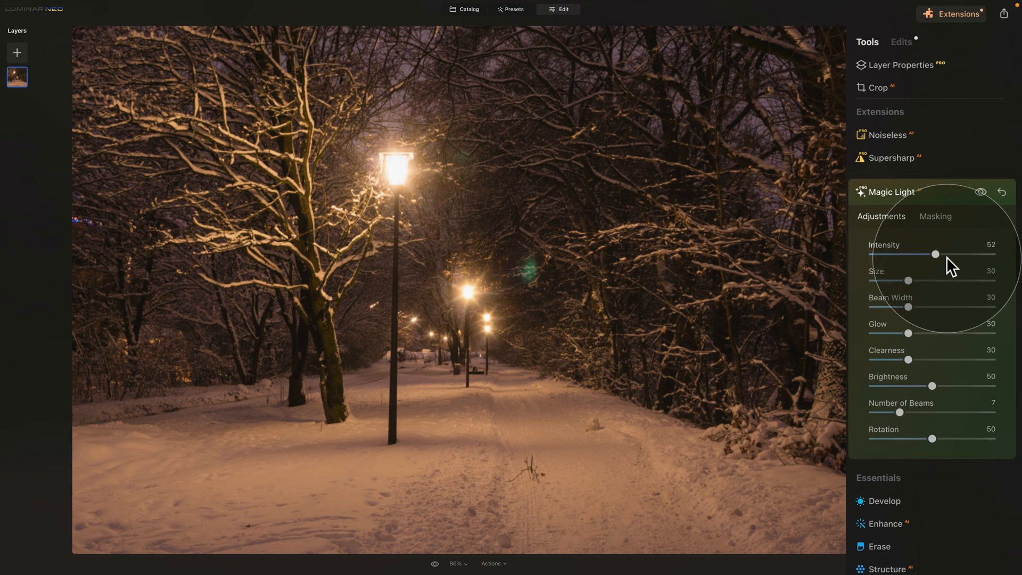
{"action": "left_click_drag", "start_coordinate": [936, 254], "coordinate": [976, 253]}
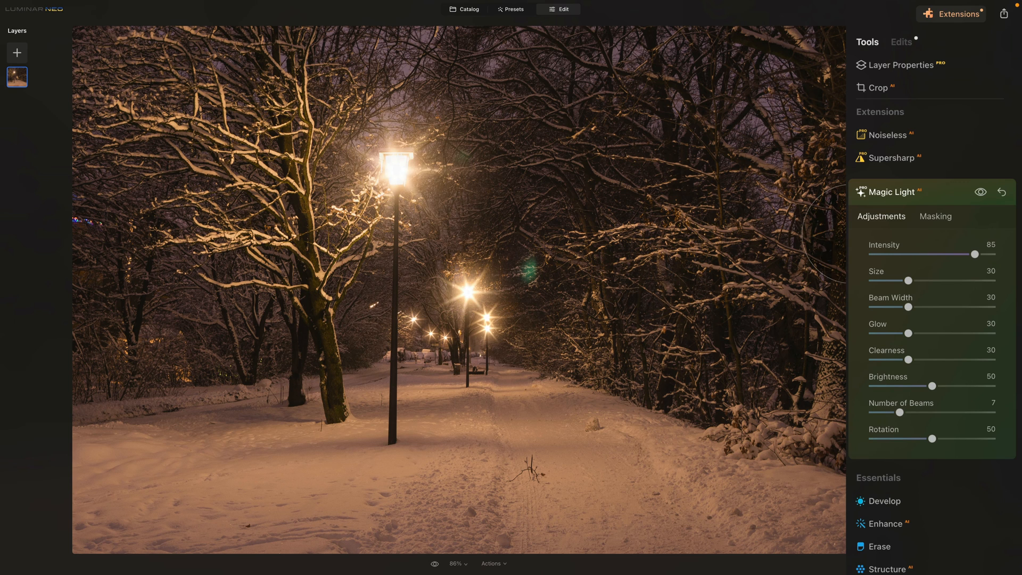
{"action": "left_click_drag", "start_coordinate": [973, 254], "coordinate": [958, 255]}
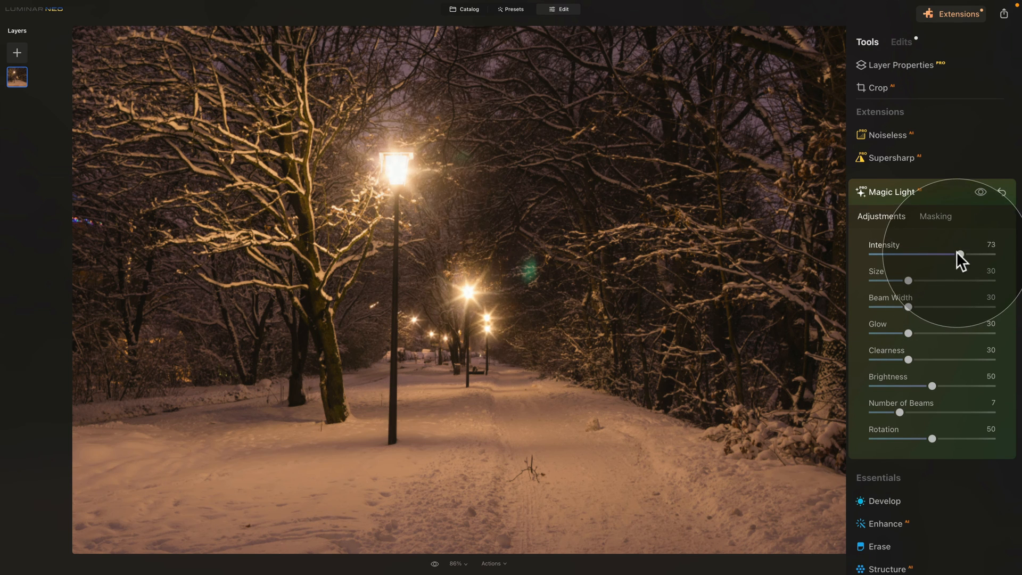
{"action": "left_click_drag", "start_coordinate": [960, 254], "coordinate": [936, 255]}
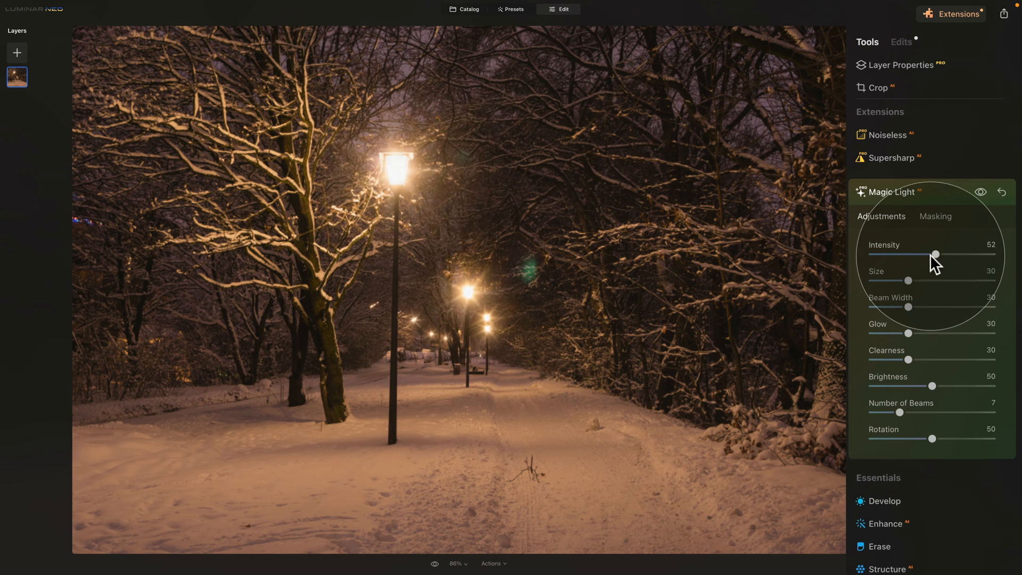
{"action": "left_click_drag", "start_coordinate": [937, 254], "coordinate": [932, 254]}
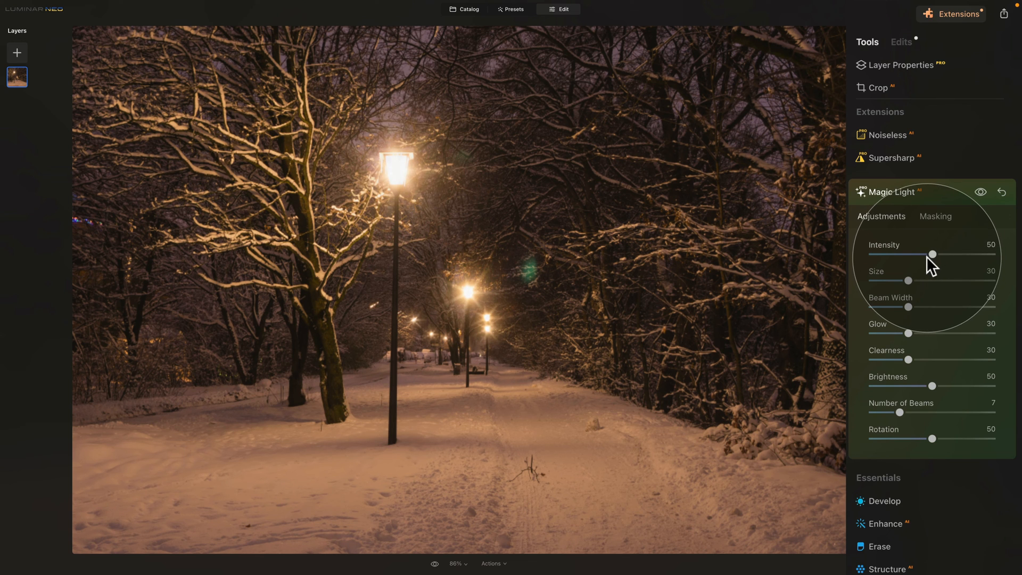
{"action": "mouse_move", "coordinate": [911, 283]}
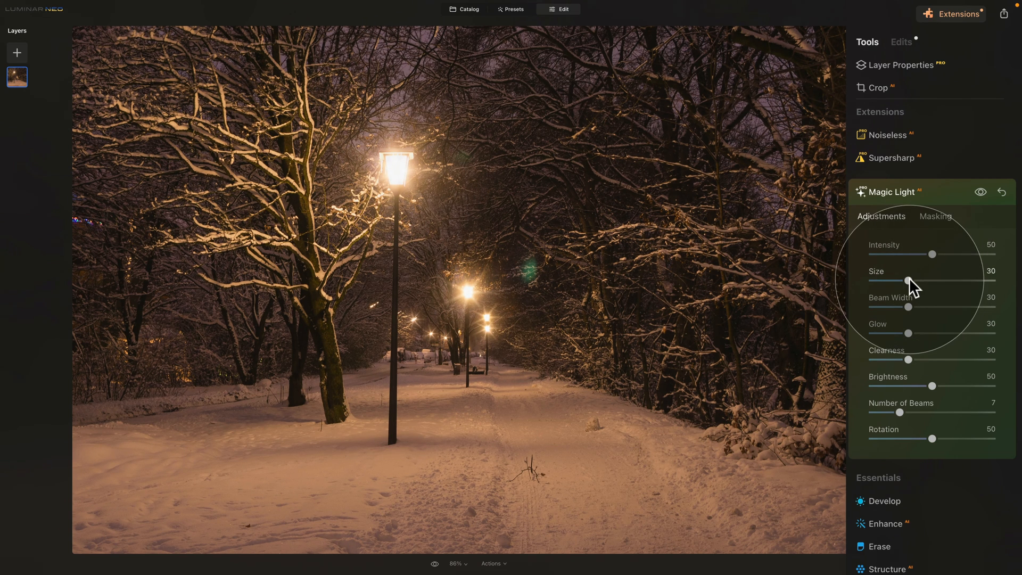
Step: Set size 36, beam width 23, glow 39, clearness 20, and toggle visibility to compare
{"action": "left_click_drag", "start_coordinate": [907, 281], "coordinate": [917, 281]}
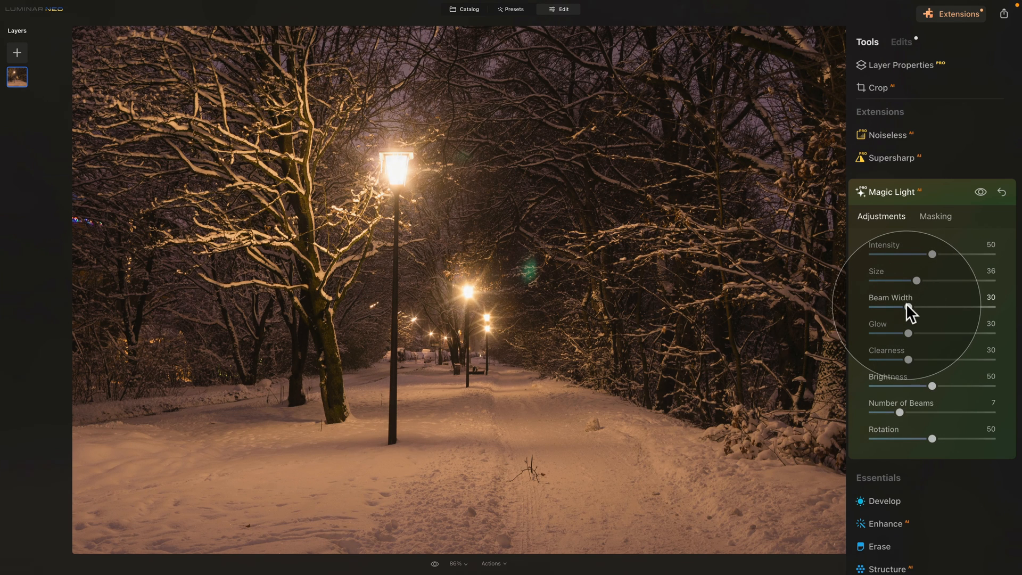
{"action": "left_click_drag", "start_coordinate": [916, 307], "coordinate": [904, 307]}
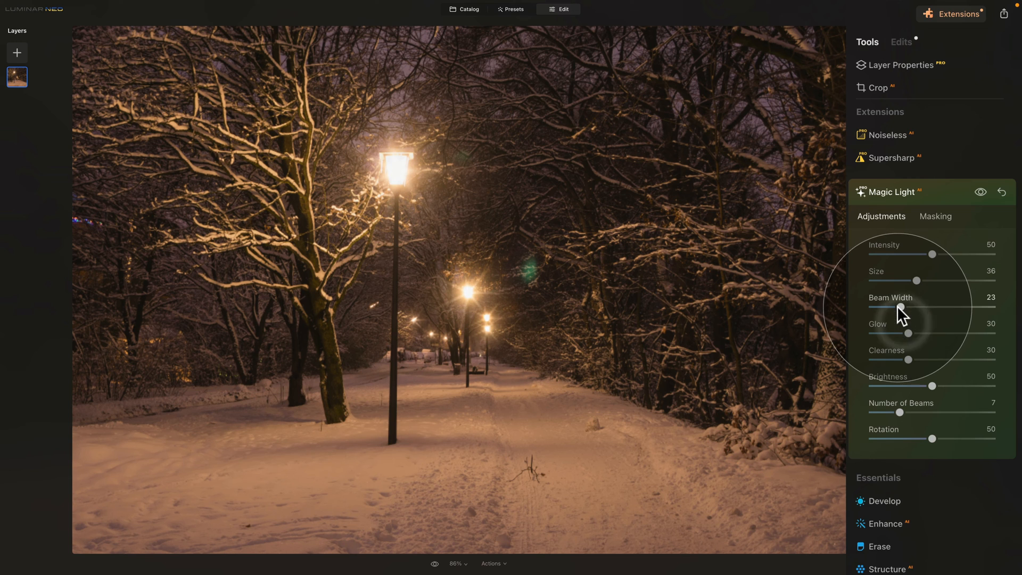
{"action": "left_click_drag", "start_coordinate": [909, 334], "coordinate": [918, 334]}
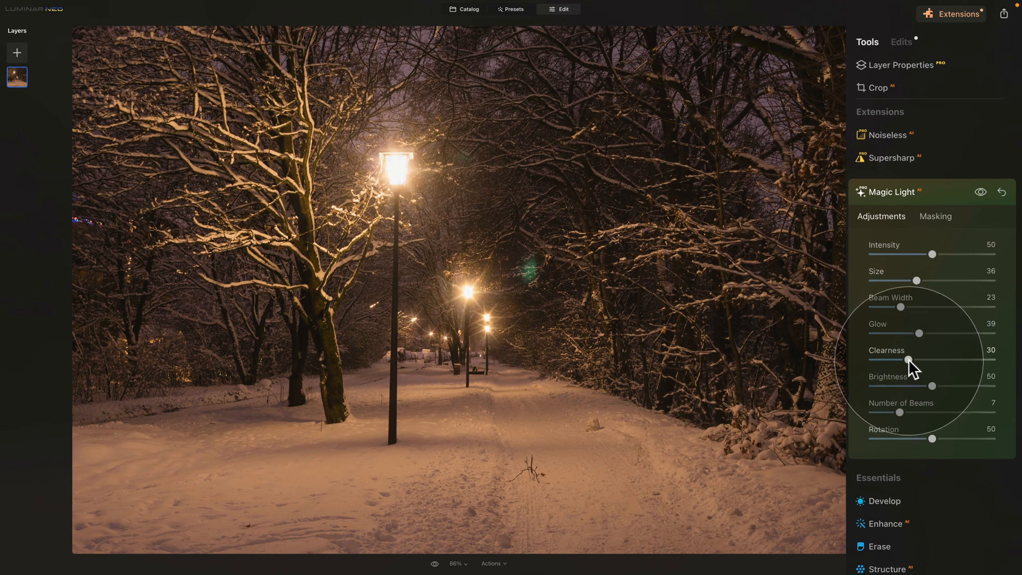
{"action": "left_click_drag", "start_coordinate": [907, 359], "coordinate": [893, 360]}
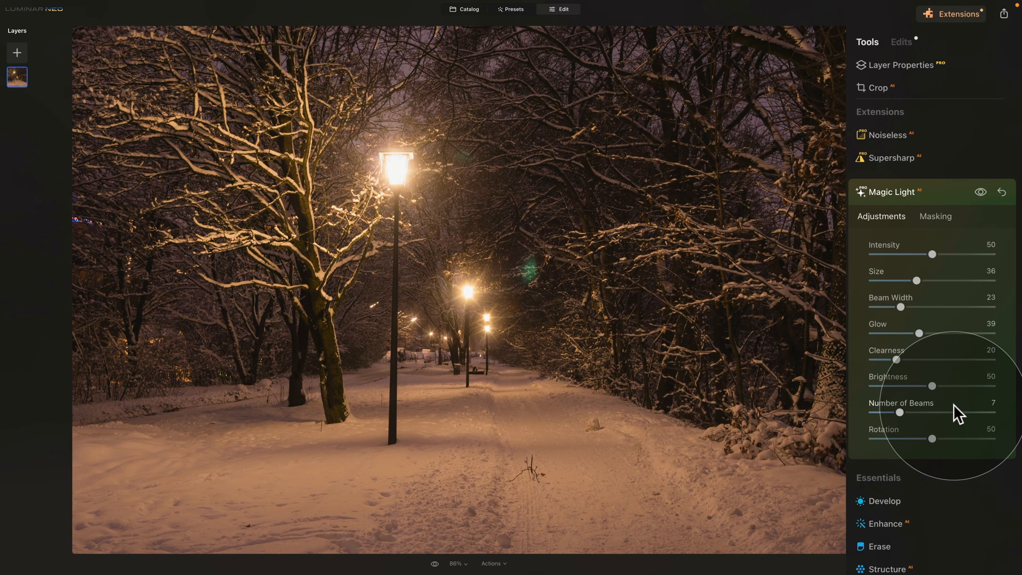
{"action": "left_click", "coordinate": [979, 192]}
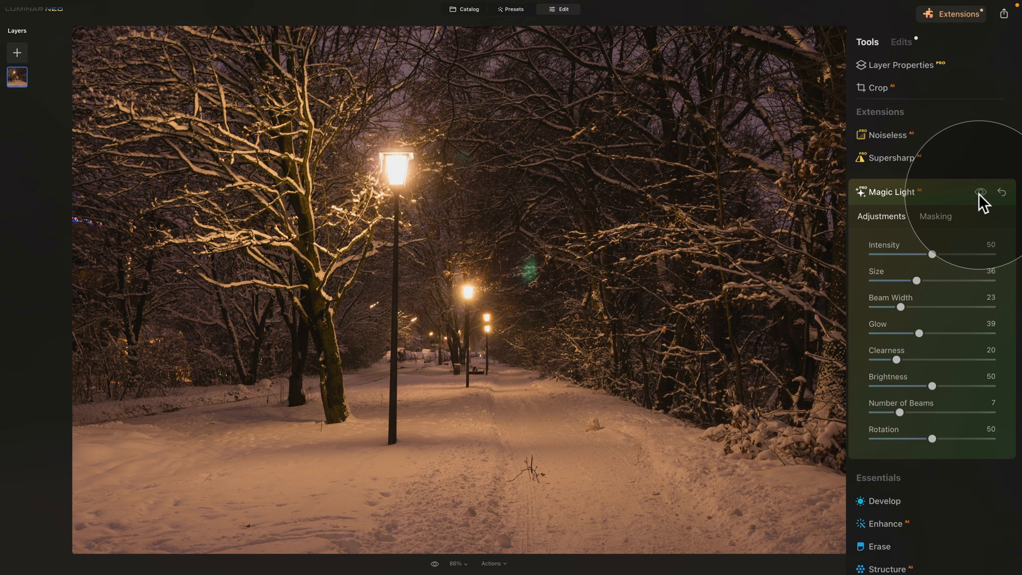
{"action": "left_click", "coordinate": [982, 192]}
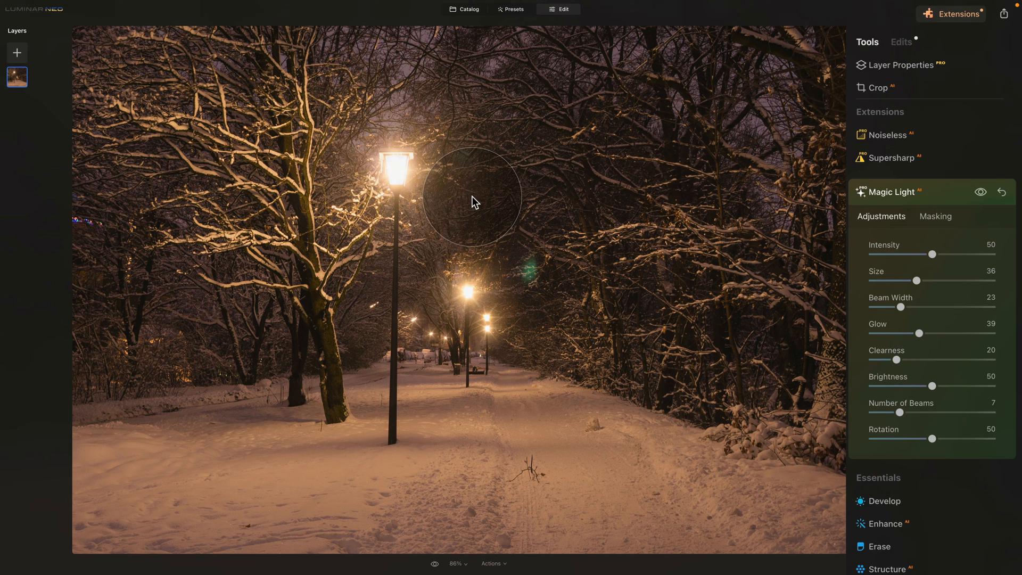
{"action": "mouse_move", "coordinate": [406, 179]}
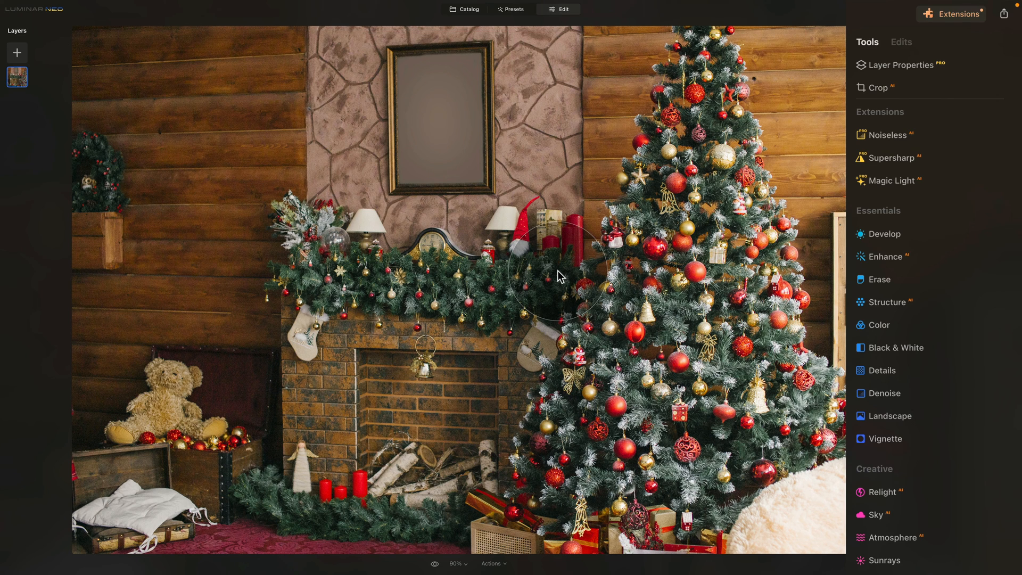
Step: Apply Magic Light to the Christmas tree at intensity 86 and size 48
{"action": "left_click", "coordinate": [892, 180]}
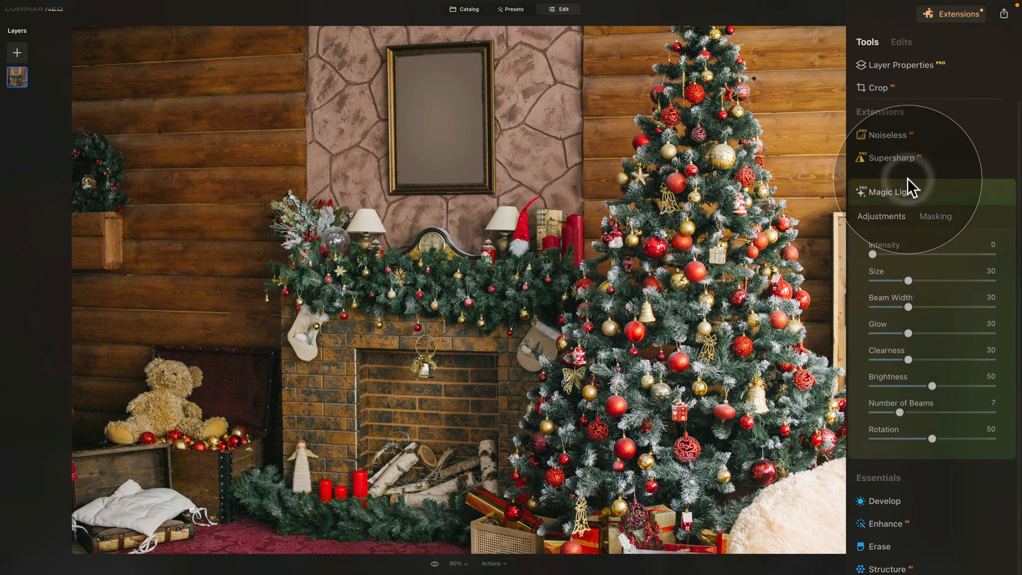
{"action": "left_click_drag", "start_coordinate": [871, 254], "coordinate": [905, 255]}
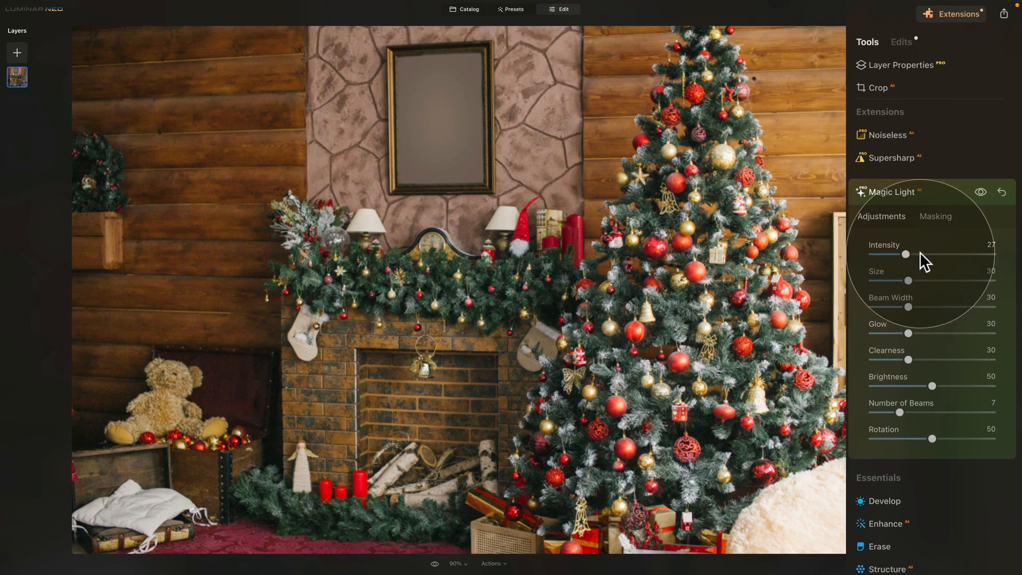
{"action": "left_click_drag", "start_coordinate": [905, 255], "coordinate": [975, 254]}
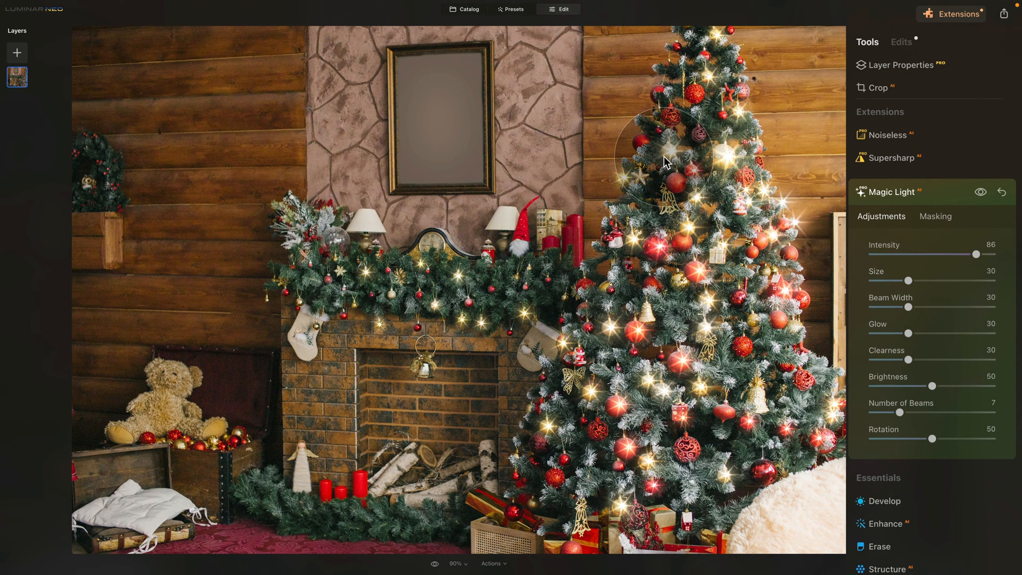
{"action": "left_click_drag", "start_coordinate": [909, 280], "coordinate": [928, 280]}
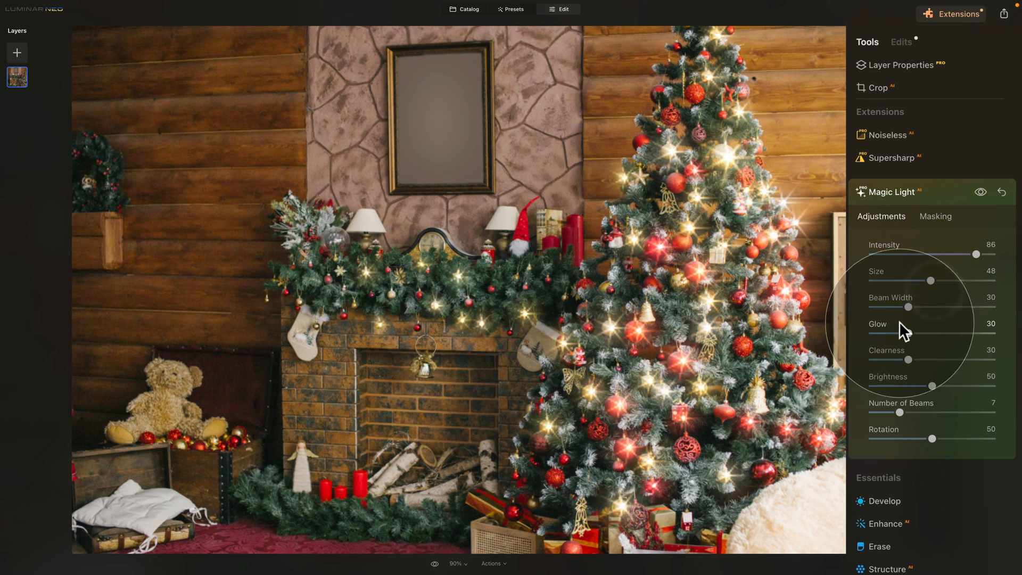
Step: Fine-tune beam width to 27, brightness to 61, and toggle visibility to compare
{"action": "left_click_drag", "start_coordinate": [904, 307], "coordinate": [899, 307]}
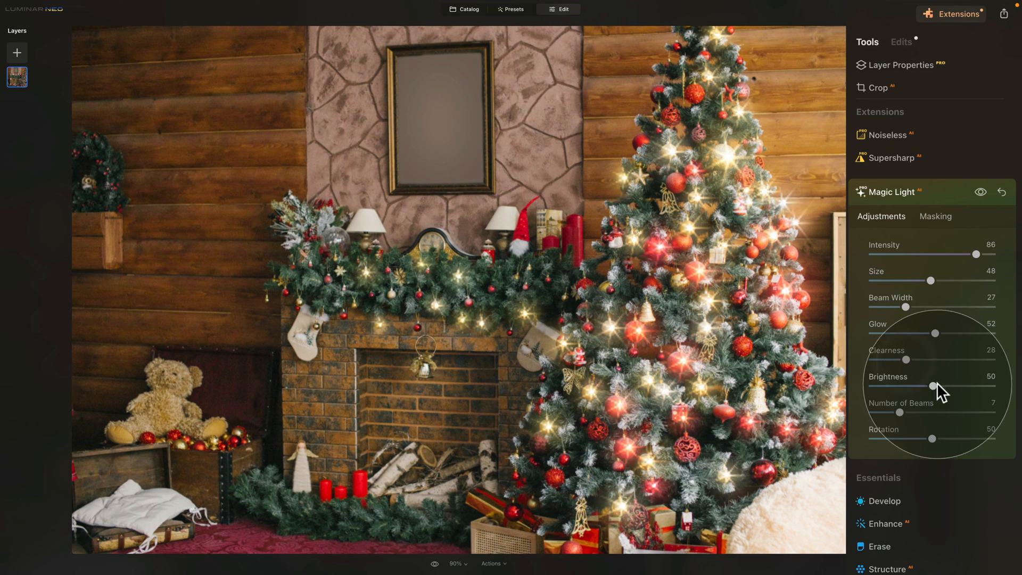
{"action": "left_click_drag", "start_coordinate": [932, 386], "coordinate": [946, 386]}
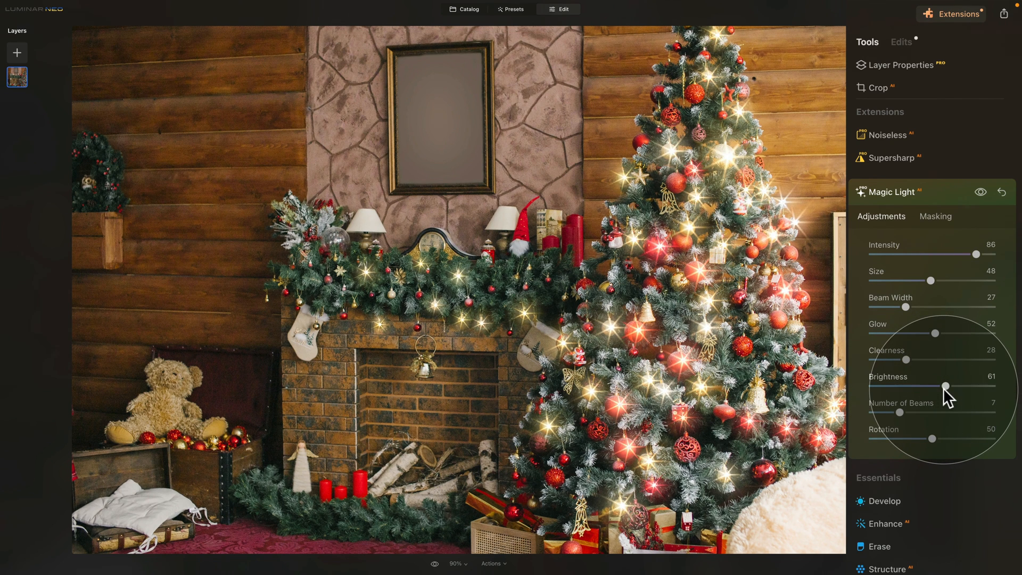
{"action": "left_click", "coordinate": [979, 191]}
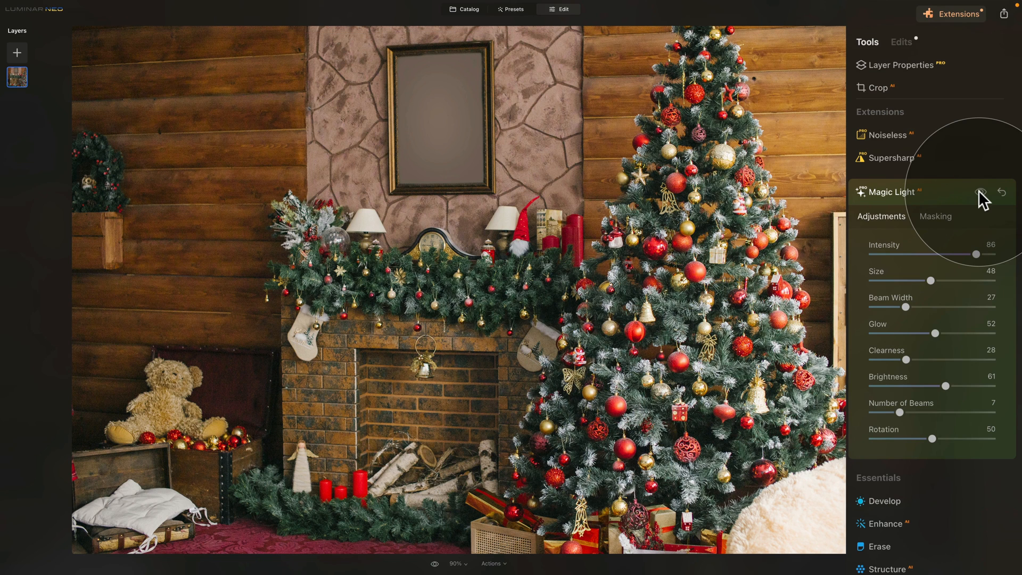
{"action": "left_click", "coordinate": [984, 192]}
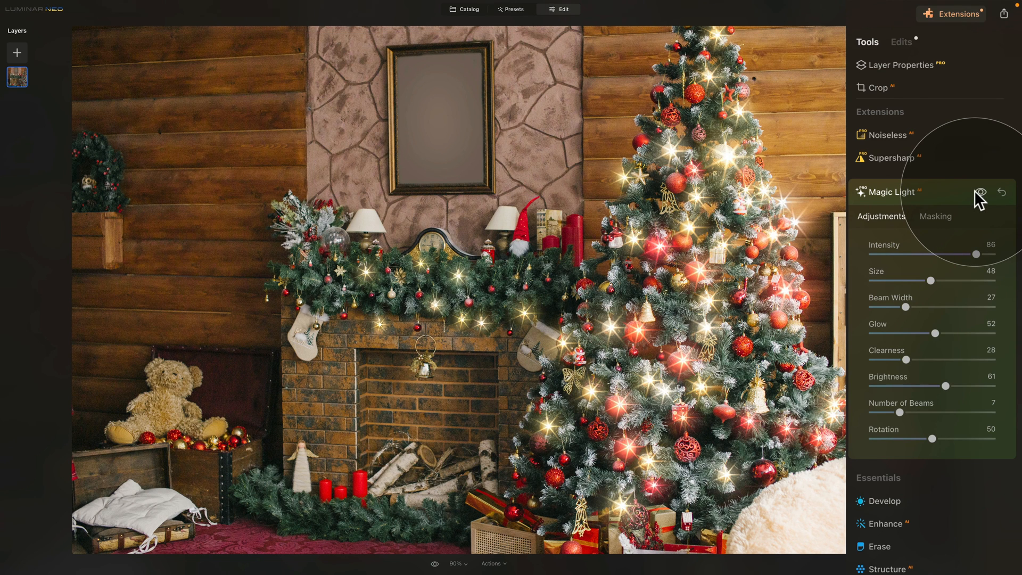